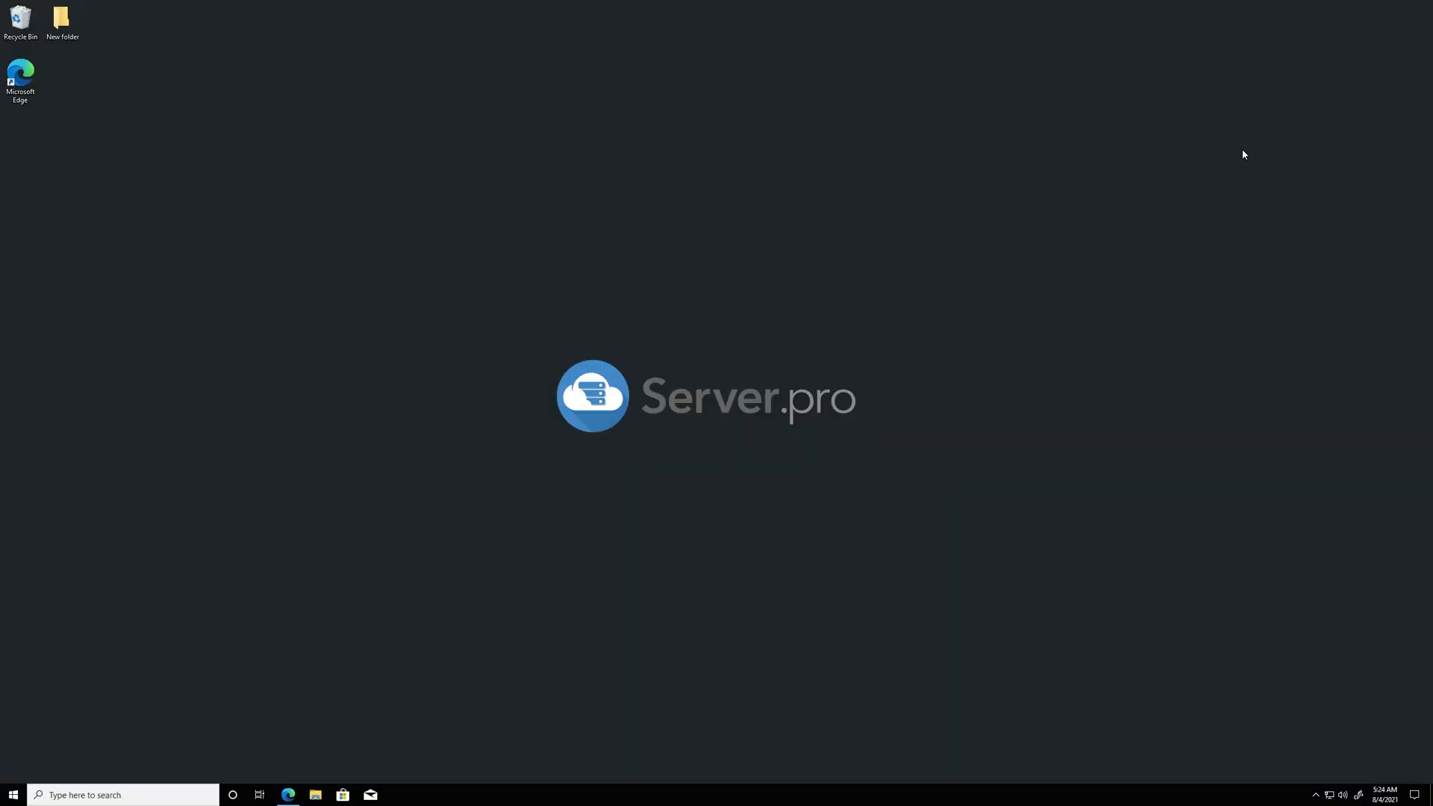
mouse_move(1087, 251)
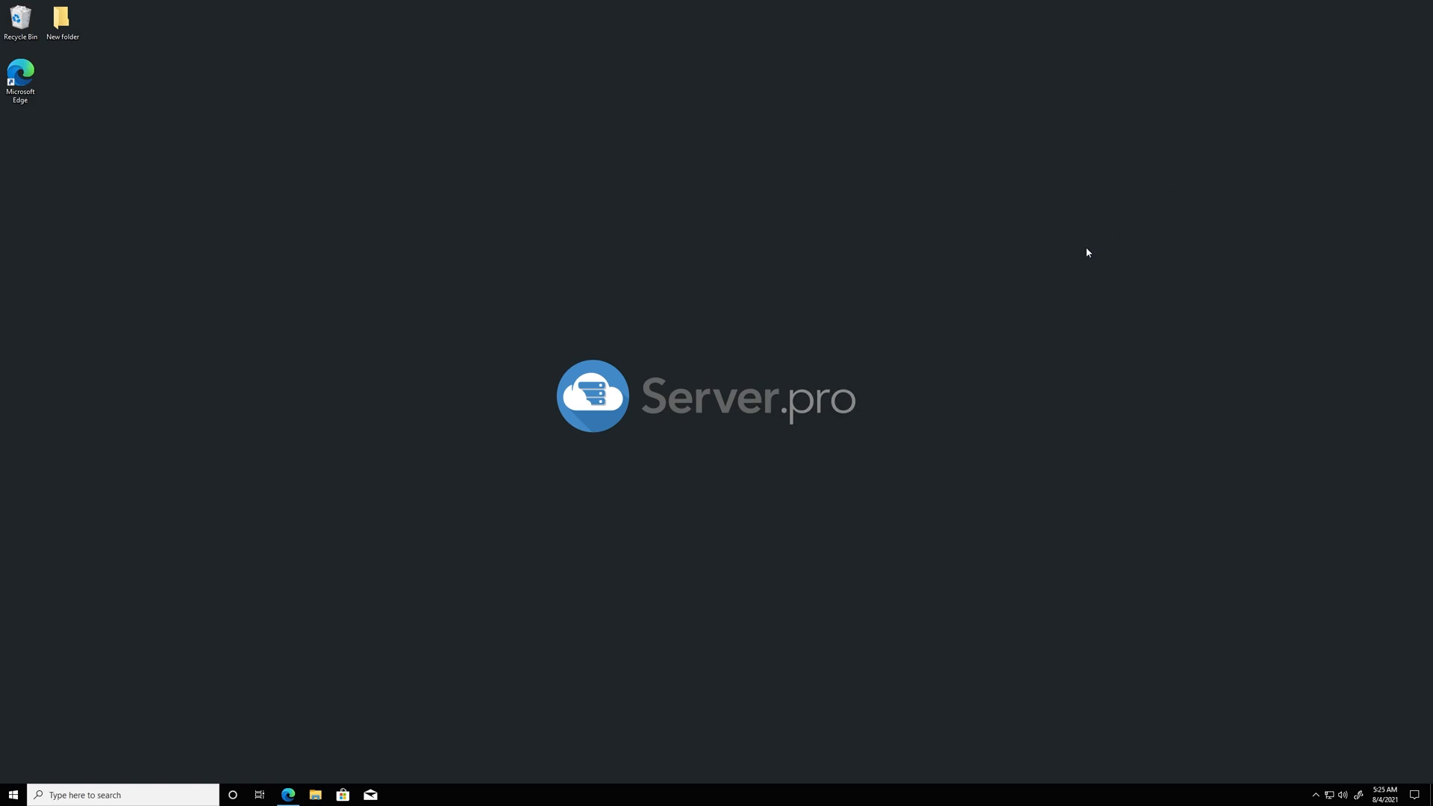
mouse_move(955, 311)
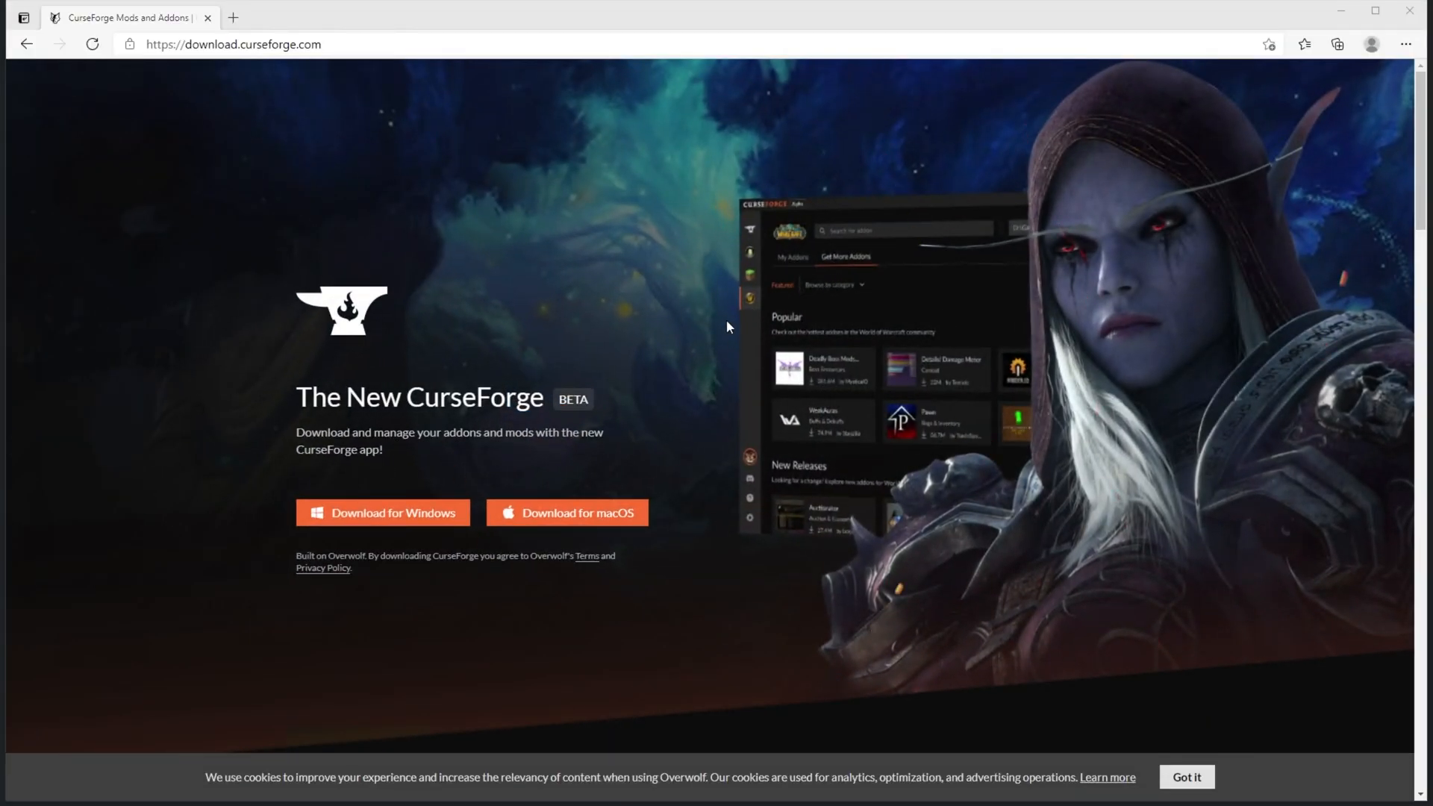
Step: Download the CurseForge installer for Windows and run the downloaded .exe from the download bar
click(382, 514)
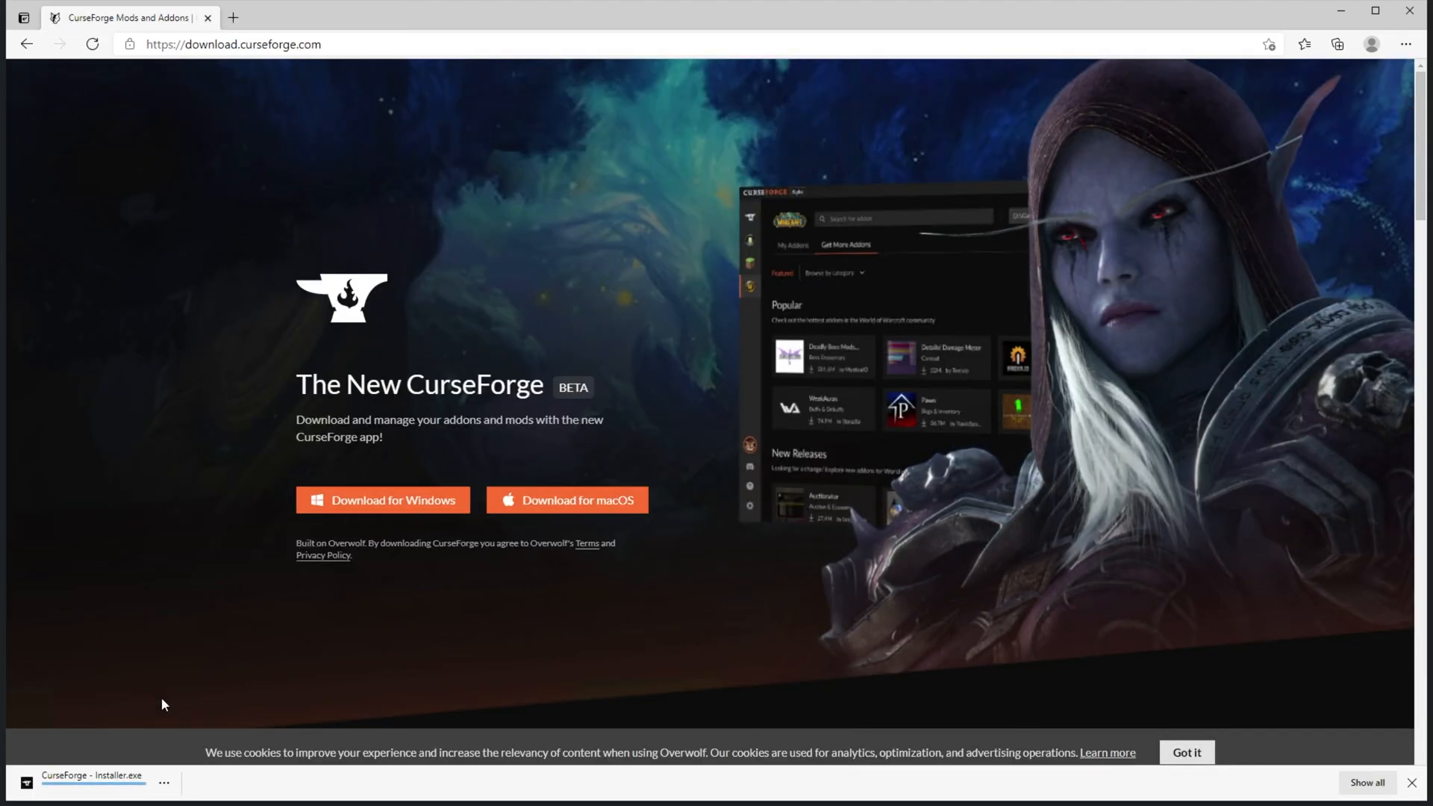
click(89, 783)
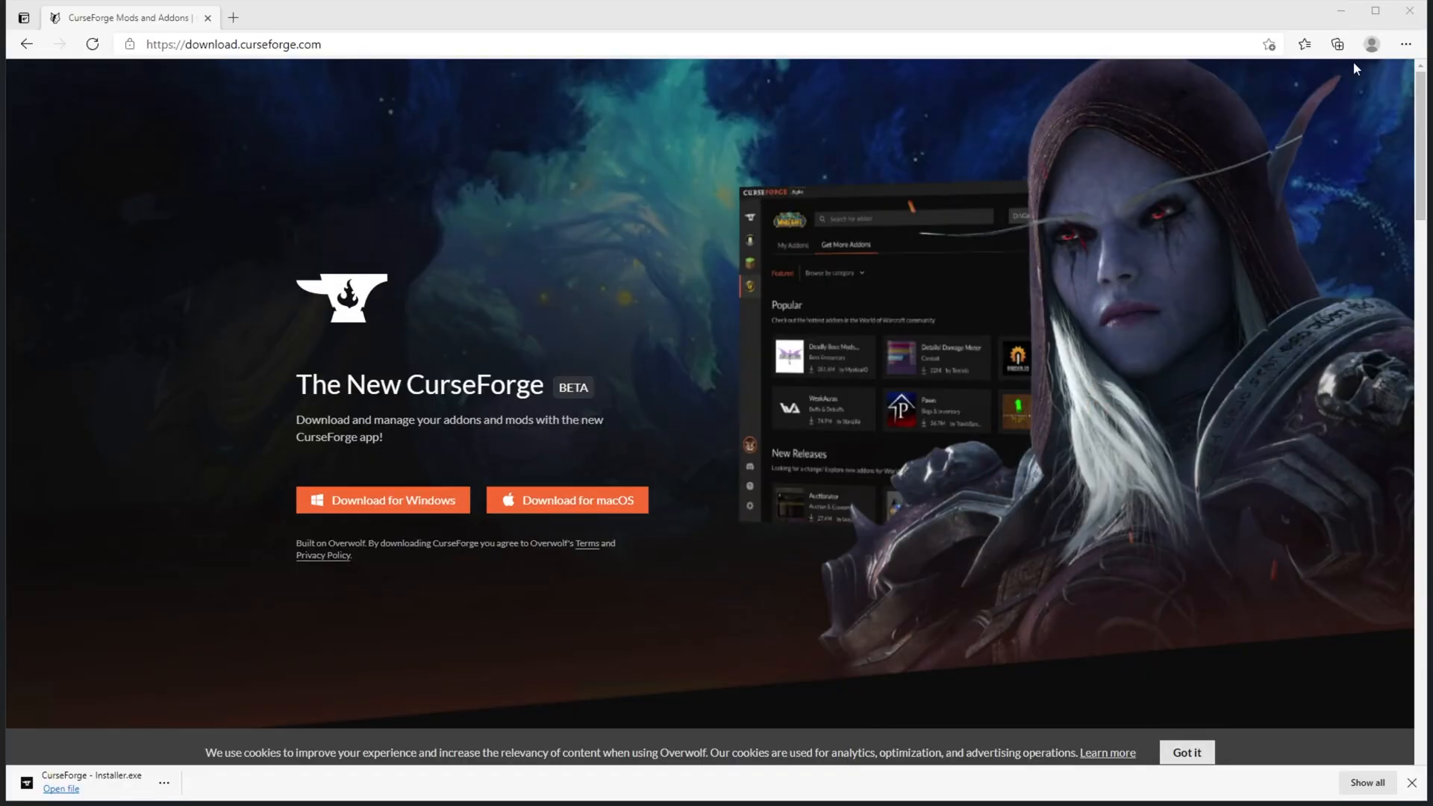
click(55, 788)
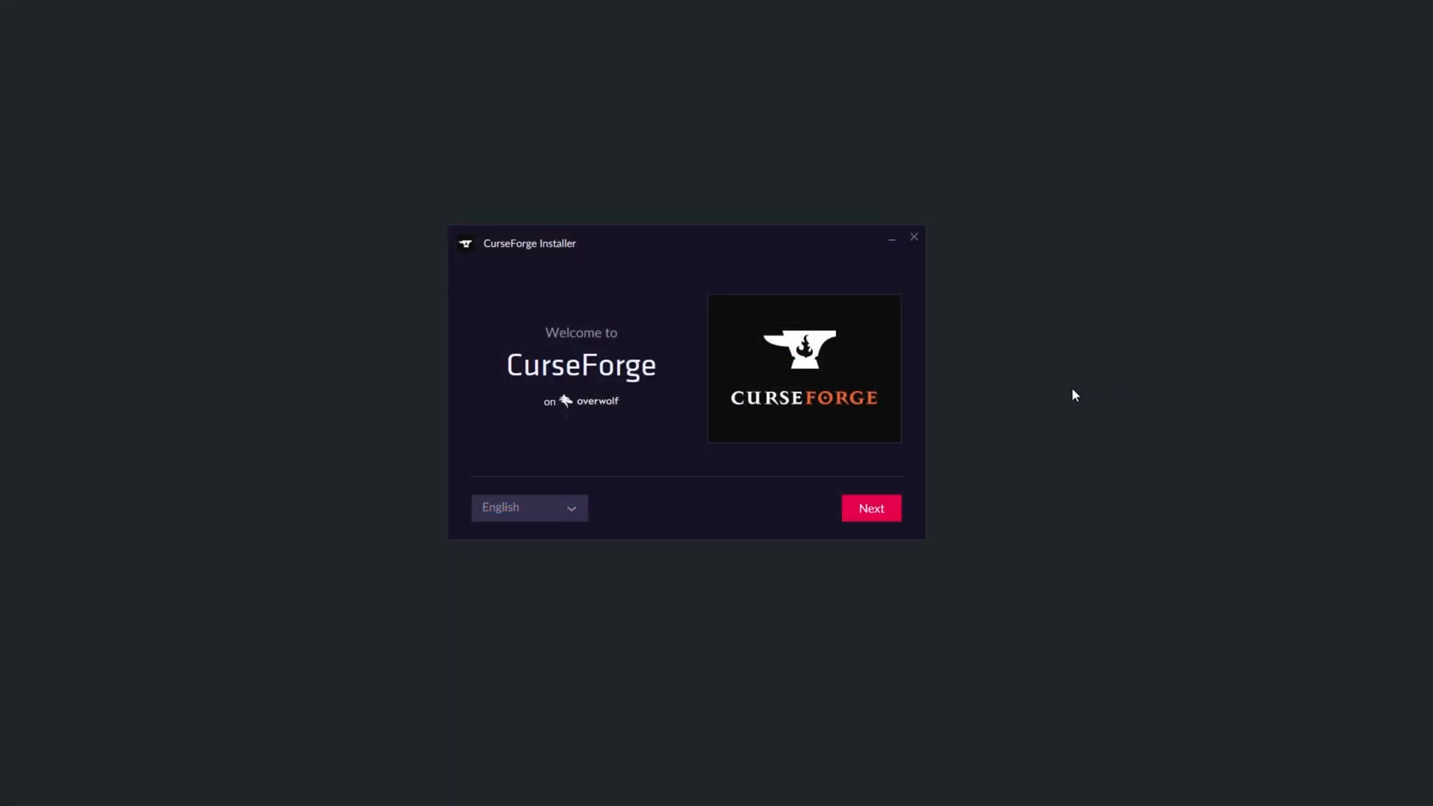
Step: Keep the desktop shortcut, accept Overwolf's Terms and Privacy Policy, and begin installing CurseForge
click(871, 508)
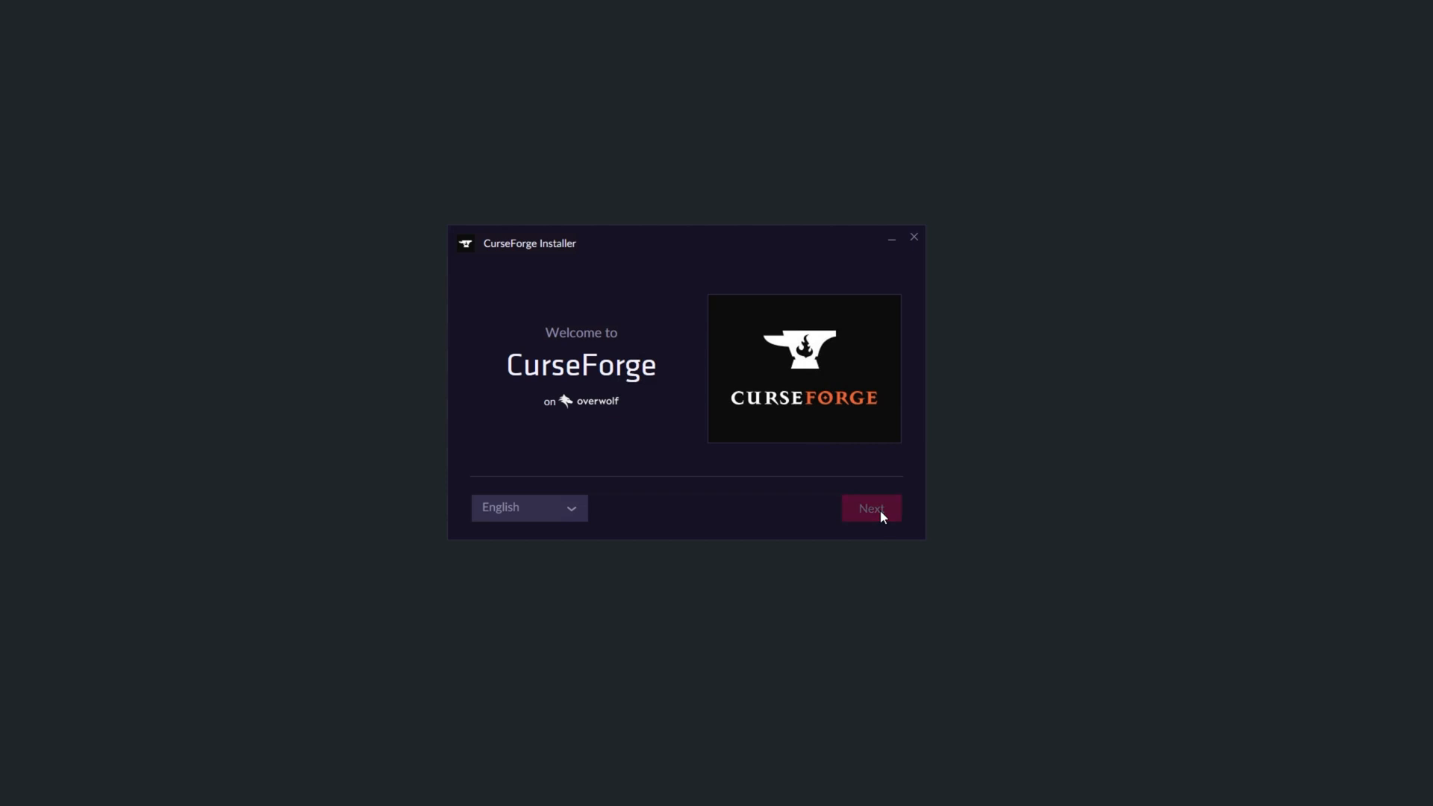
click(872, 507)
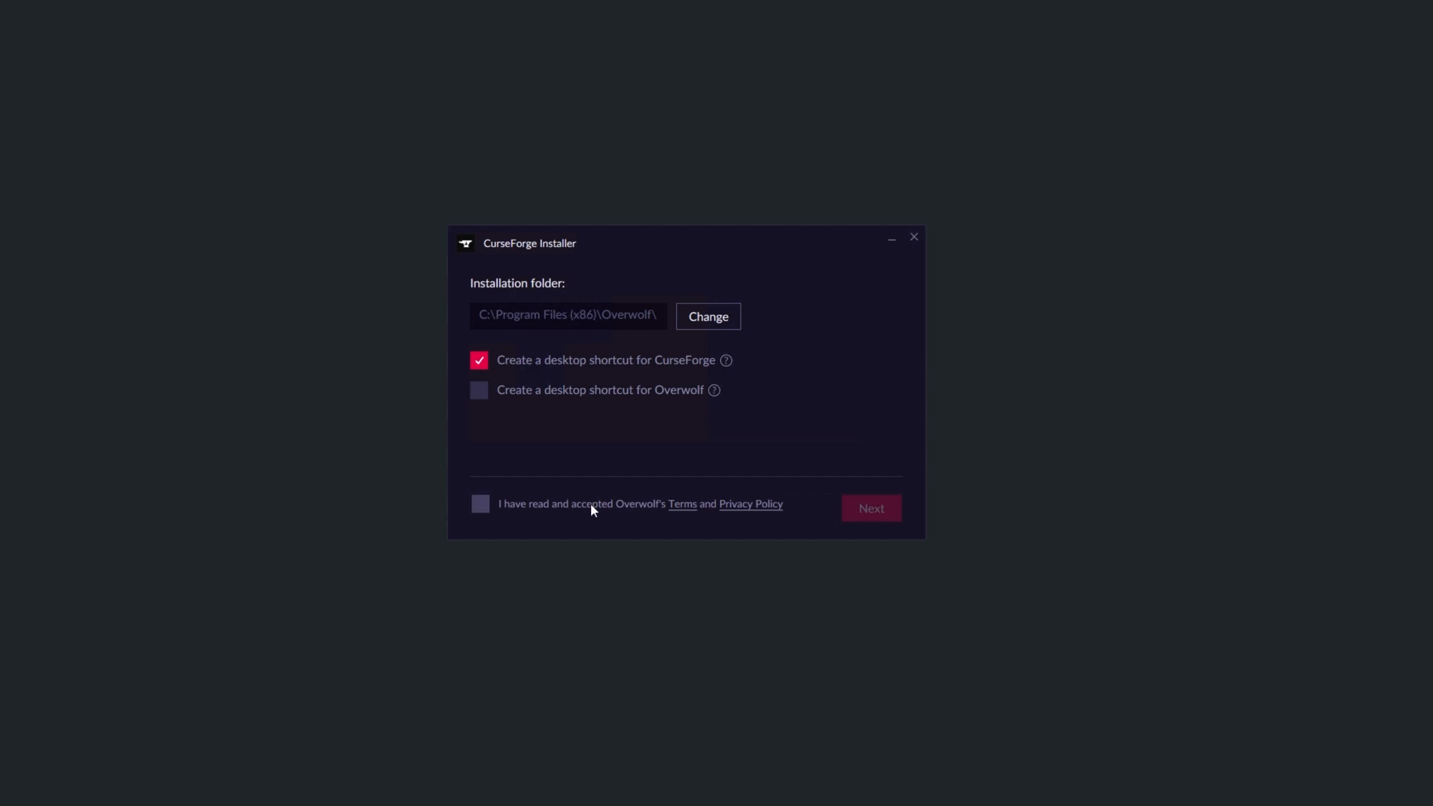
click(479, 504)
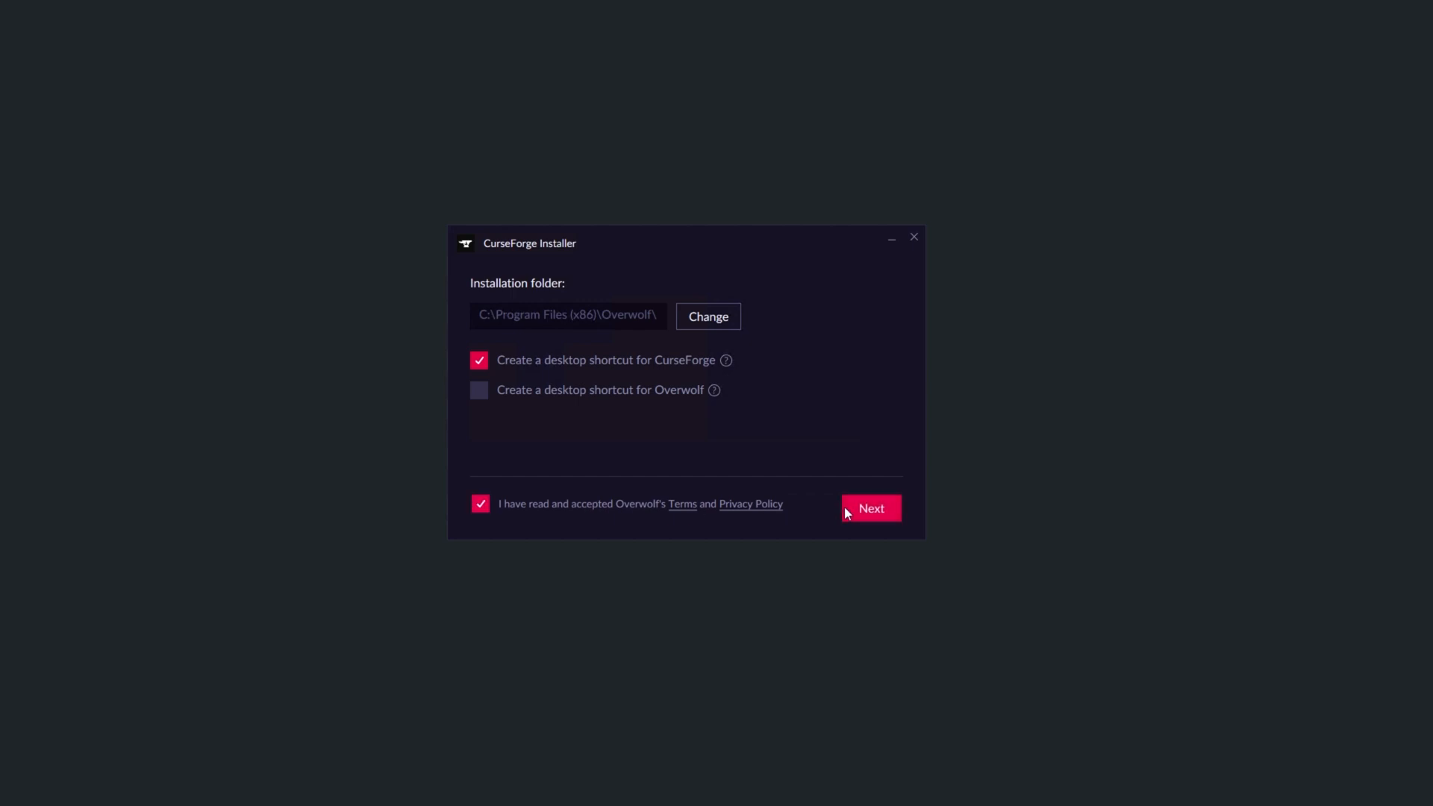
click(871, 508)
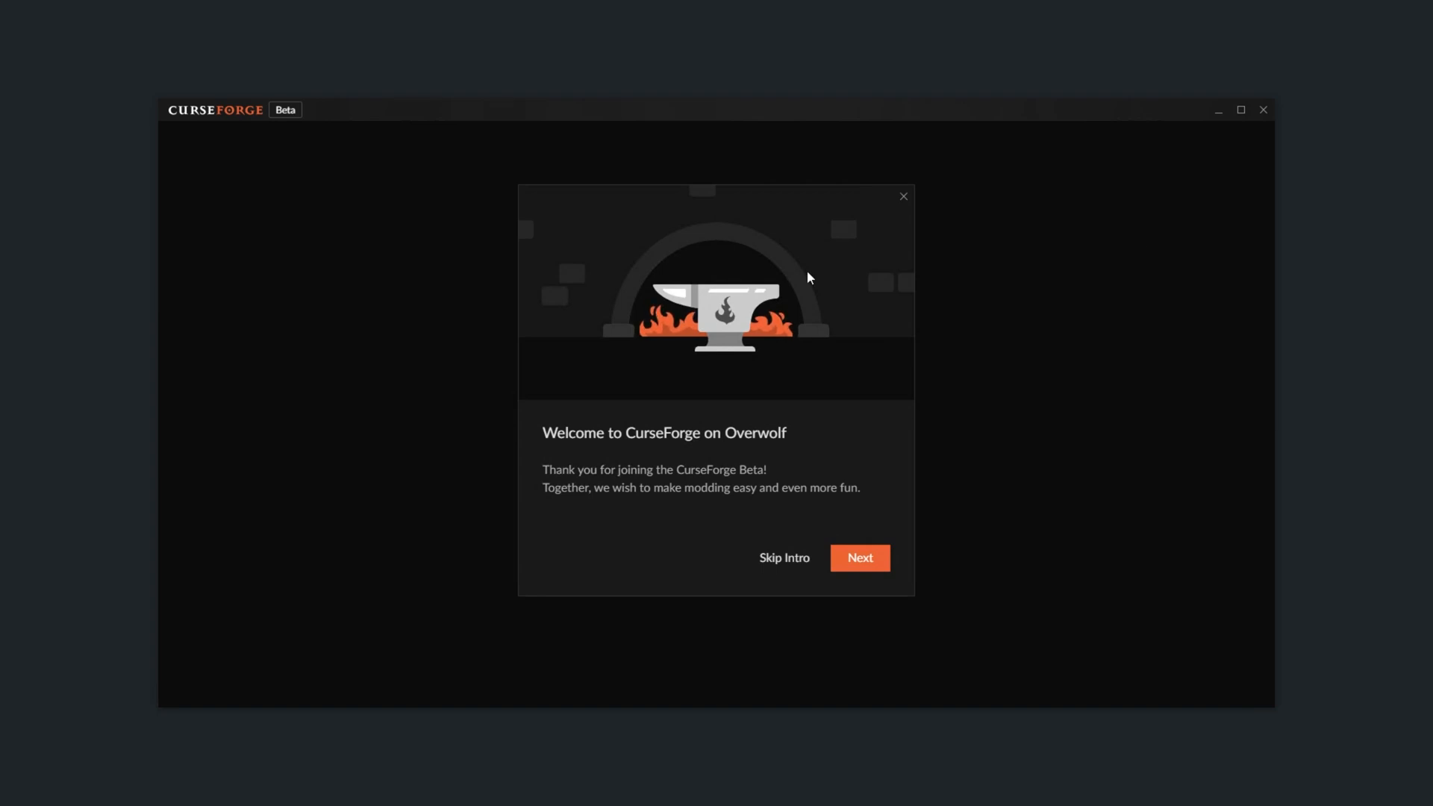
mouse_move(785, 558)
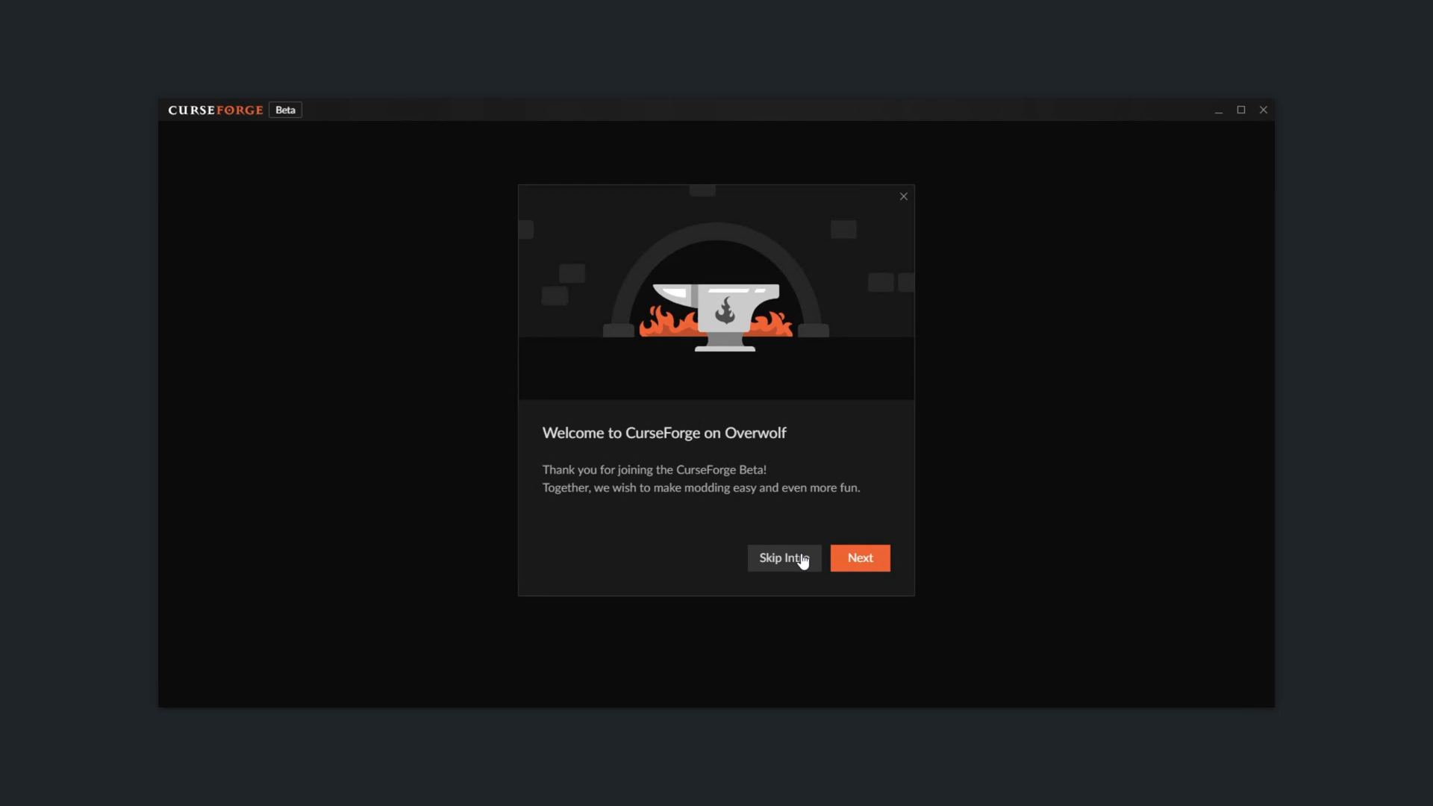
Step: Skip the intro tour and pick Minecraft from the Choose a Game list
click(784, 559)
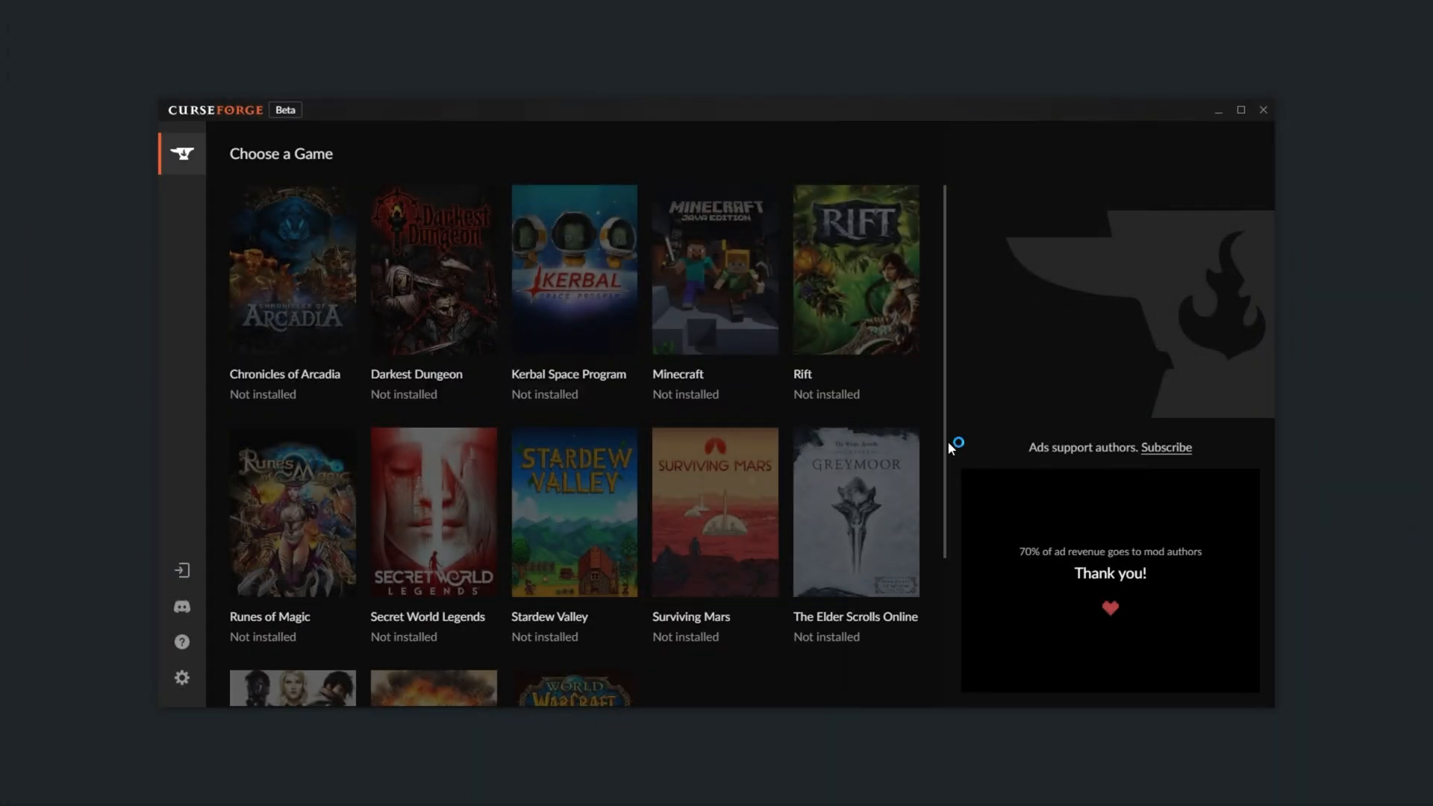
mouse_move(424, 559)
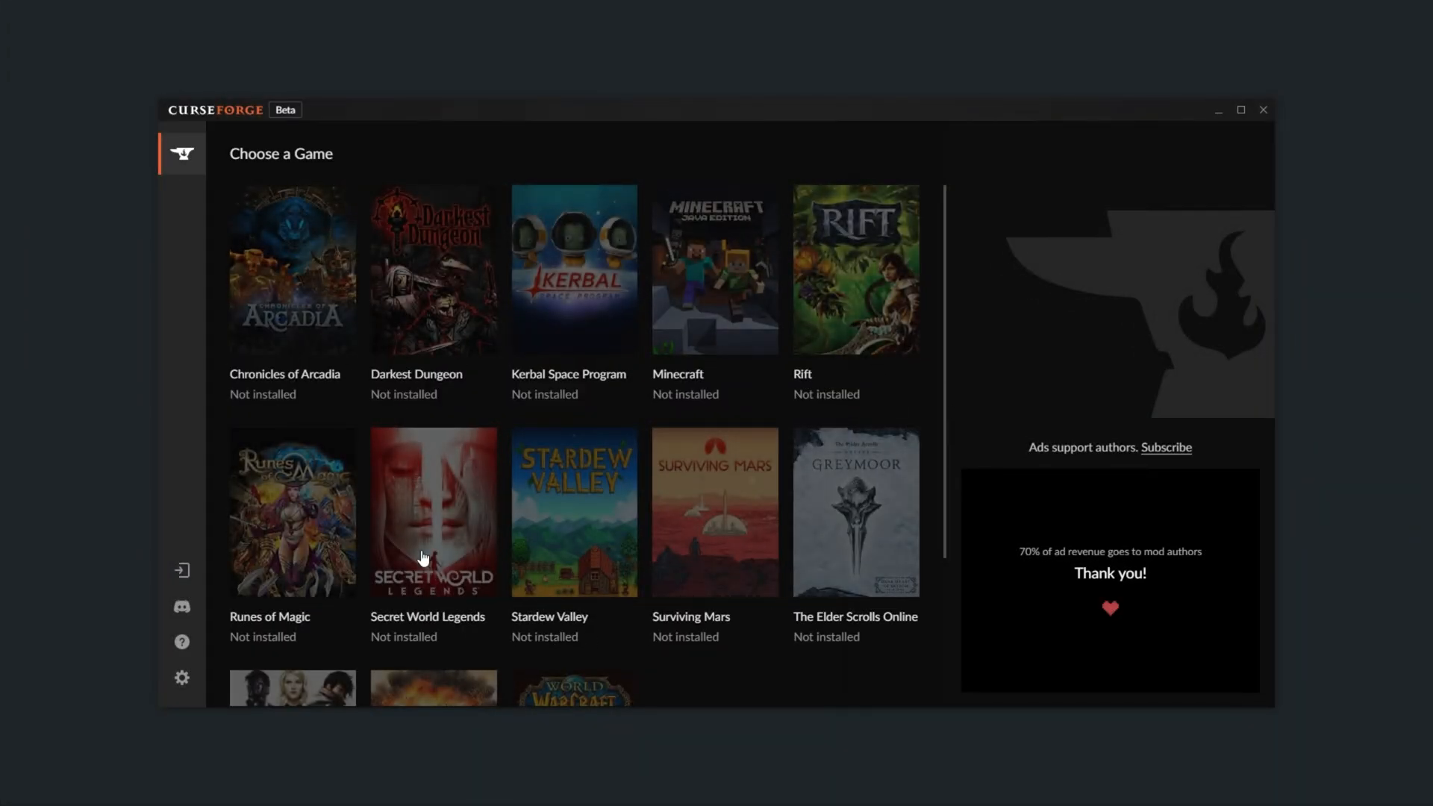
mouse_move(680, 404)
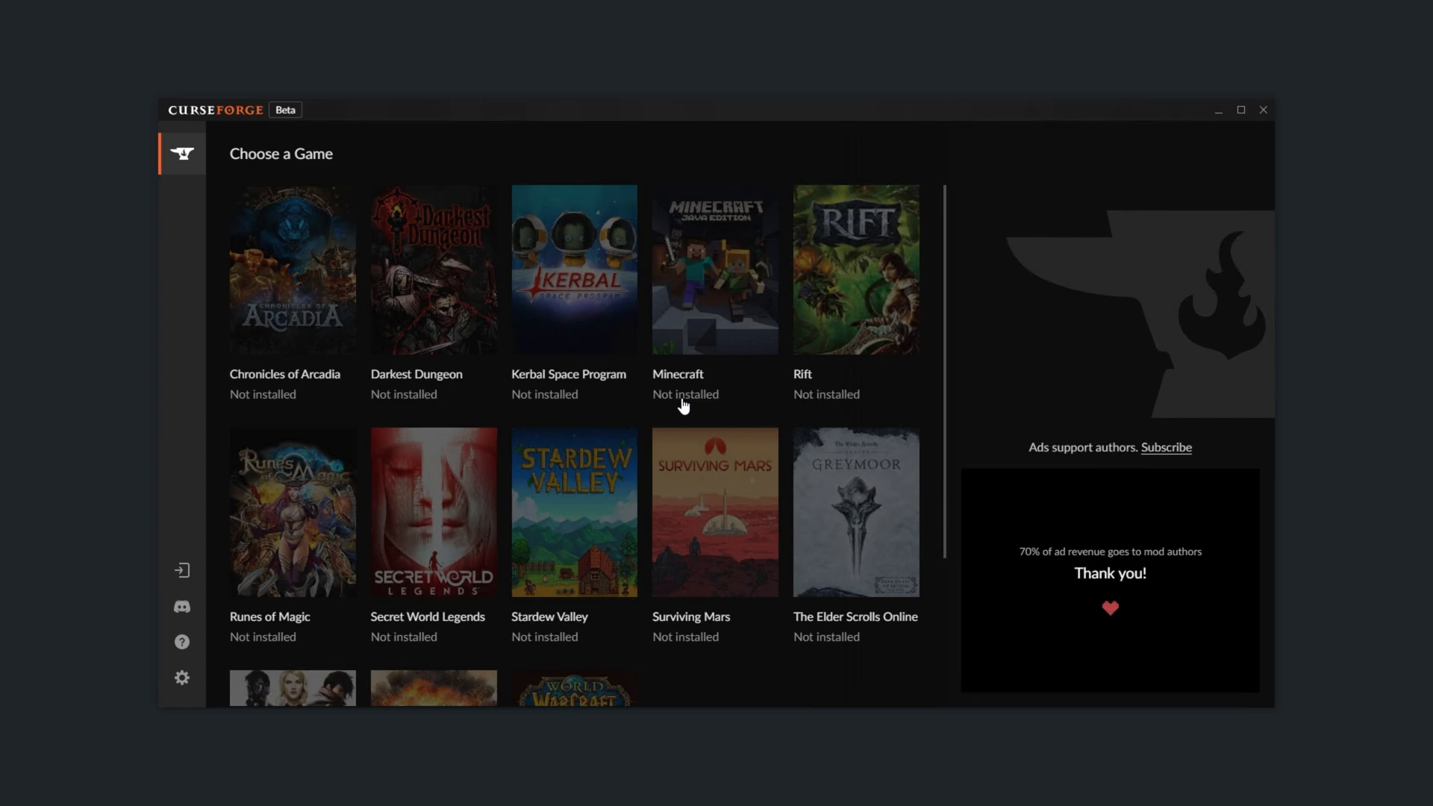
mouse_move(692, 406)
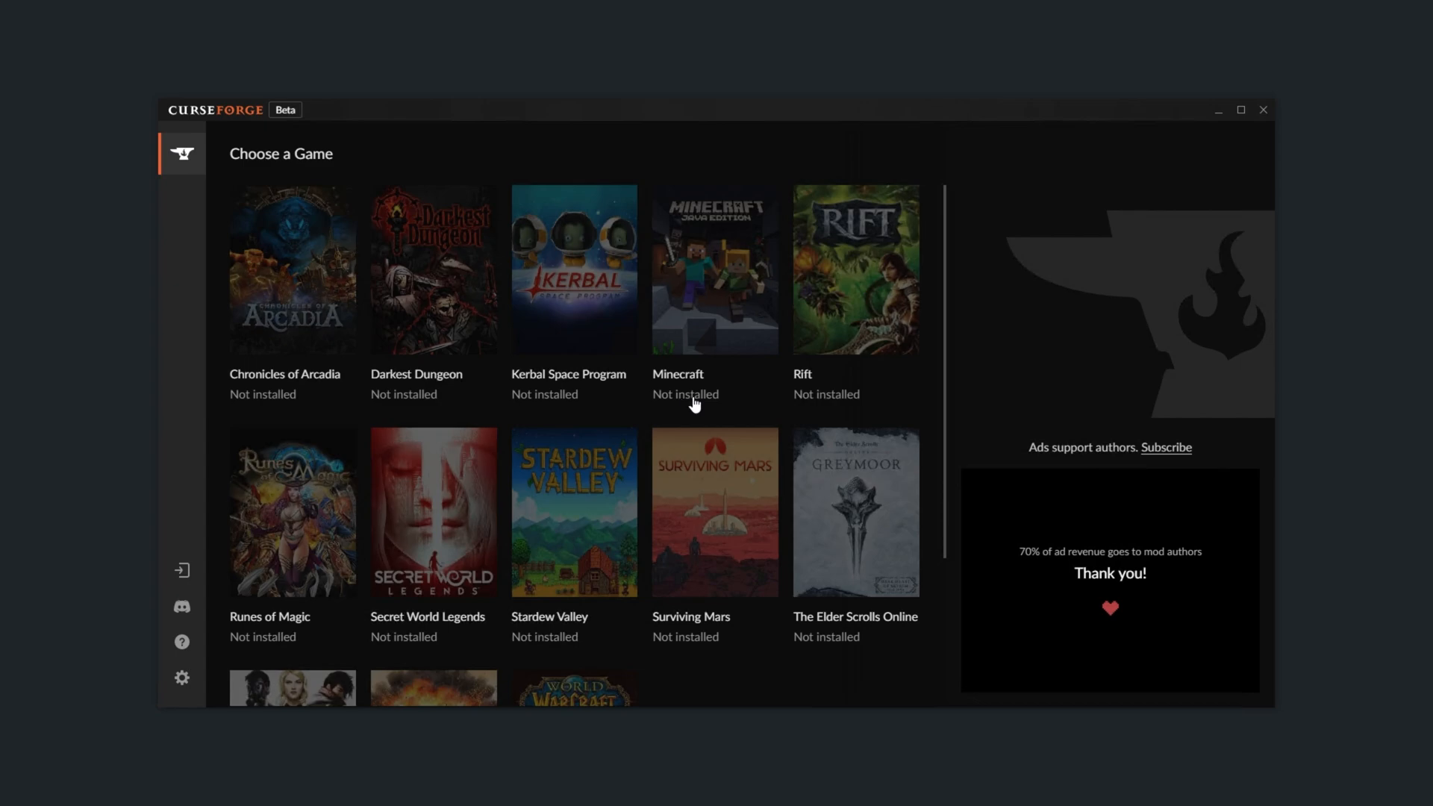
click(715, 269)
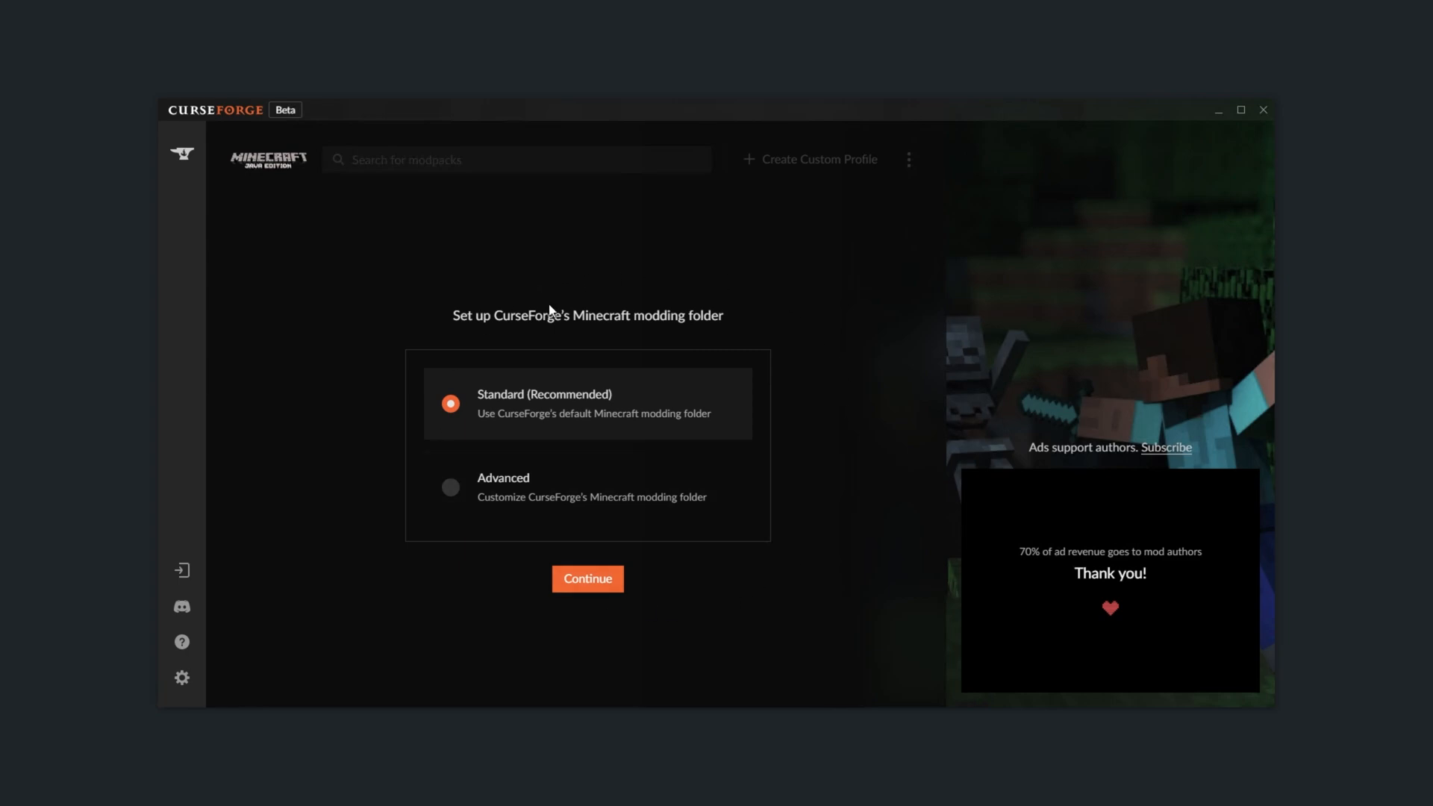
mouse_move(763, 424)
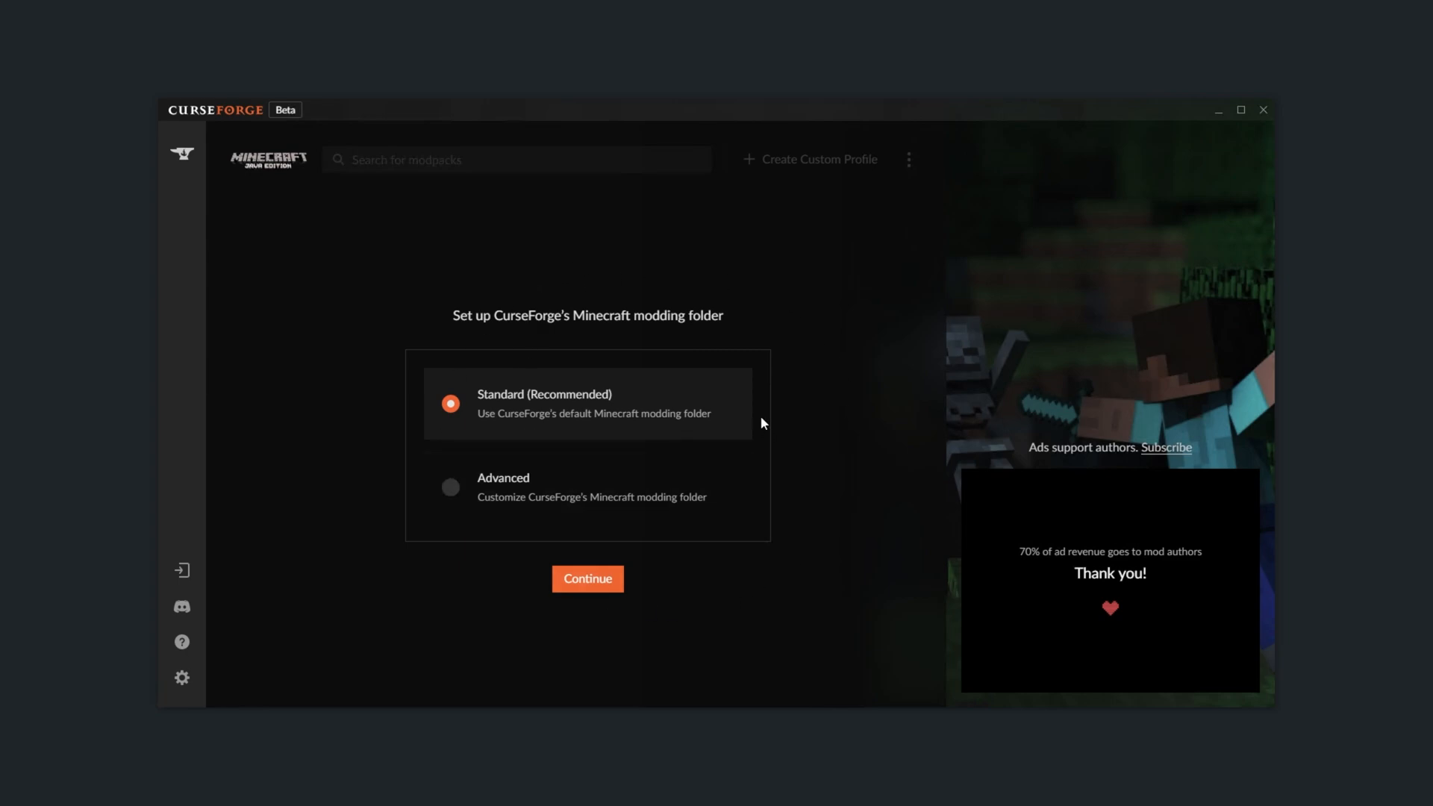
mouse_move(767, 509)
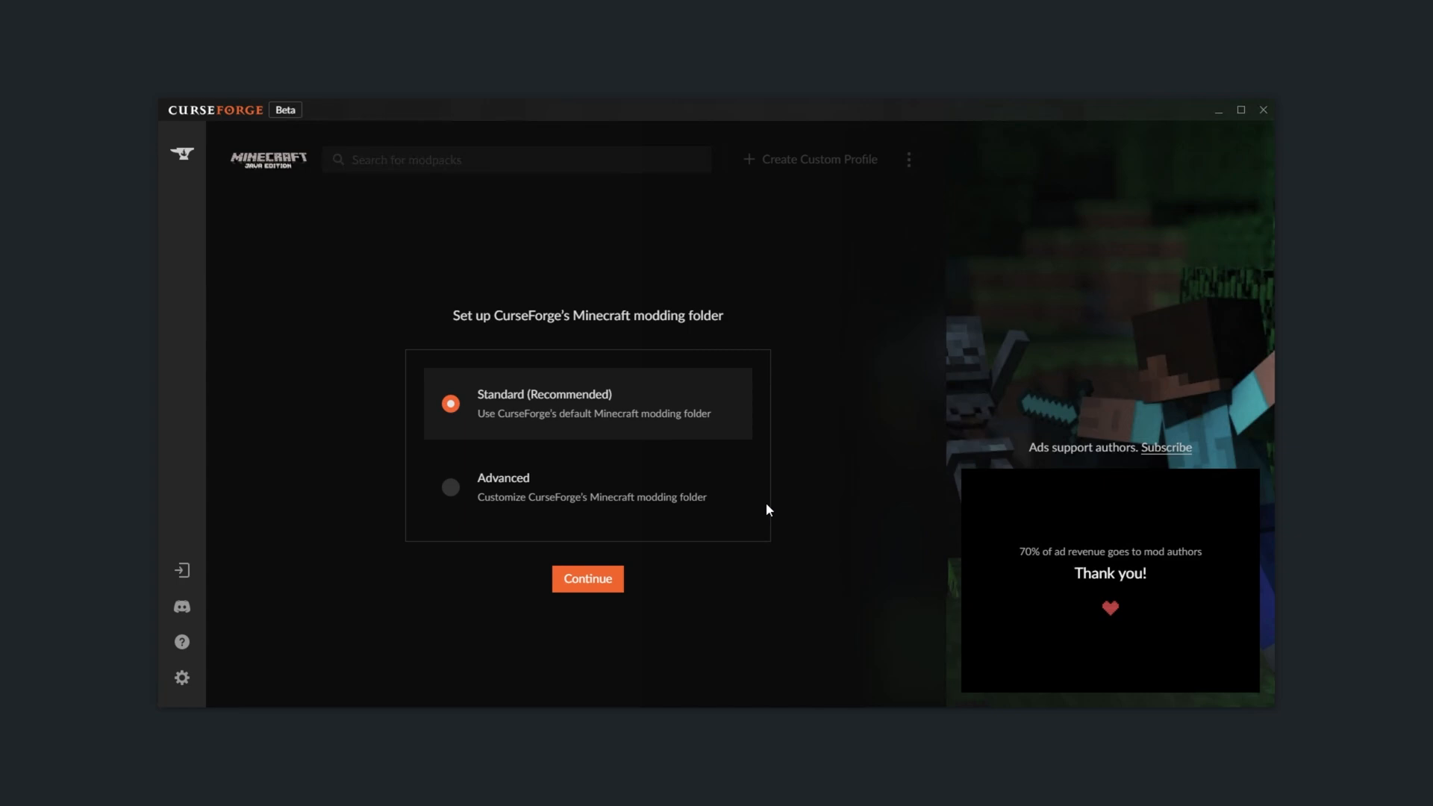
mouse_move(722, 445)
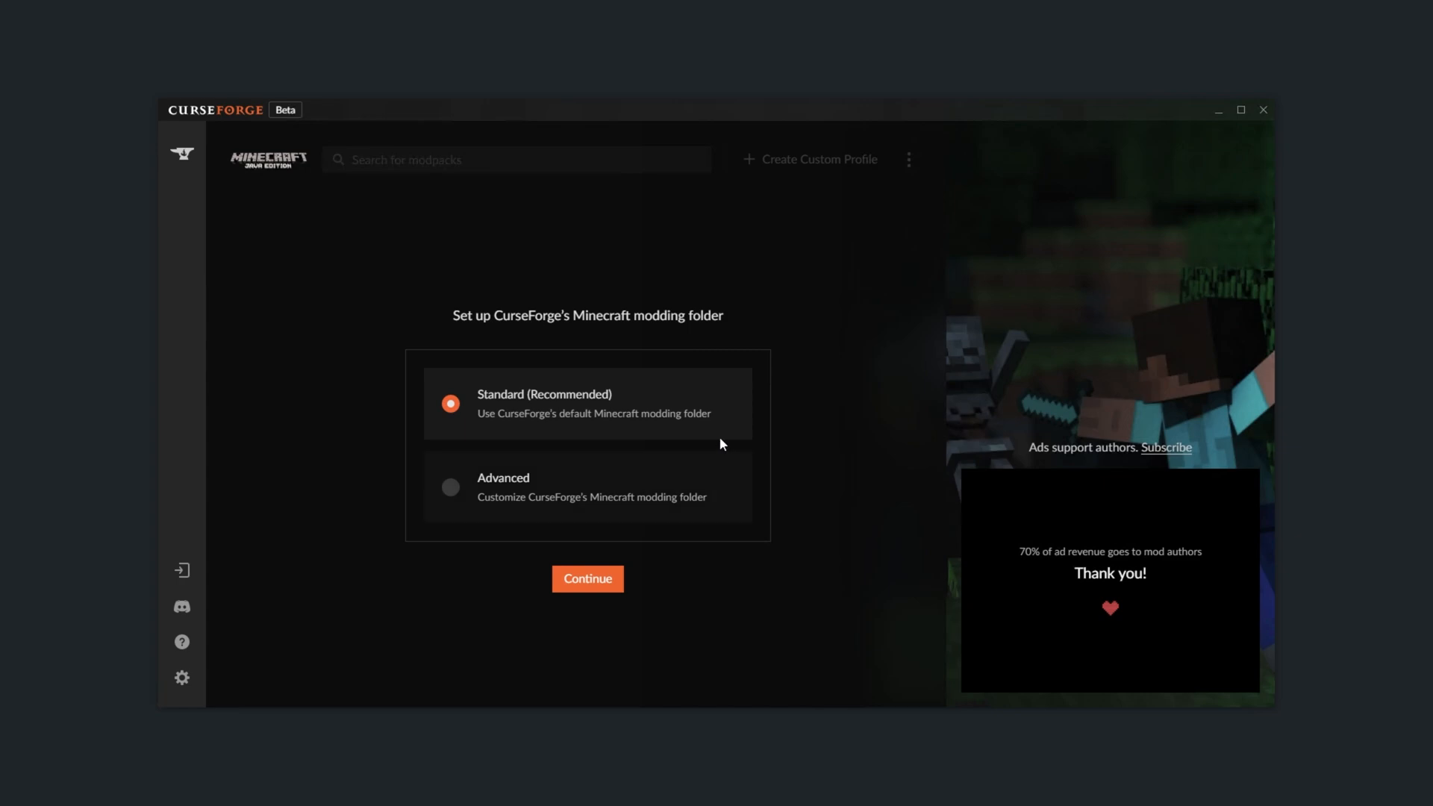
Step: Confirm the Standard (Recommended) modding folder location and continue
click(588, 579)
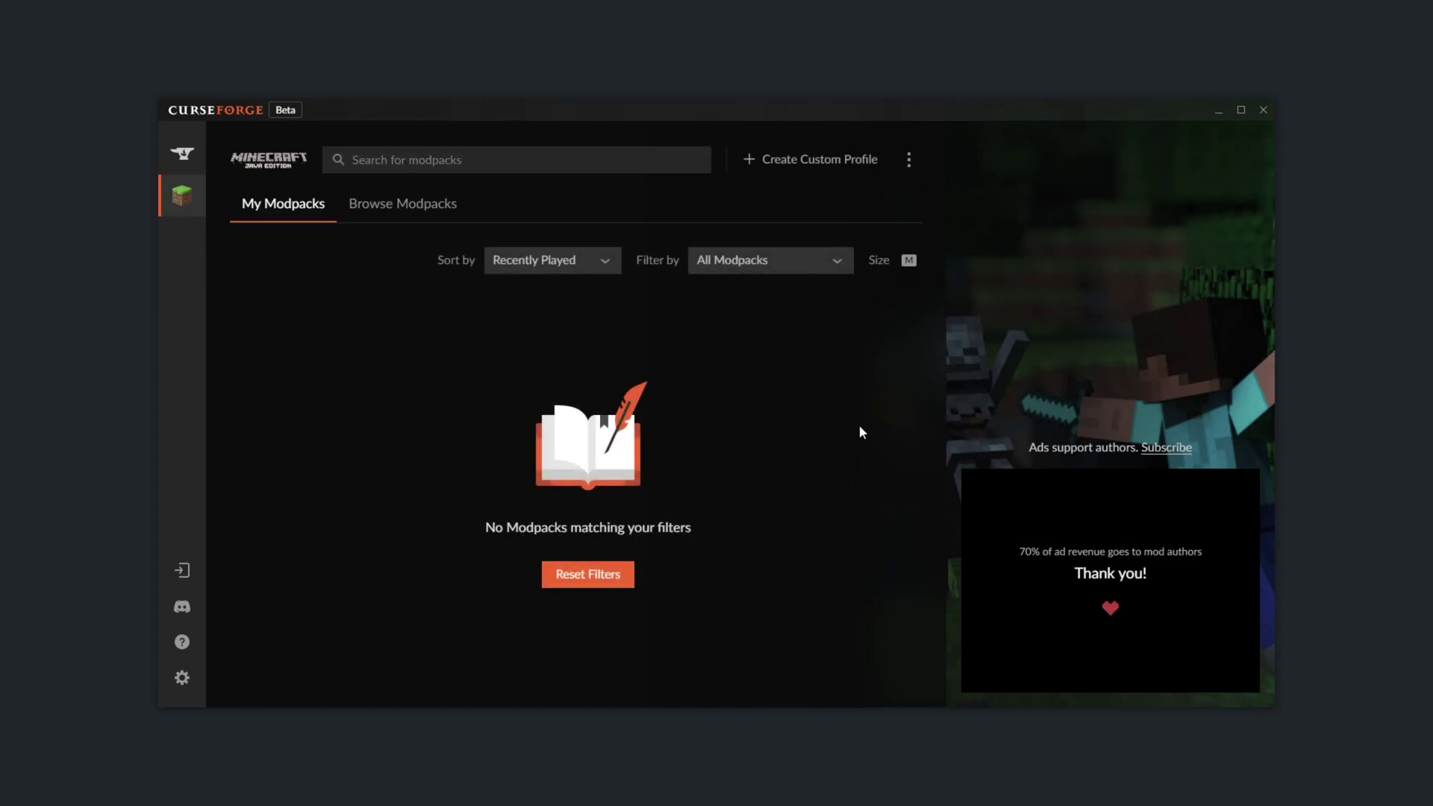
mouse_move(513, 363)
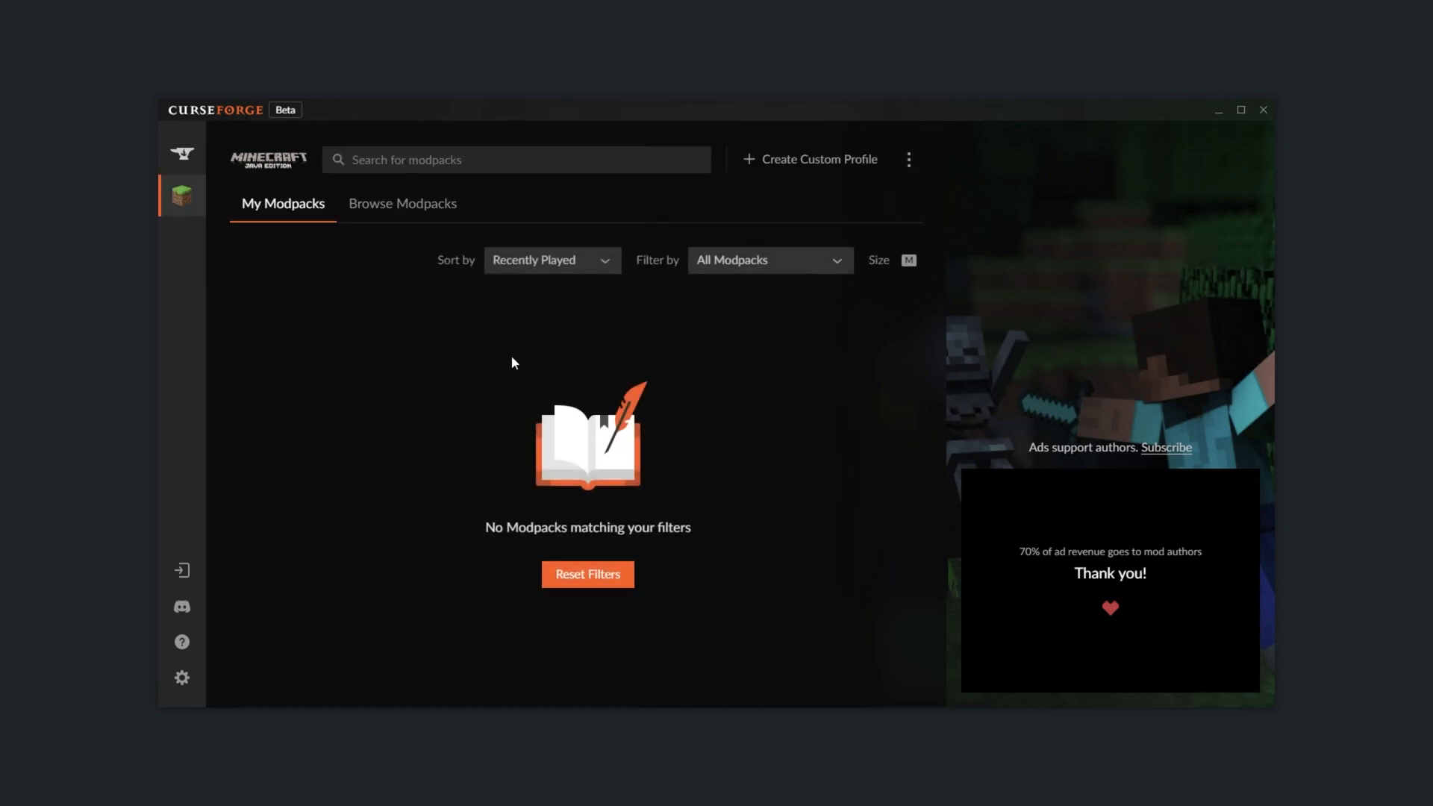
Step: Sort the Minecraft modpack browser by Popularity and install RLCraft
click(403, 203)
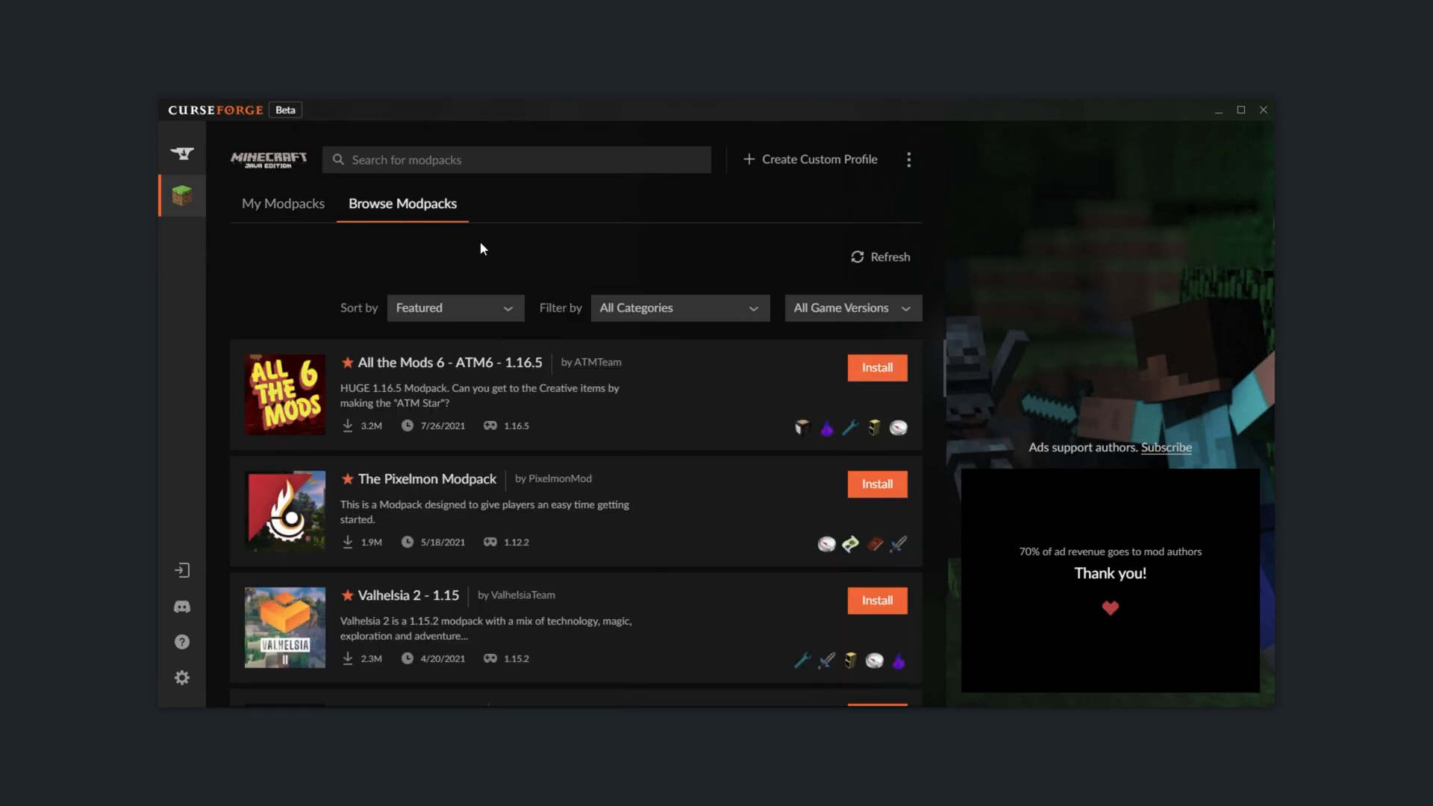
mouse_move(290, 223)
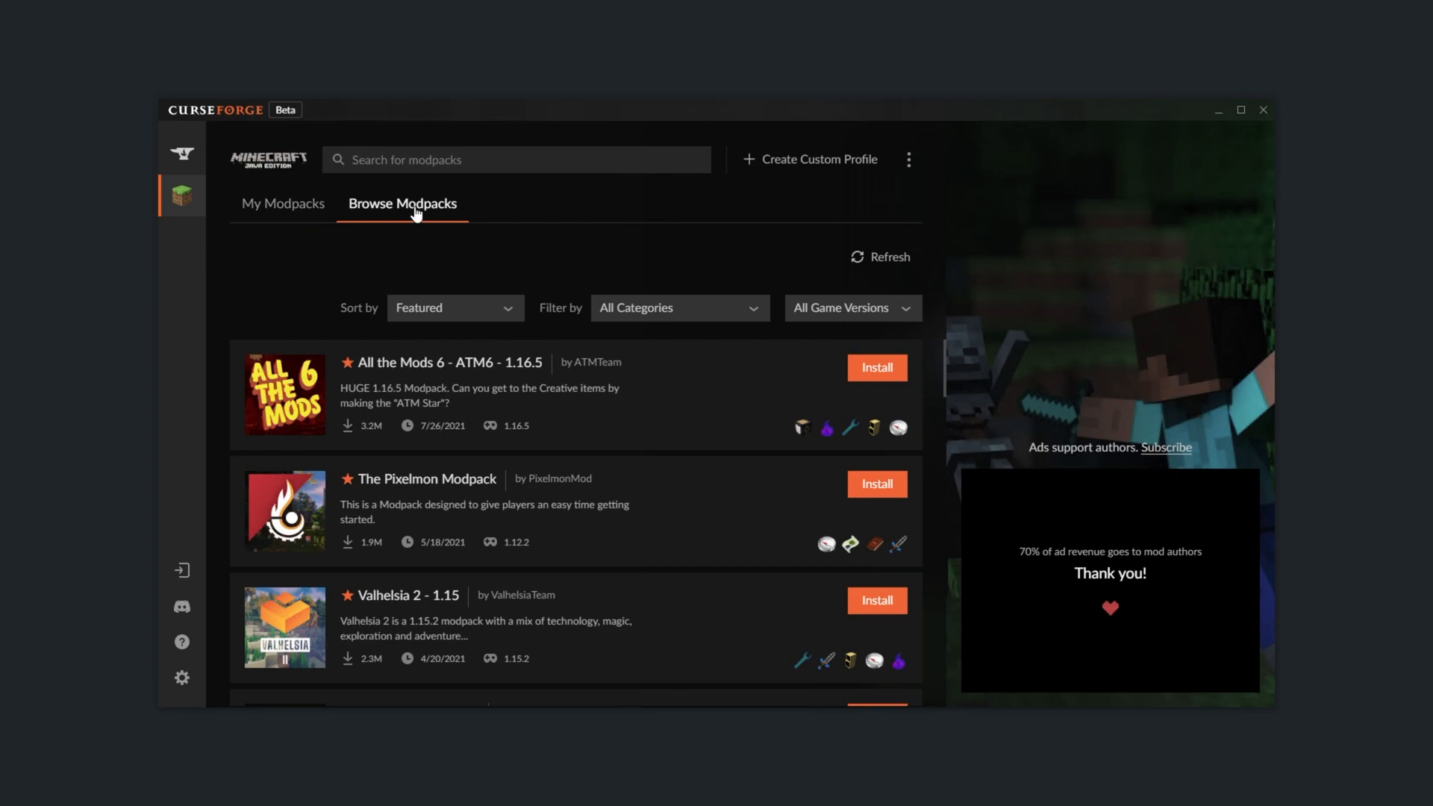
click(455, 308)
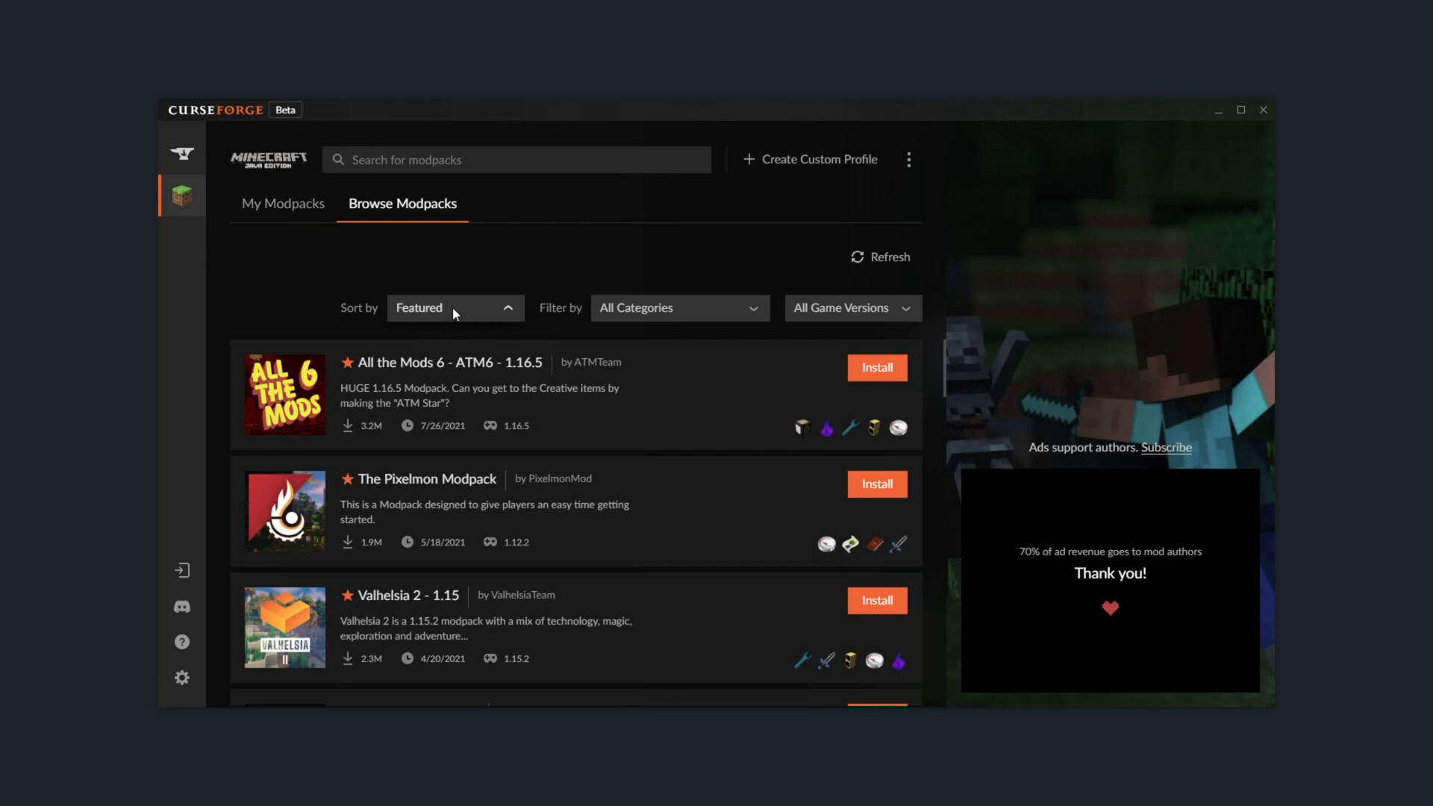
click(455, 308)
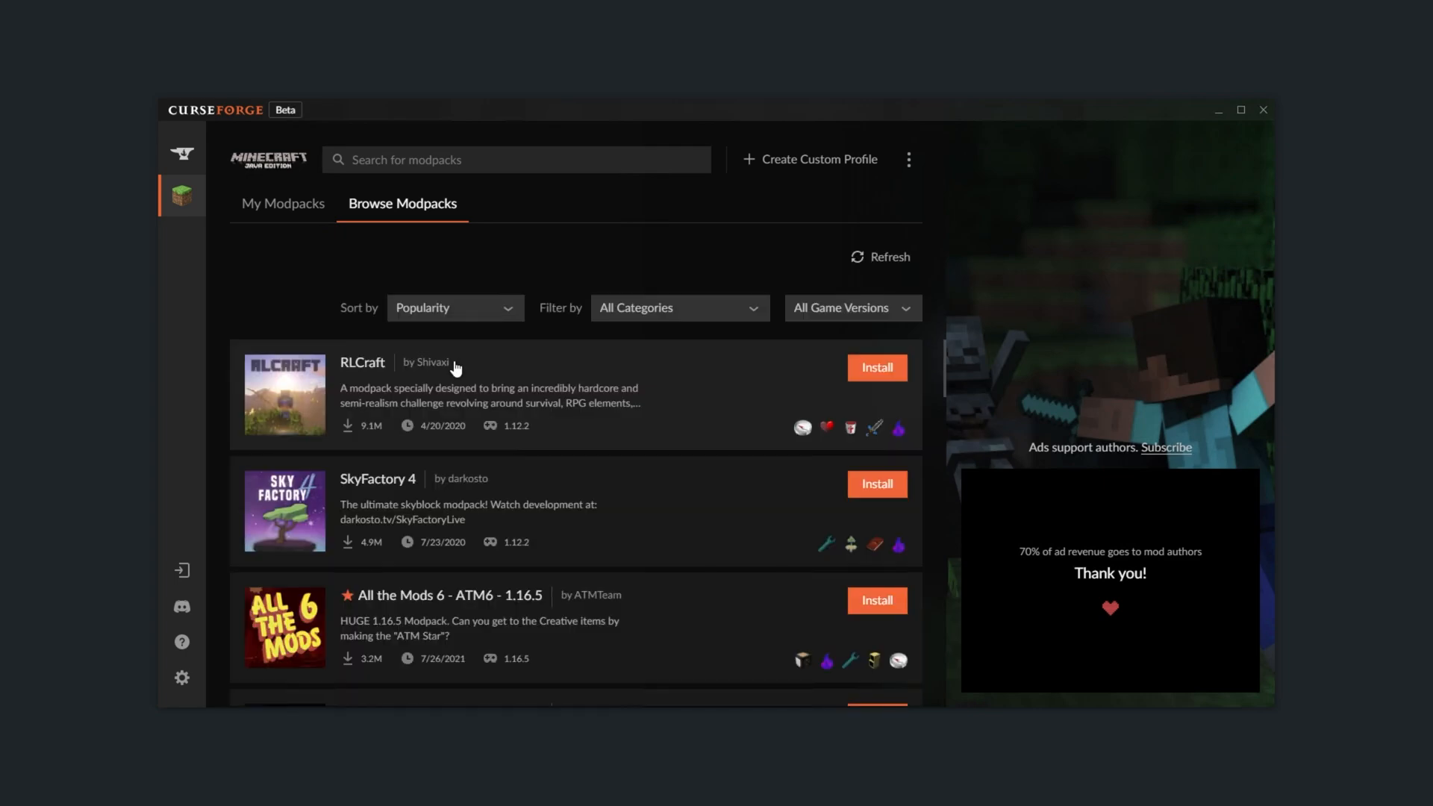
mouse_move(555, 579)
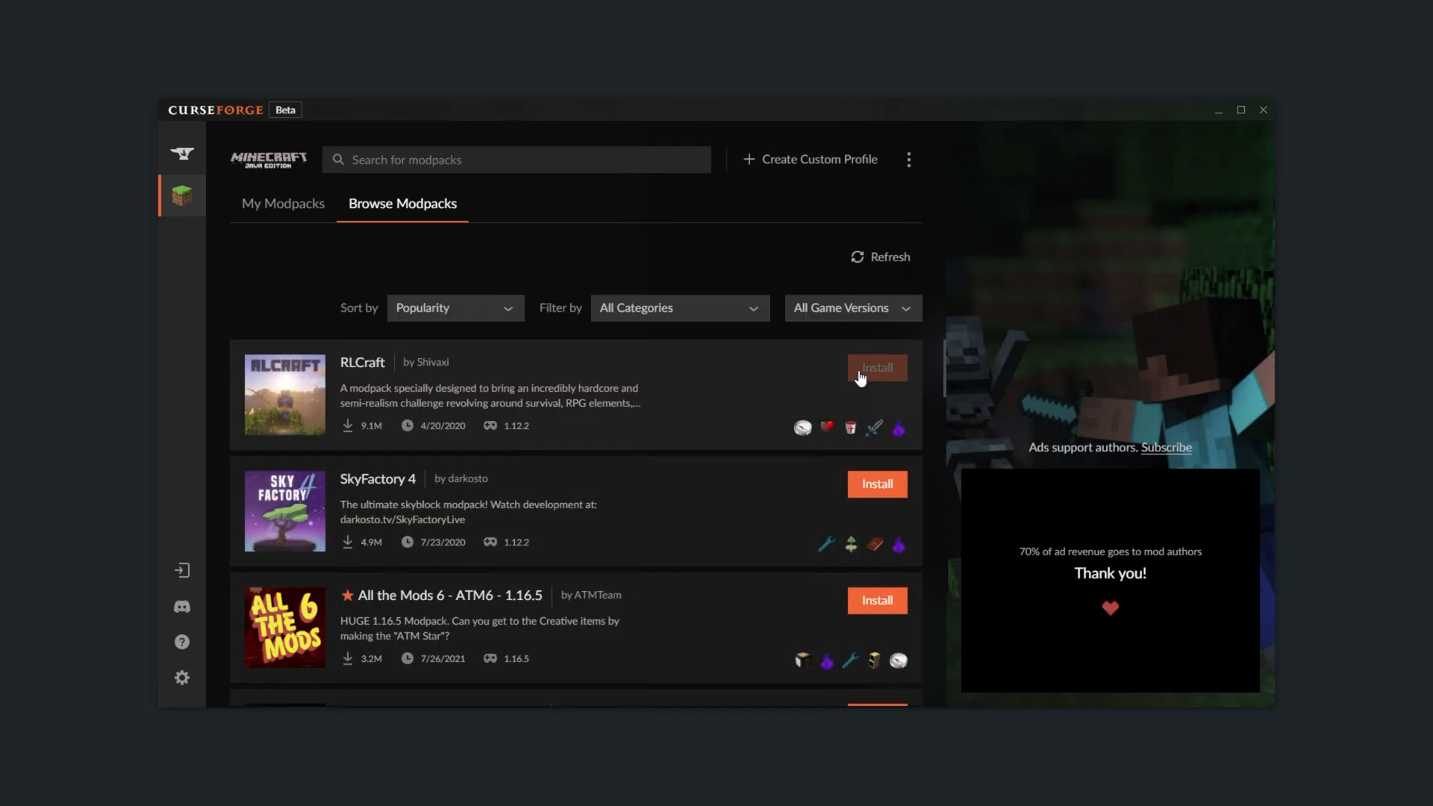
click(878, 367)
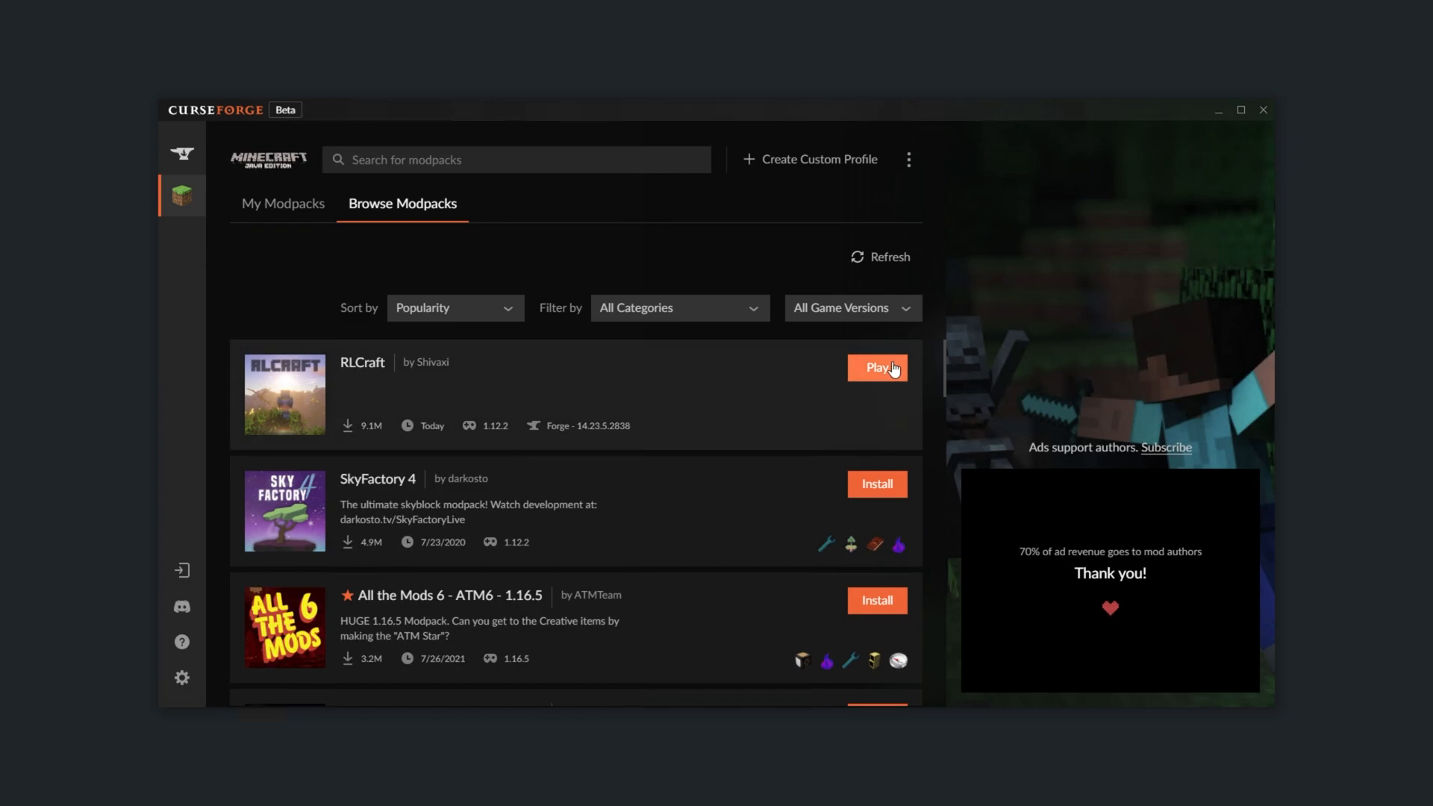
mouse_move(627, 397)
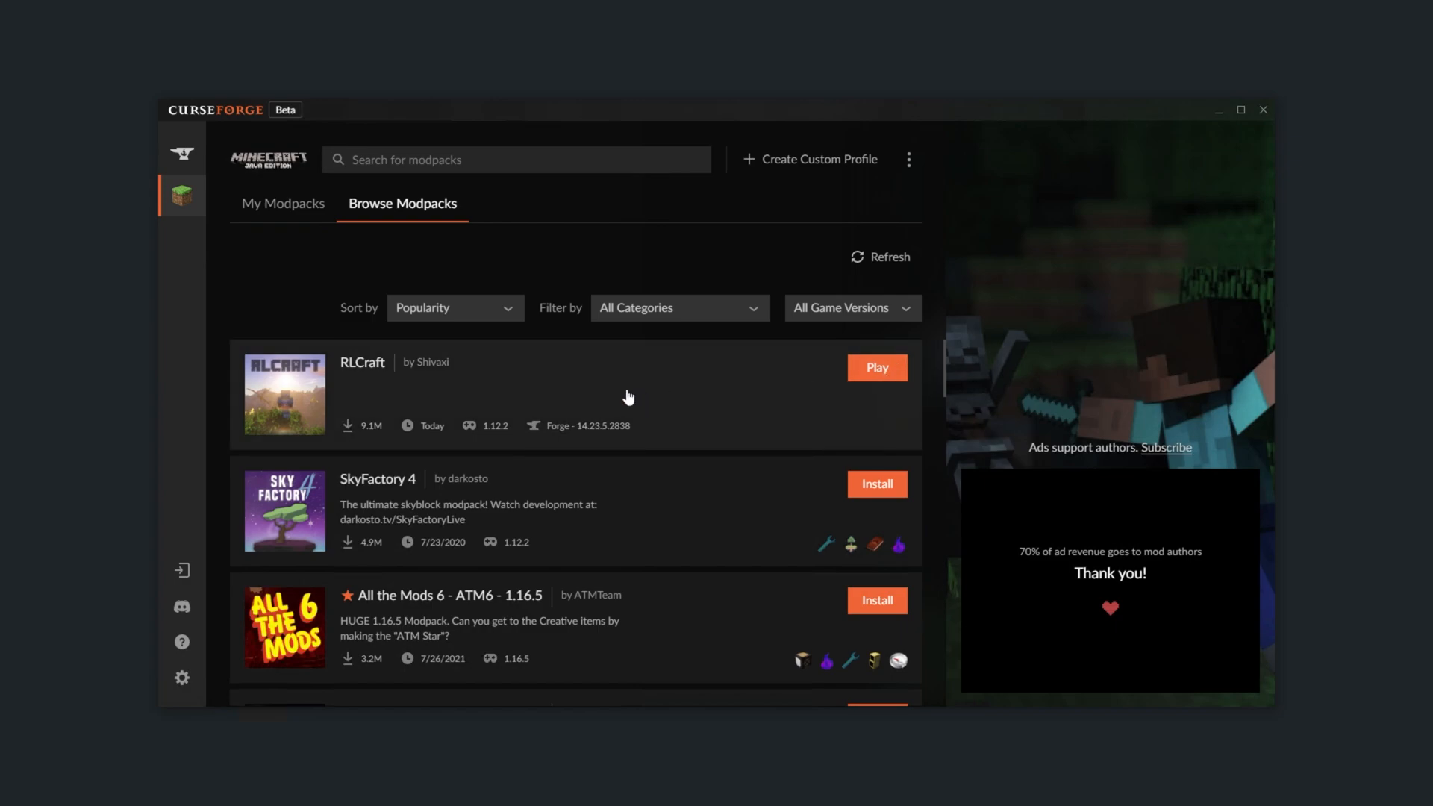
click(361, 362)
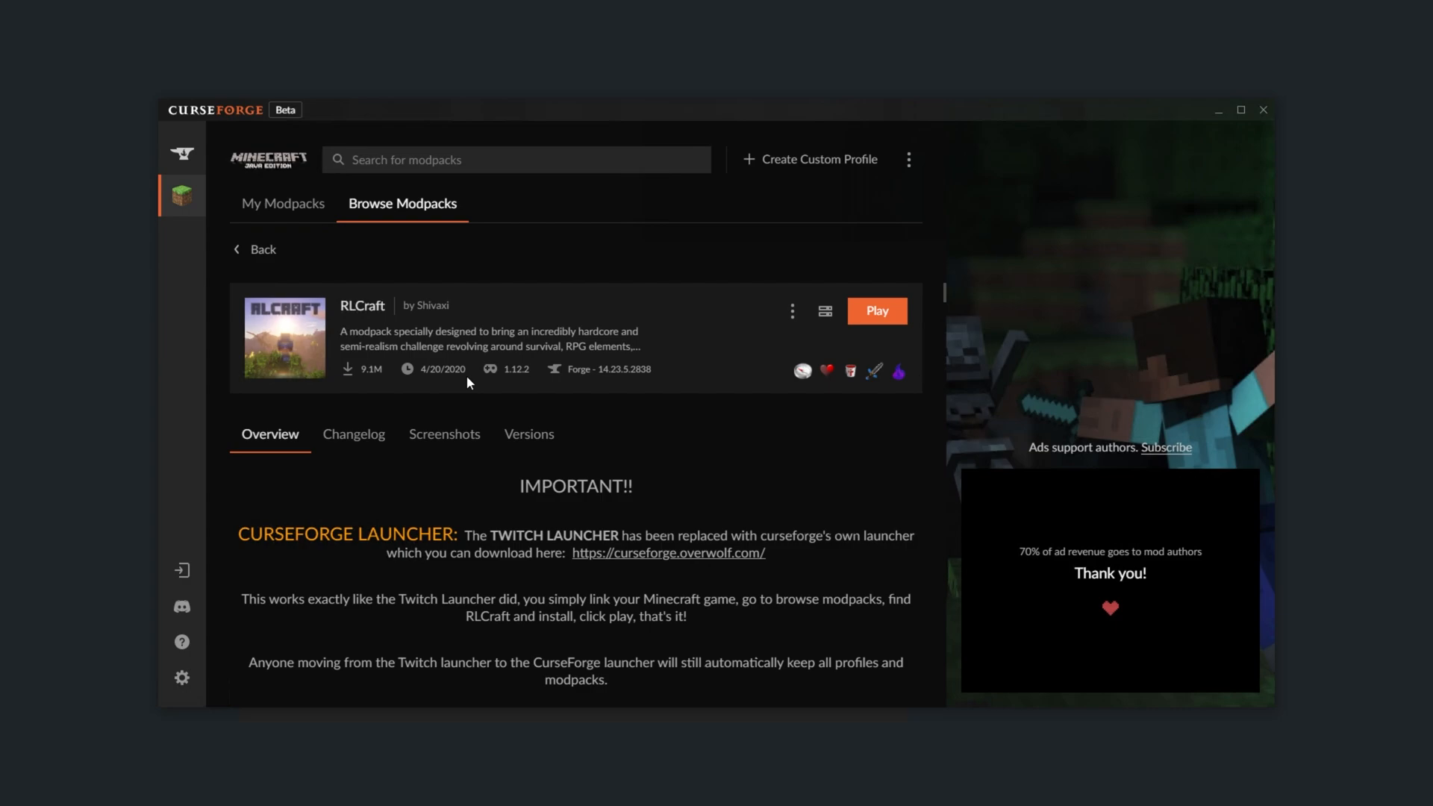
mouse_move(400, 257)
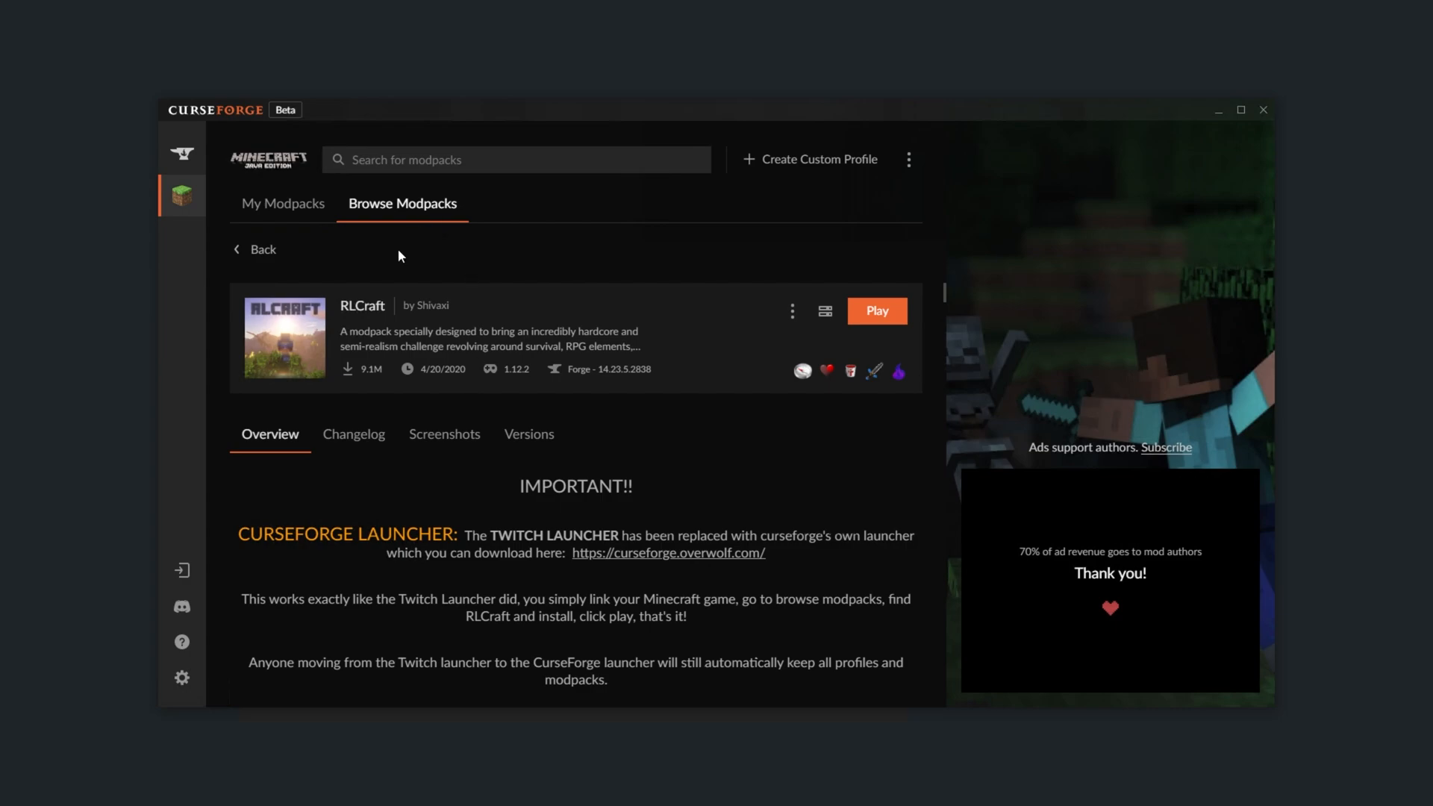
mouse_move(318, 221)
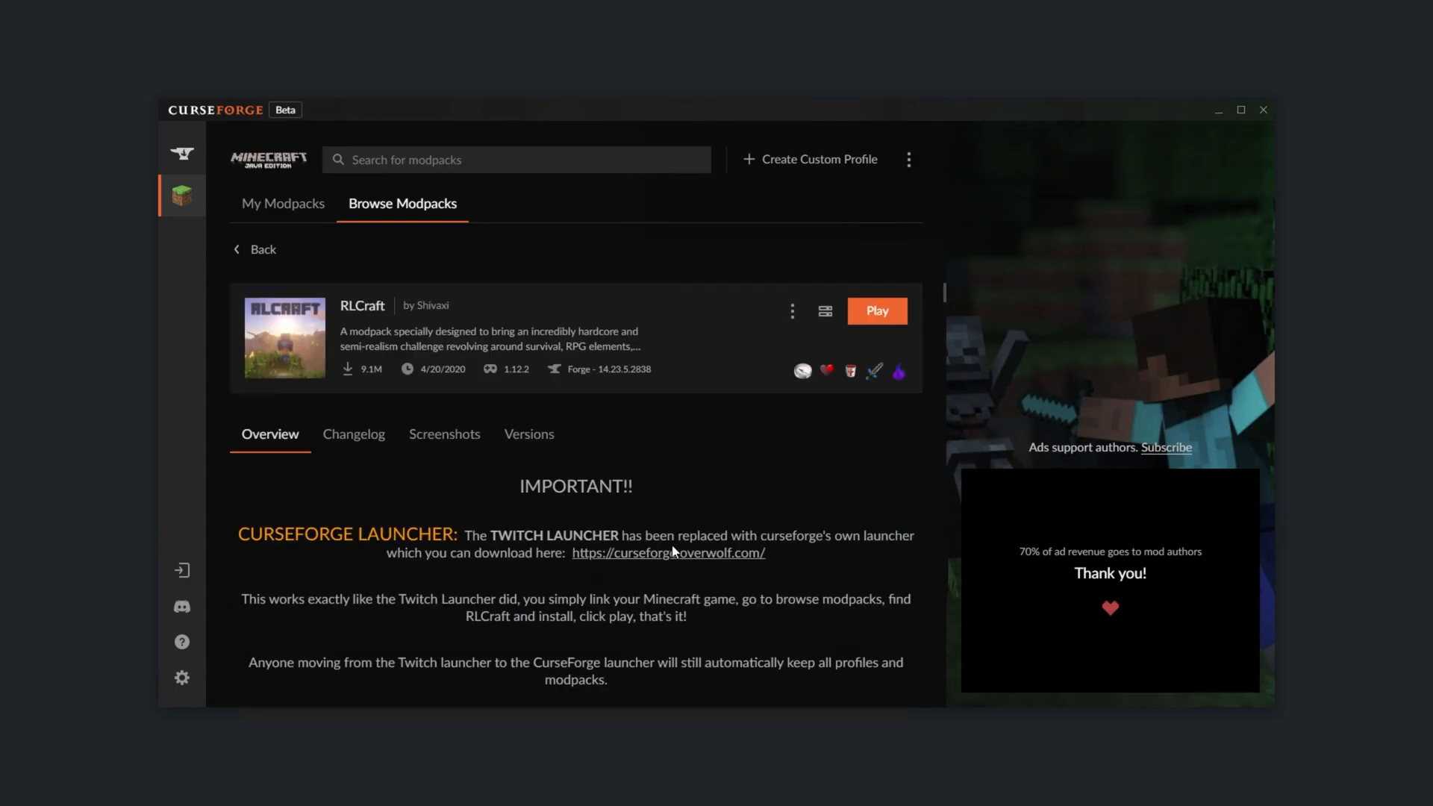
mouse_move(565, 441)
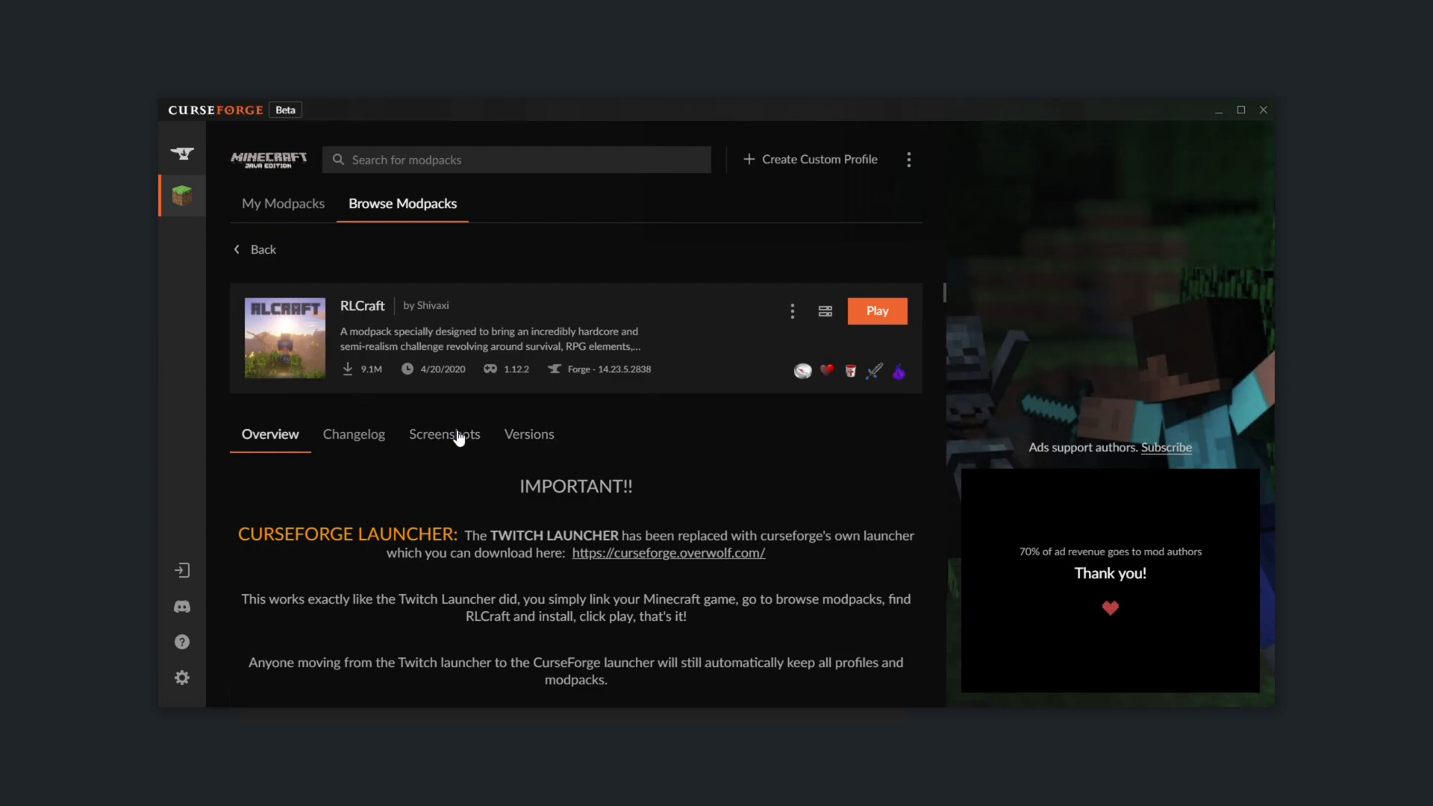
mouse_move(669, 363)
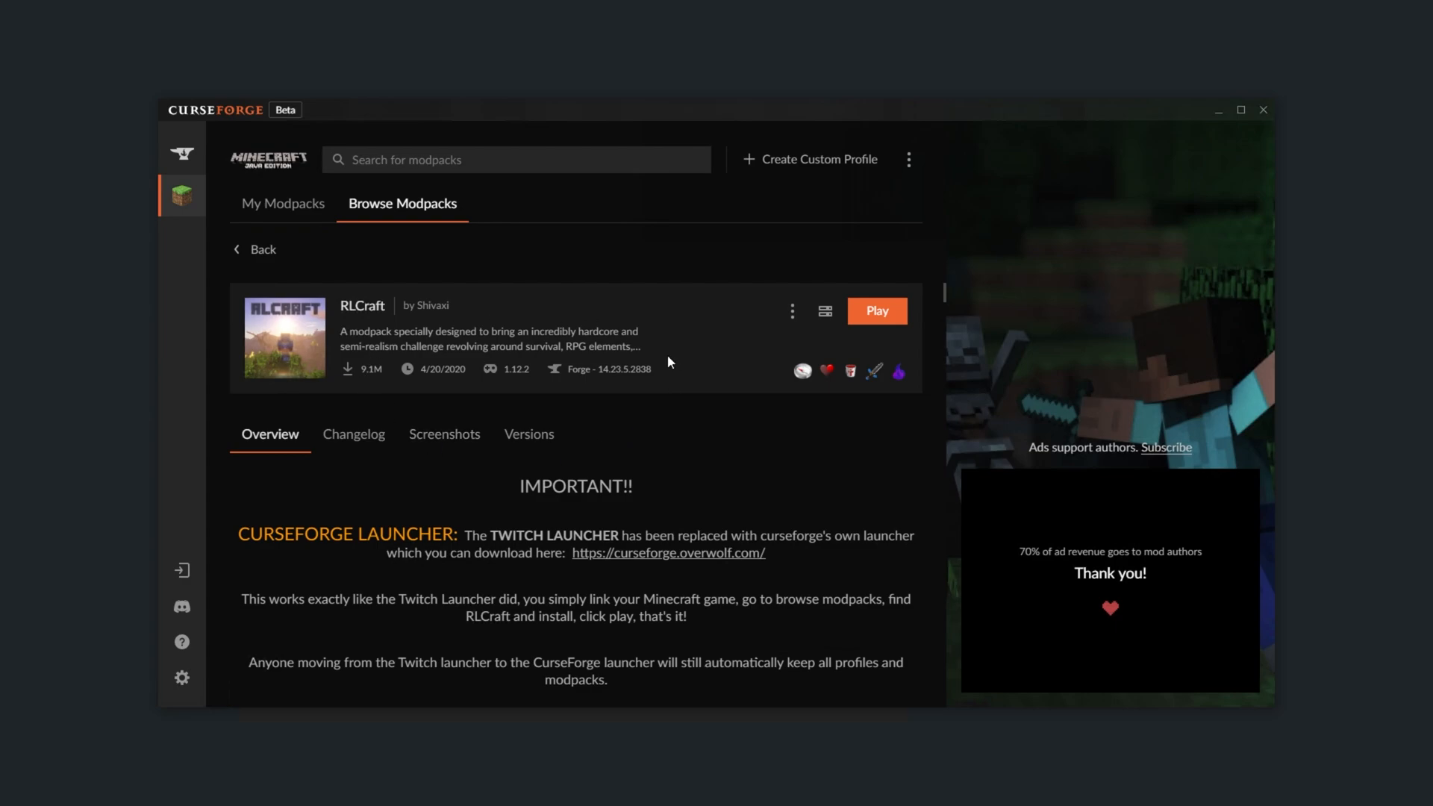
mouse_move(591, 345)
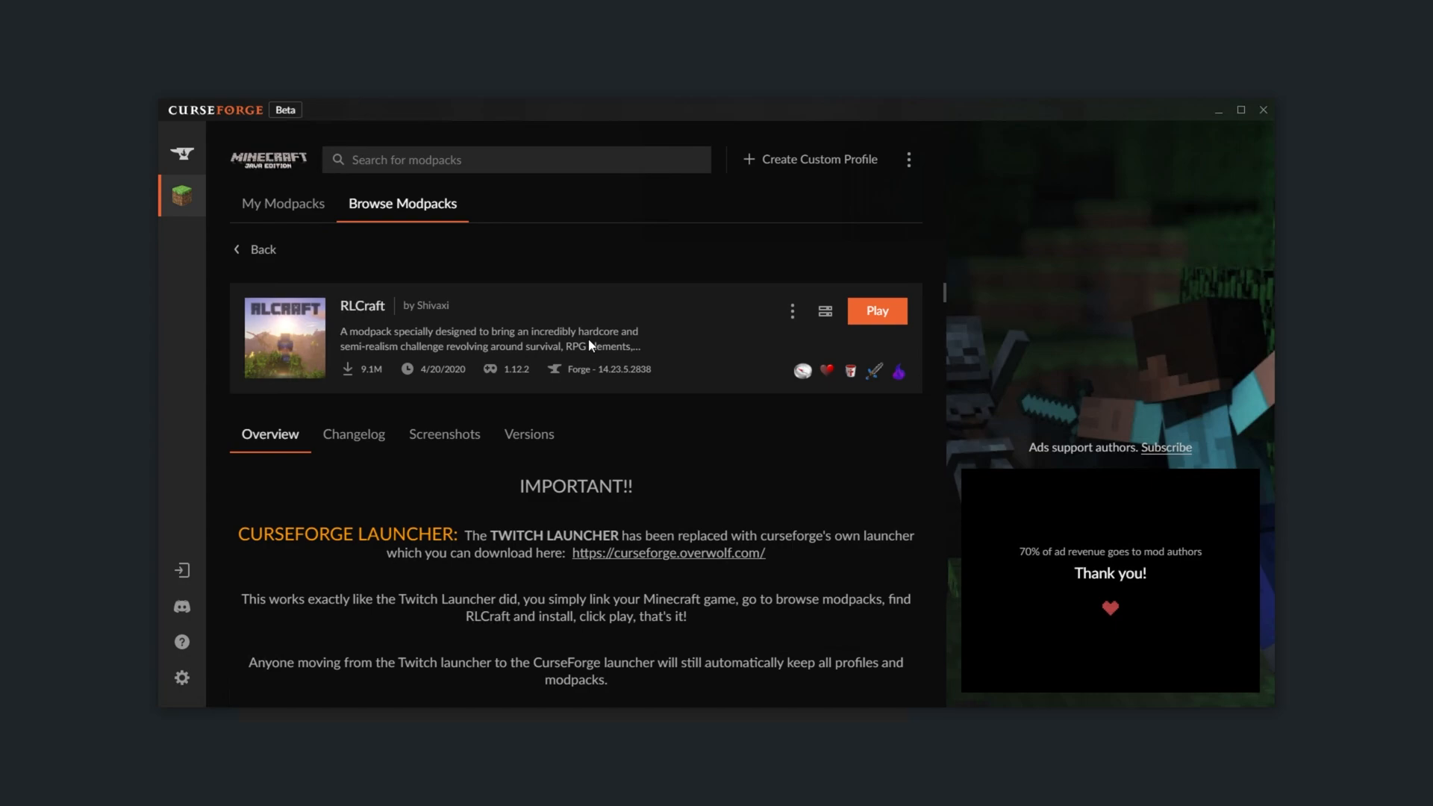
mouse_move(182, 678)
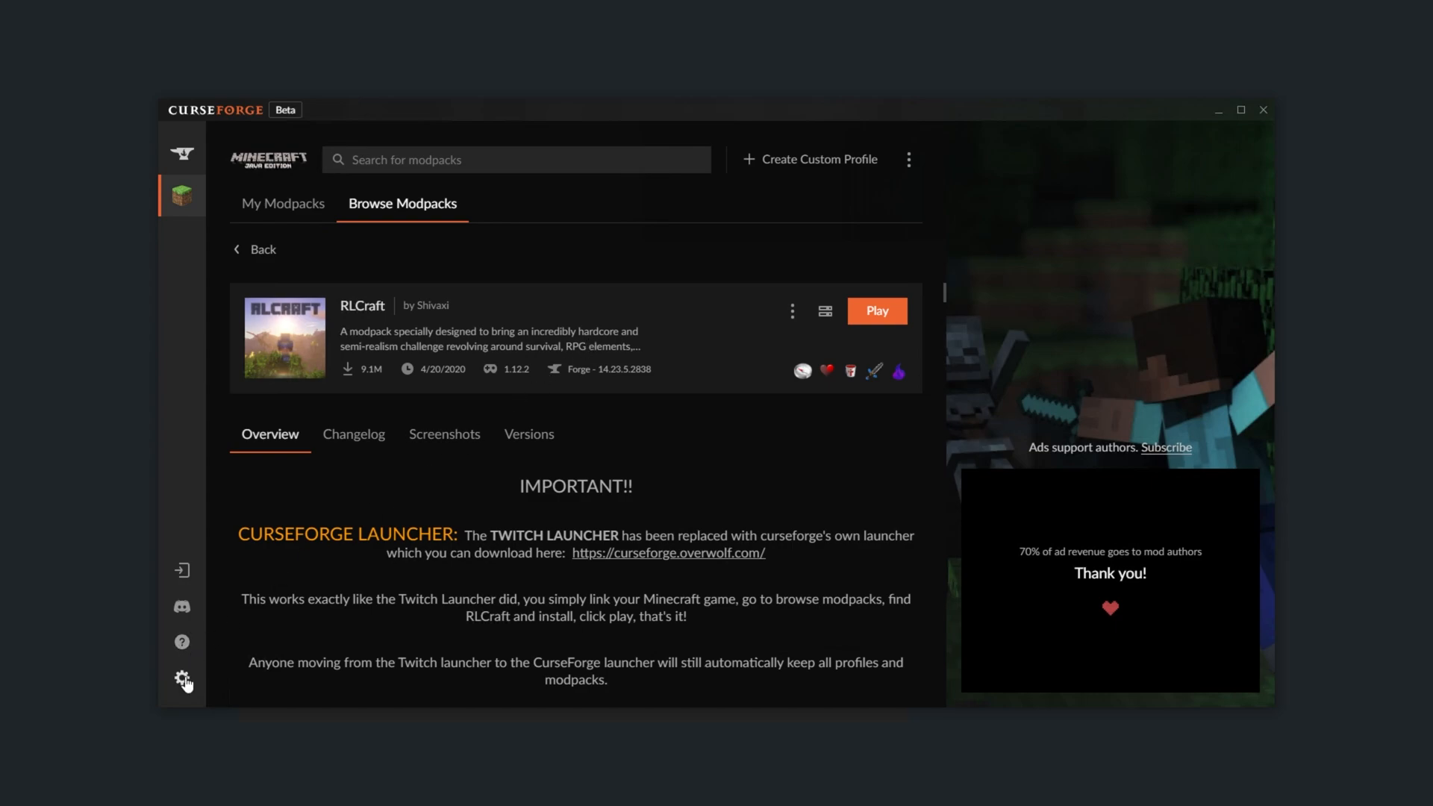
click(182, 677)
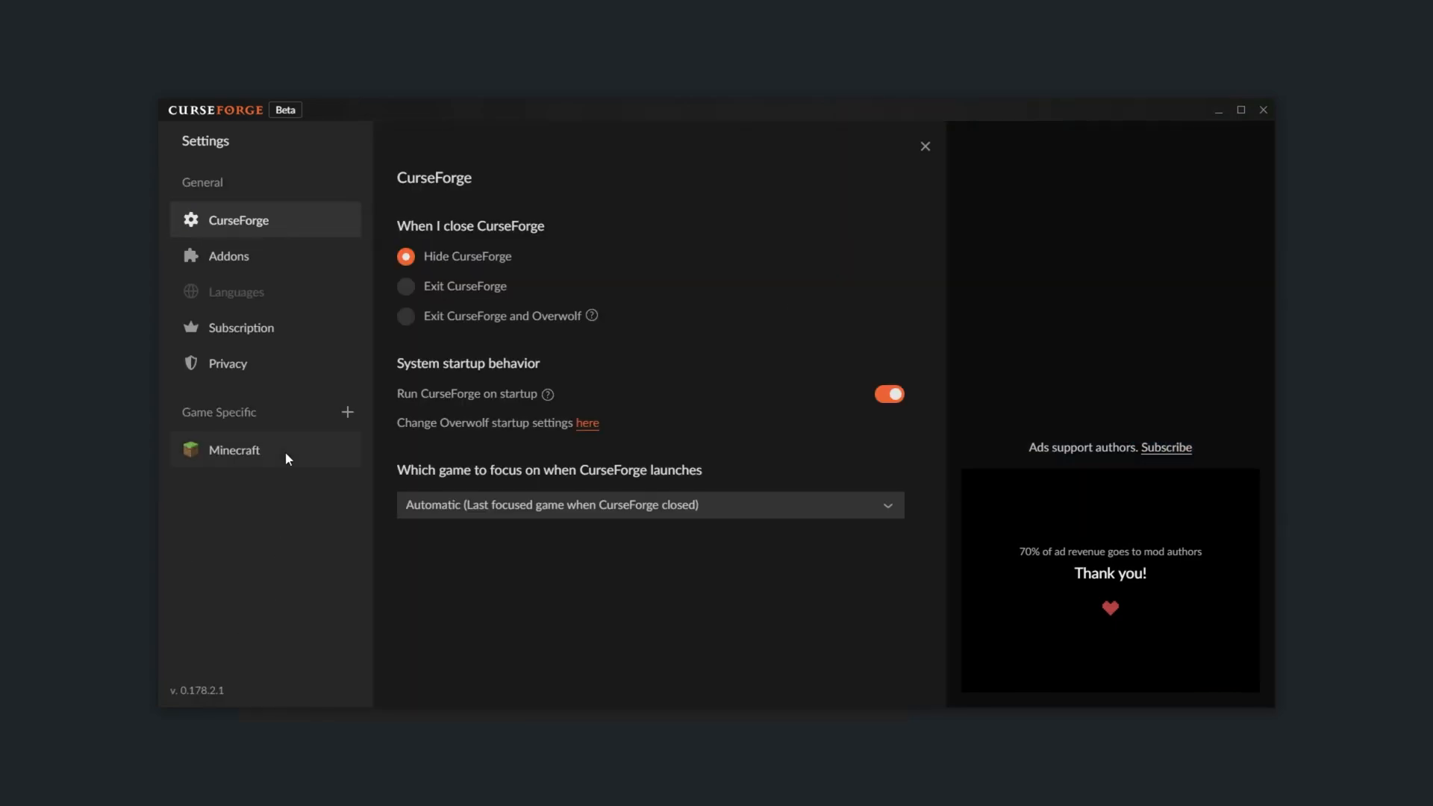
click(234, 451)
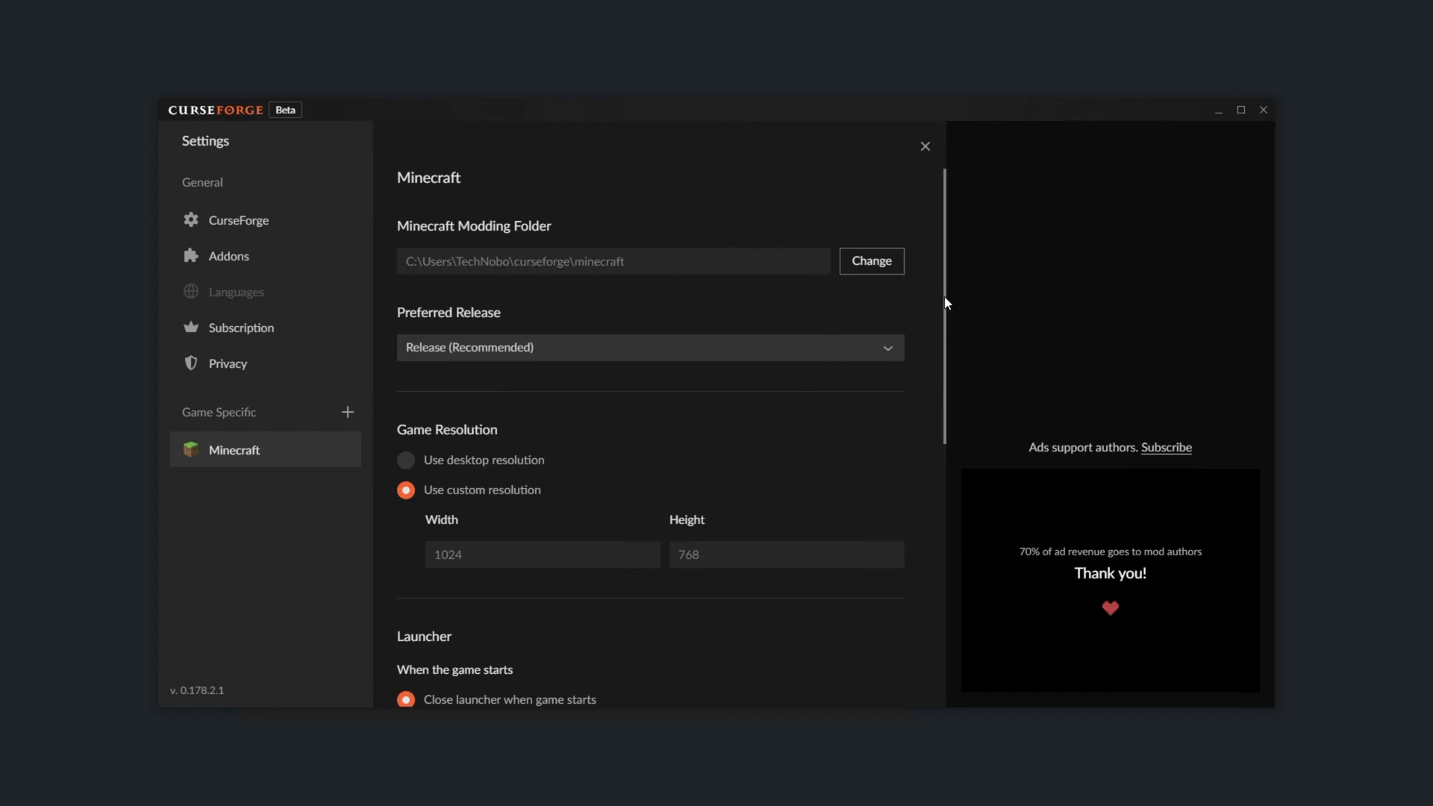
scroll(down, 3)
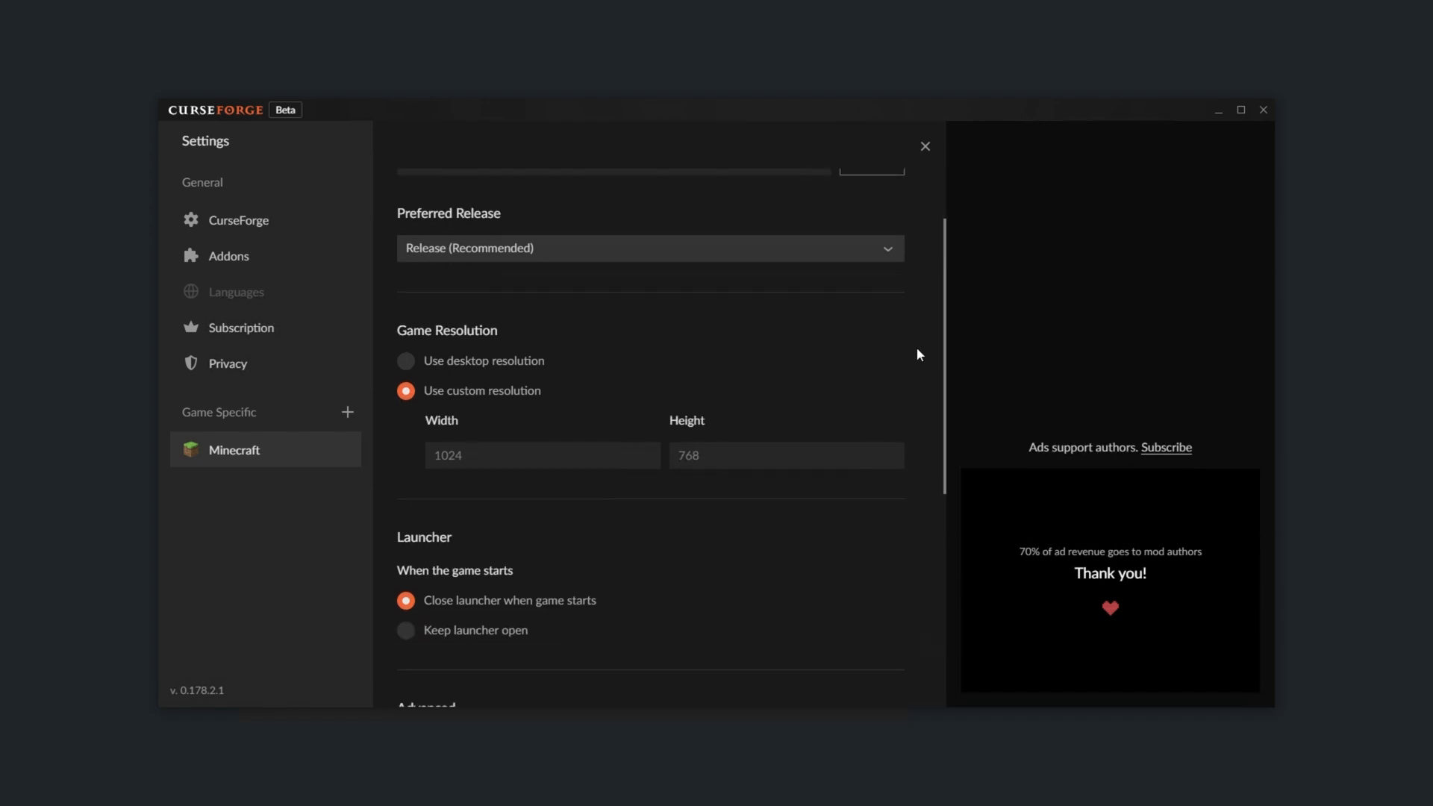
scroll(down, 3)
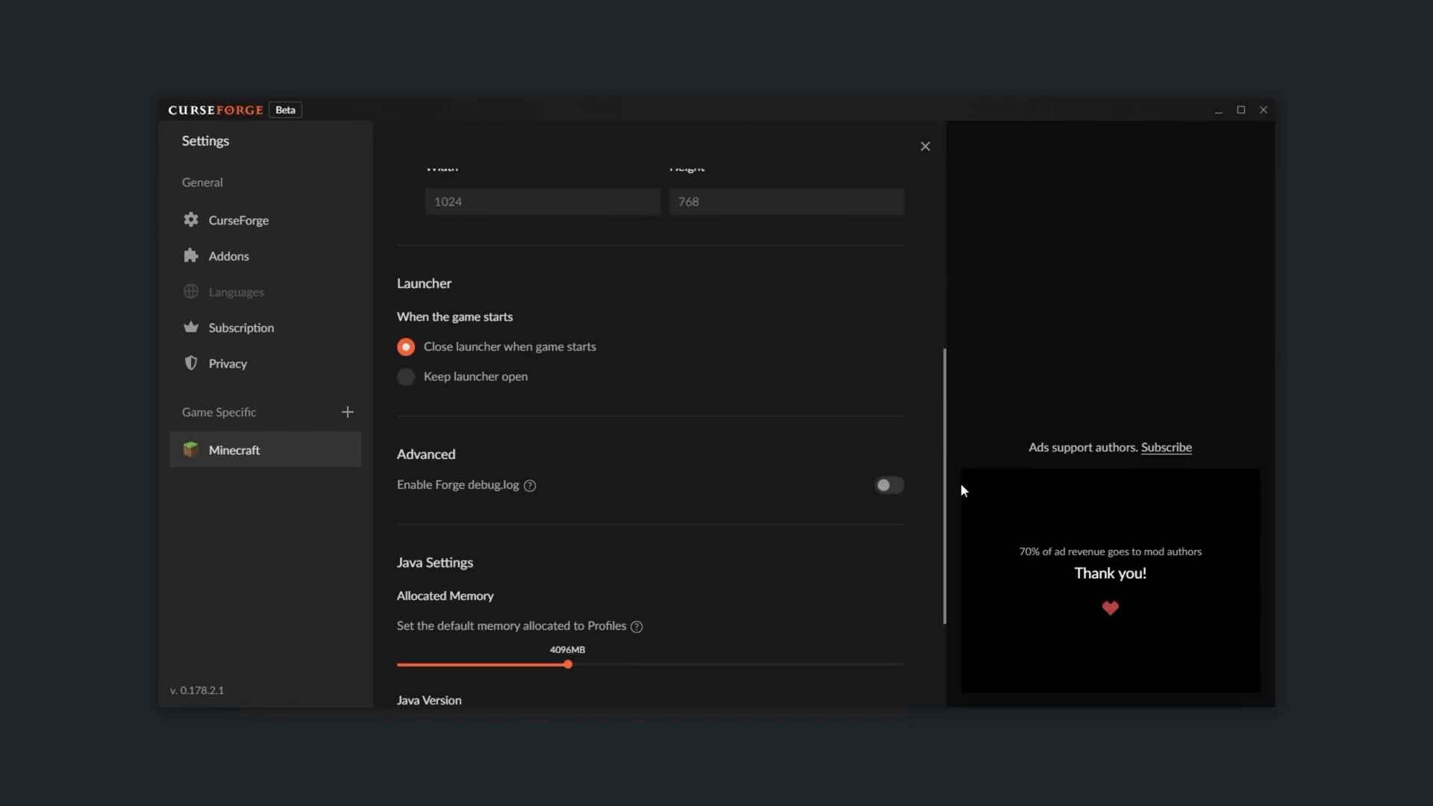
scroll(down, 3)
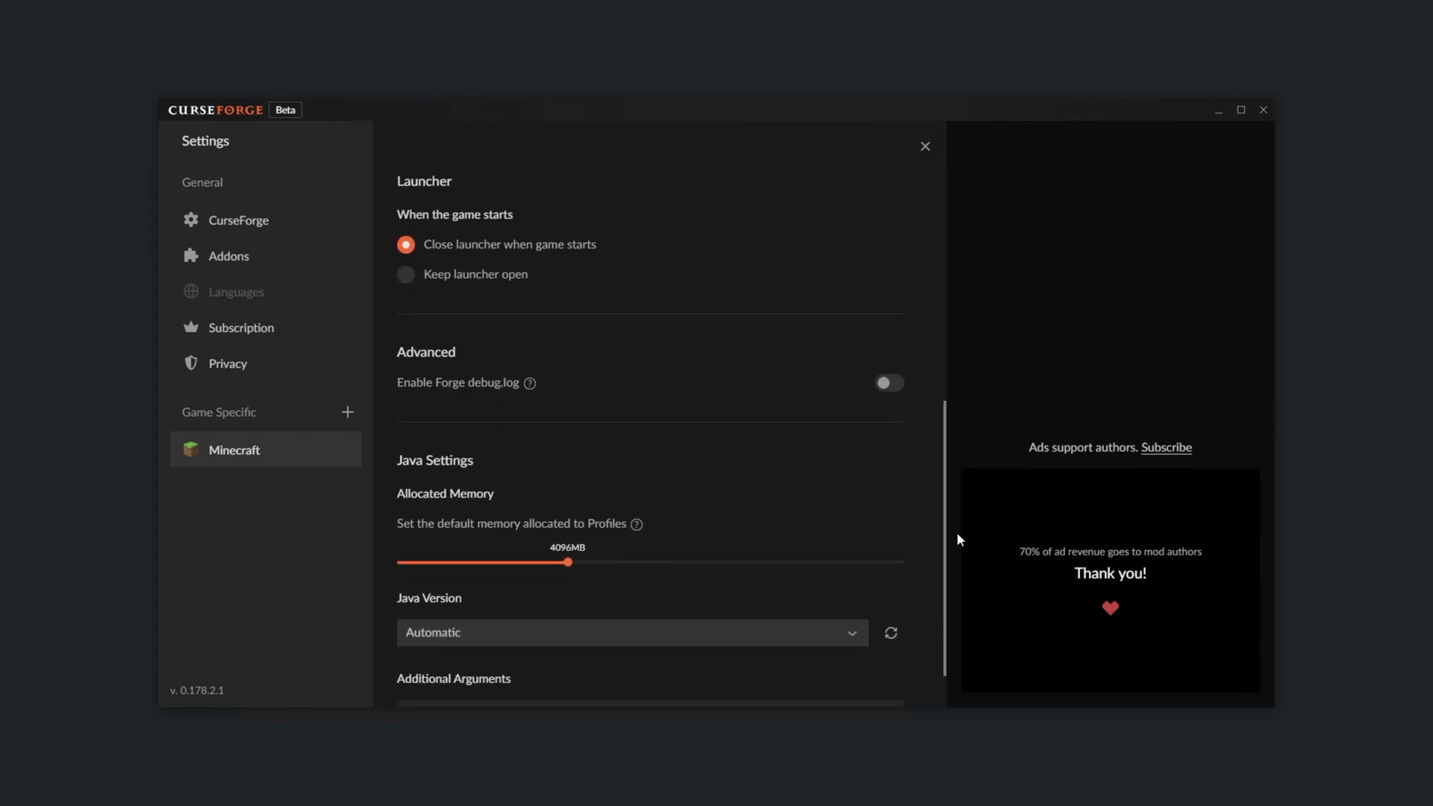
scroll(down, 3)
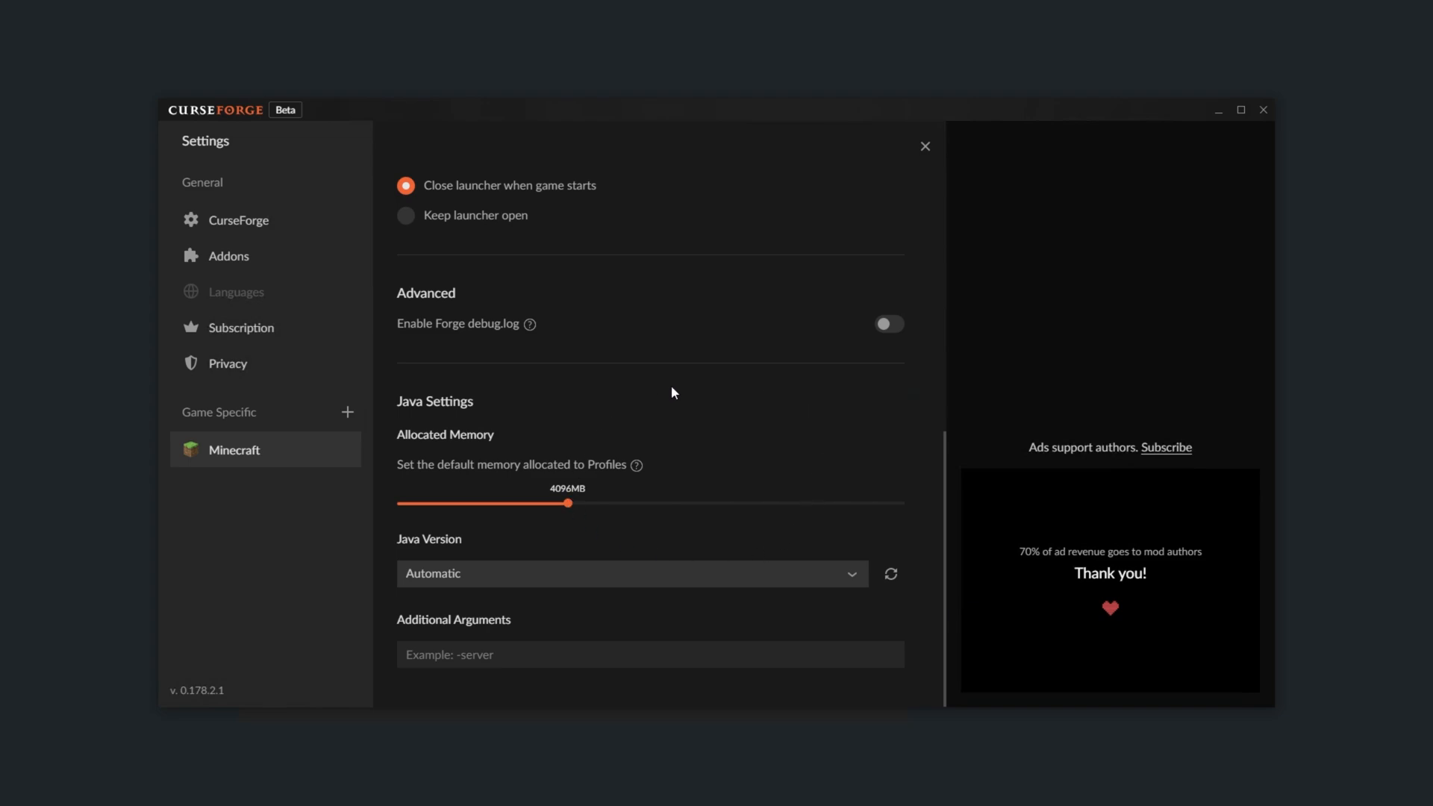
mouse_move(588, 560)
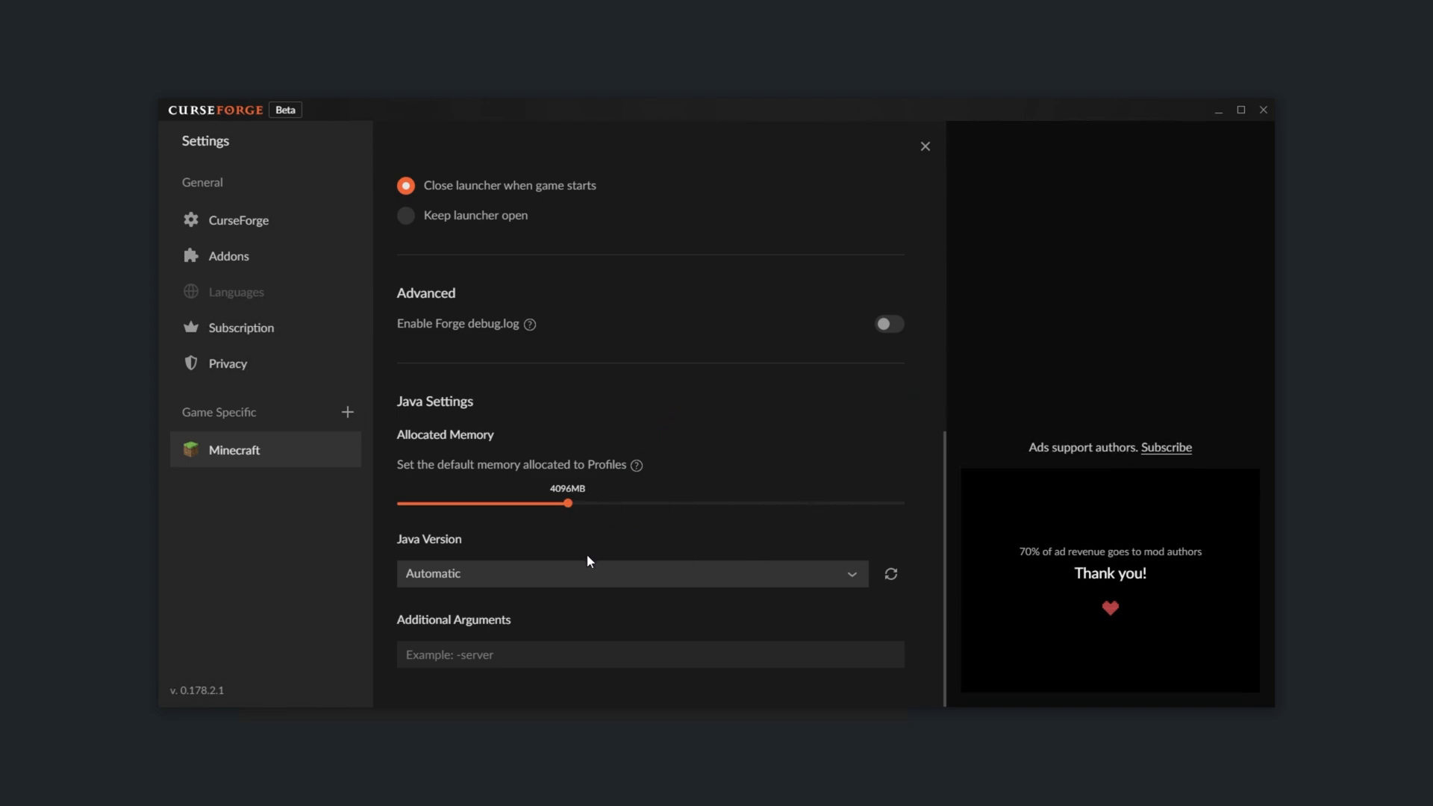
mouse_move(618, 621)
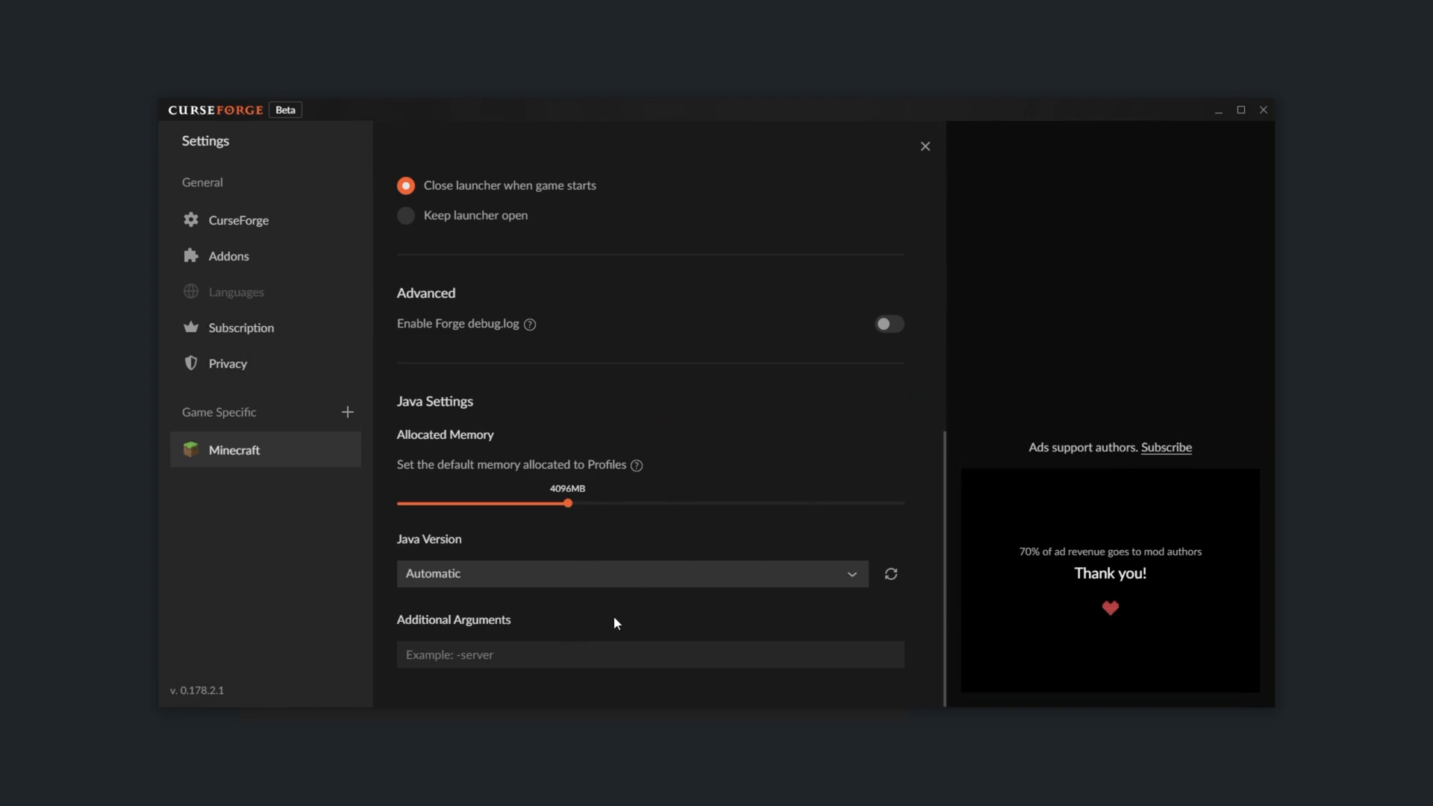
mouse_move(579, 463)
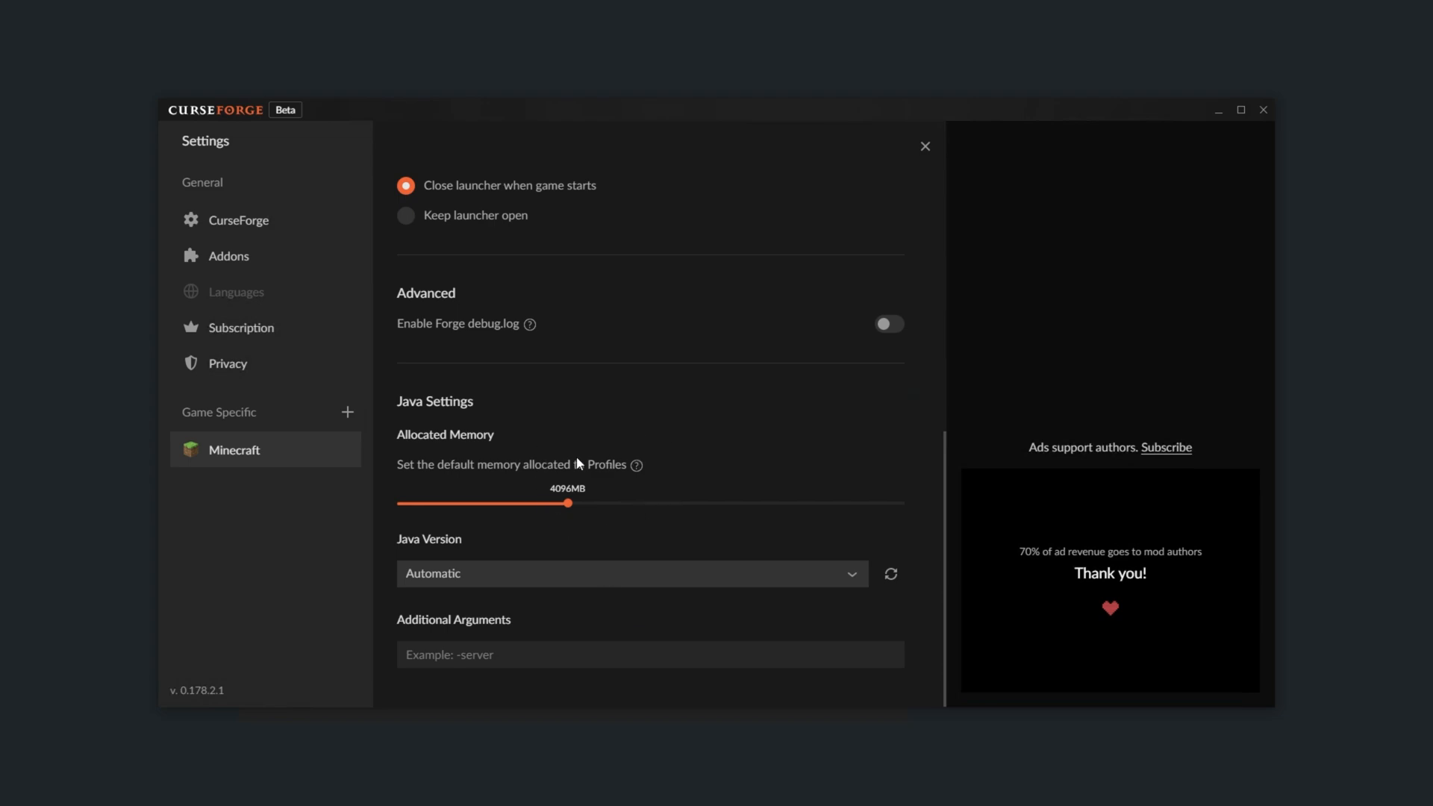
mouse_move(663, 472)
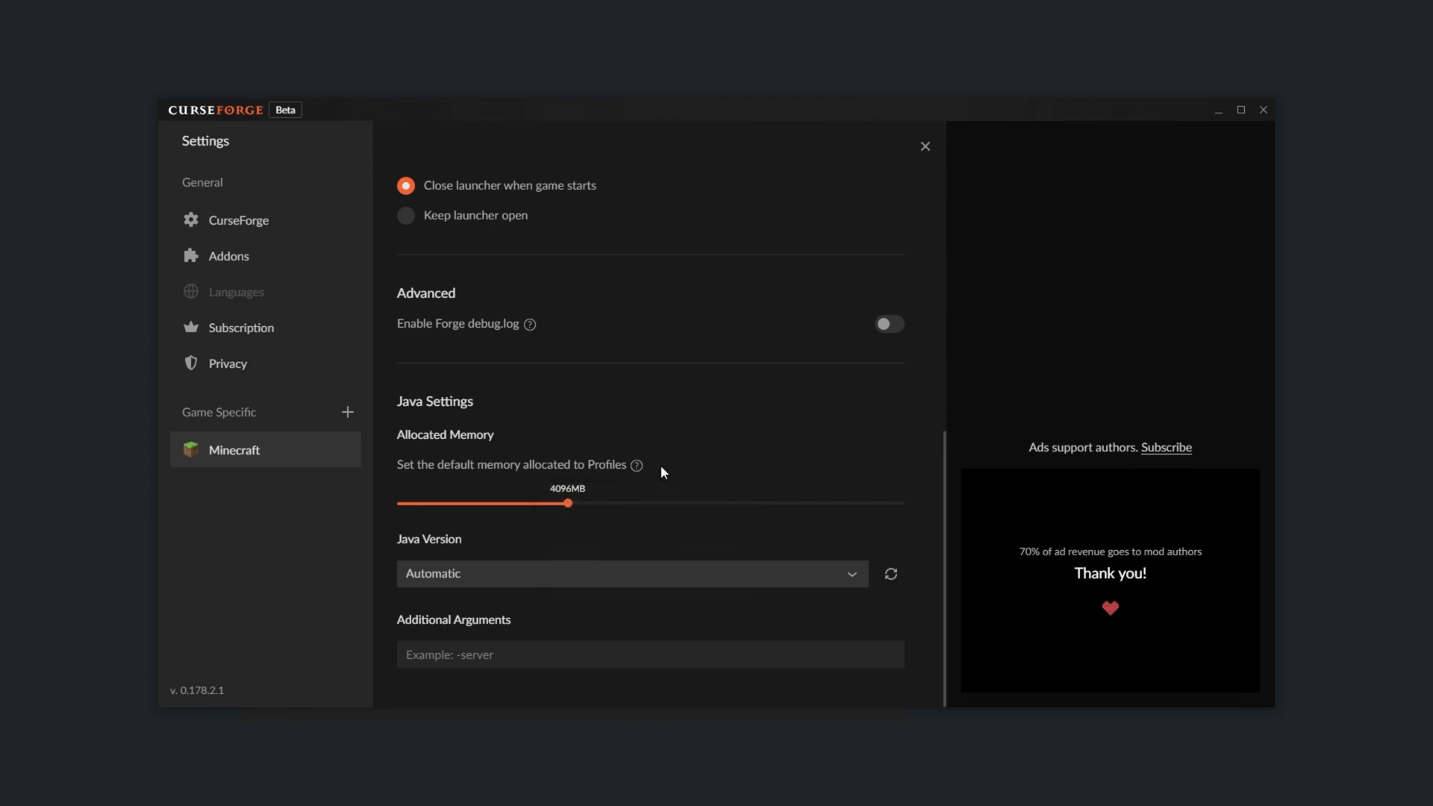
mouse_move(648, 440)
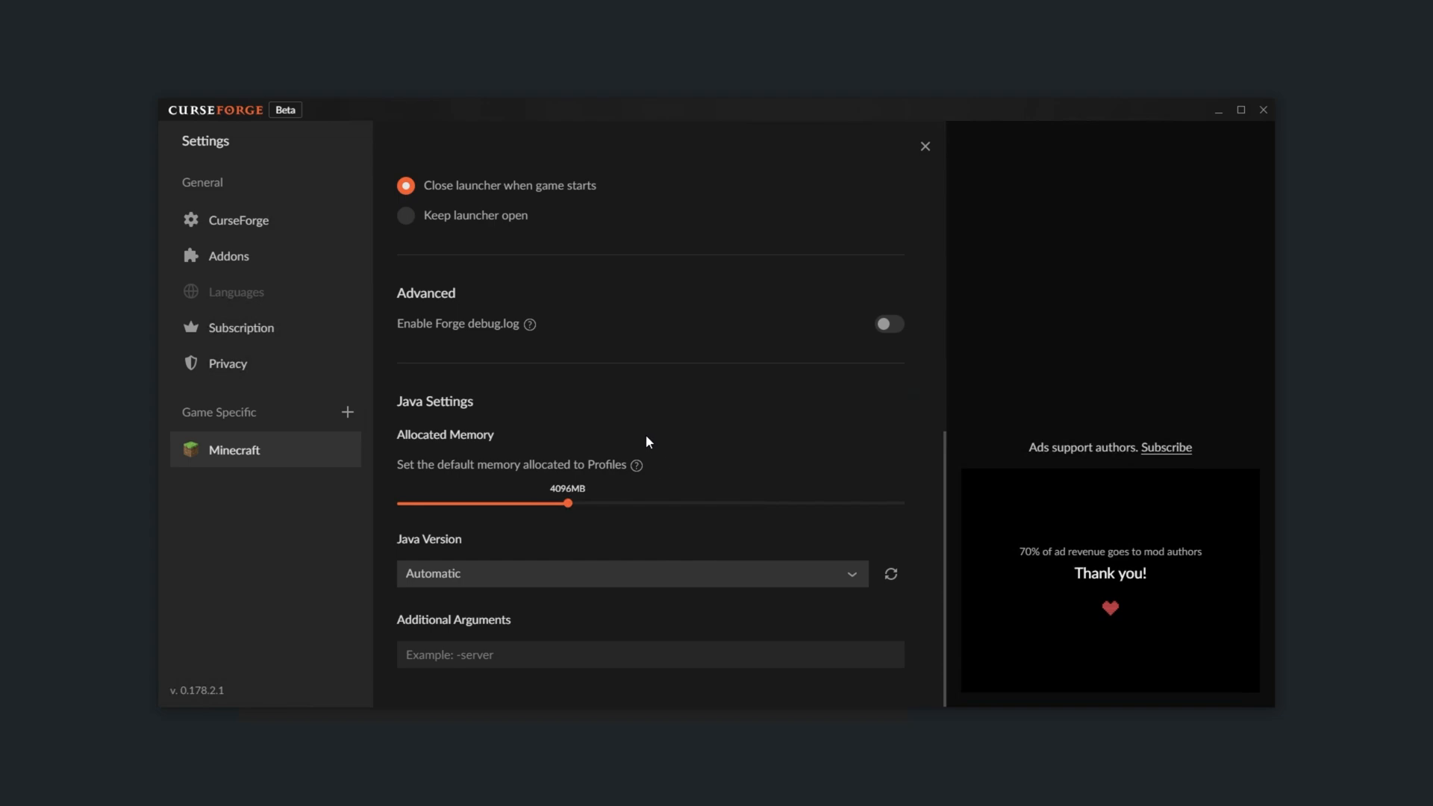
mouse_move(691, 472)
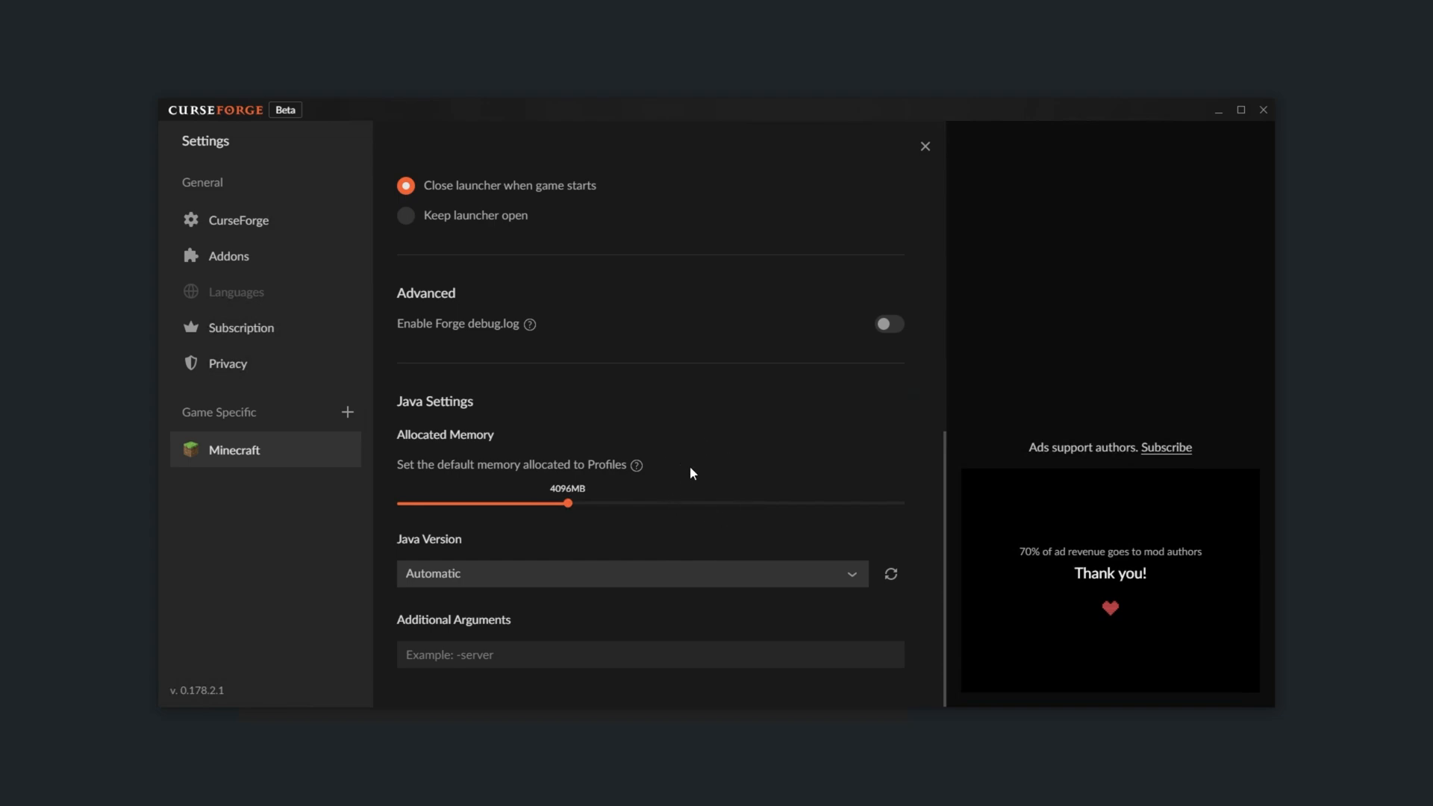
mouse_move(699, 491)
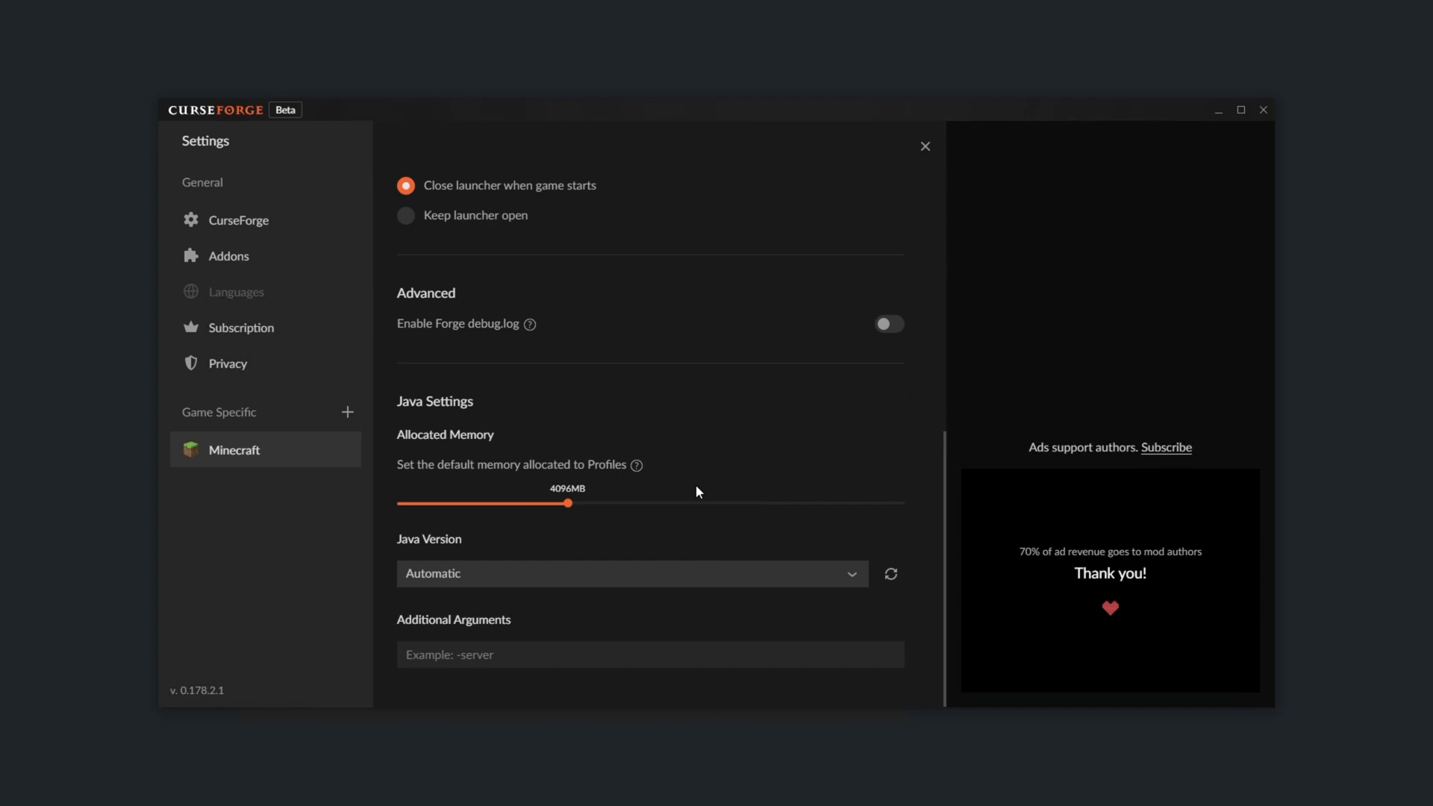
click(925, 146)
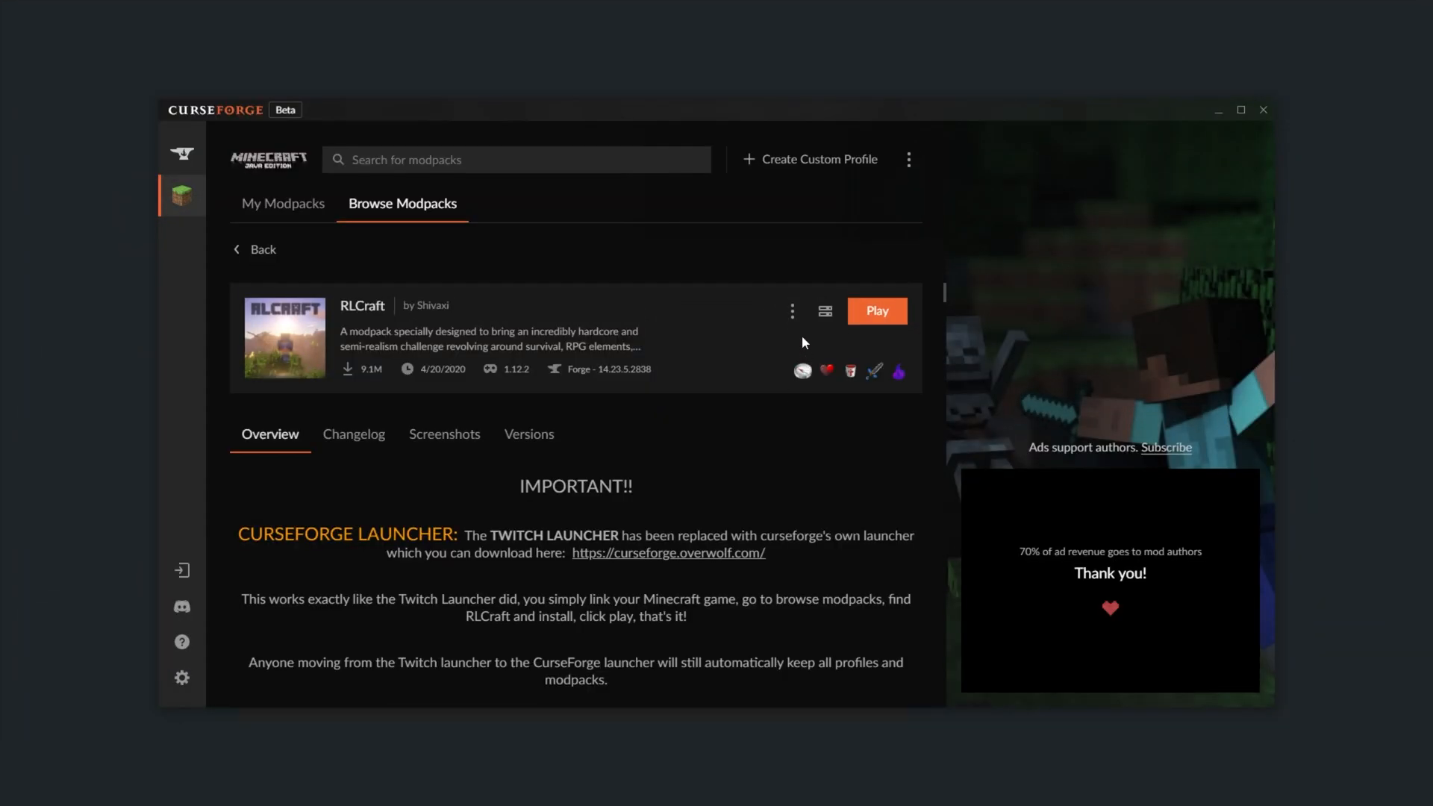
Step: Check RLCraft's three-dot options, then launch the modpack with Play
click(792, 310)
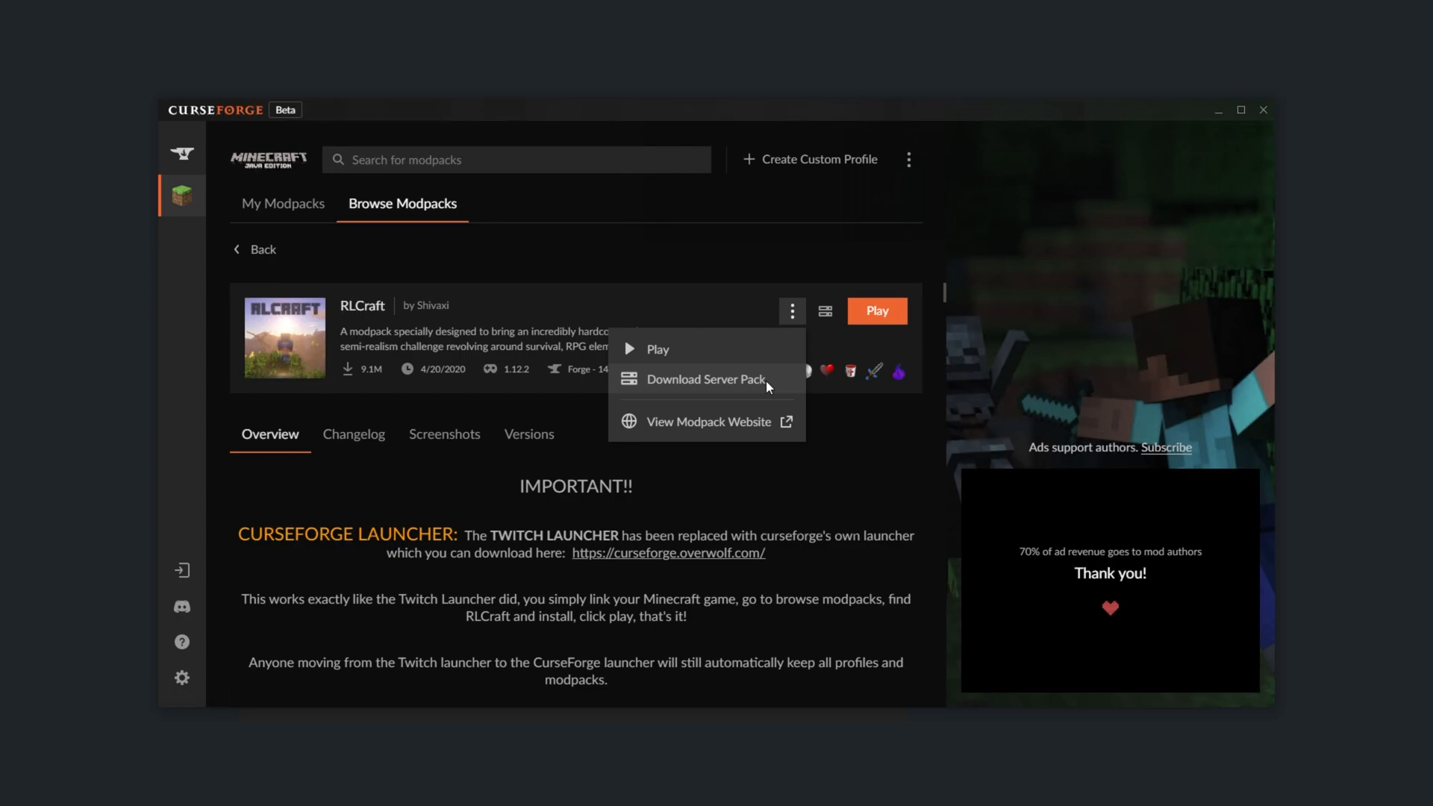
mouse_move(756, 433)
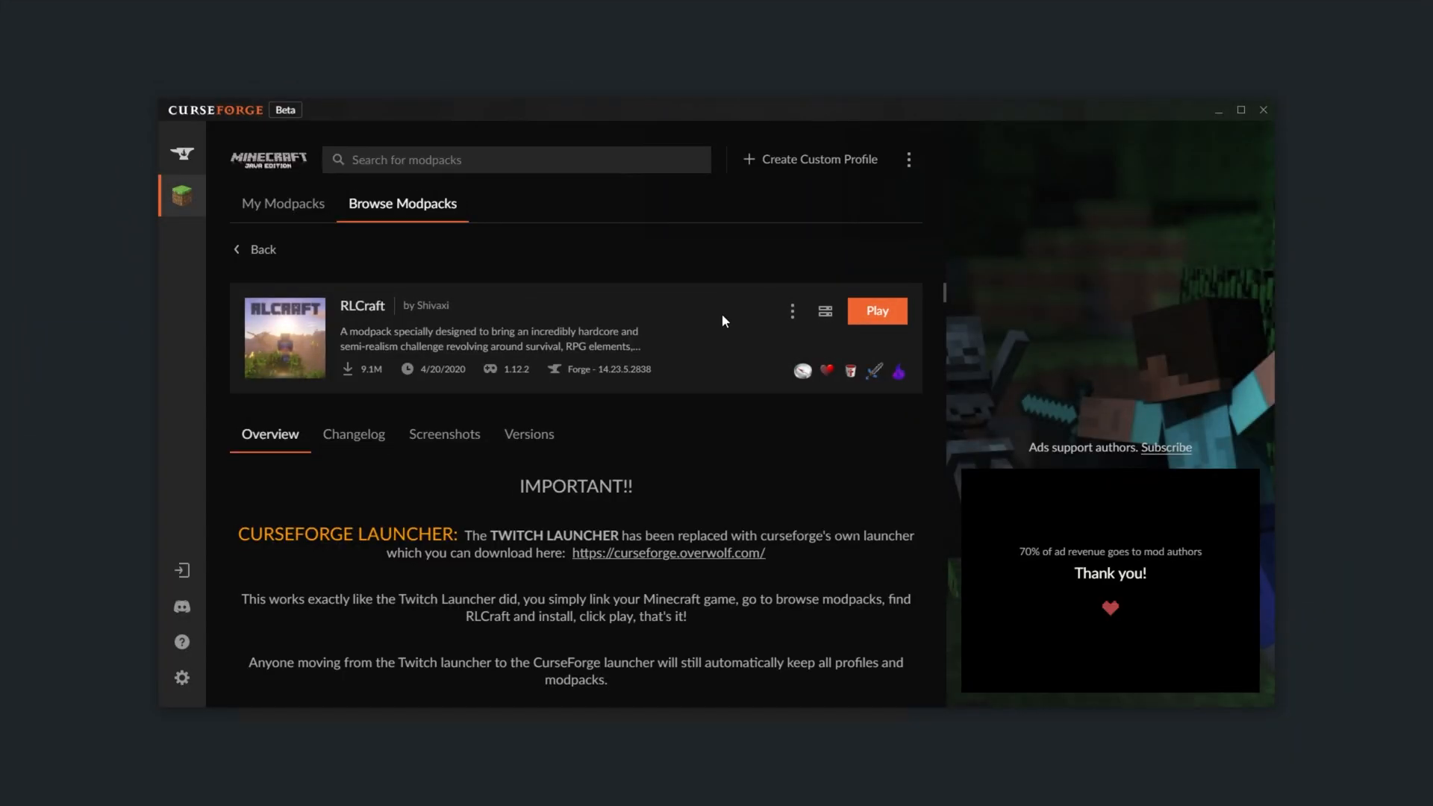
click(878, 310)
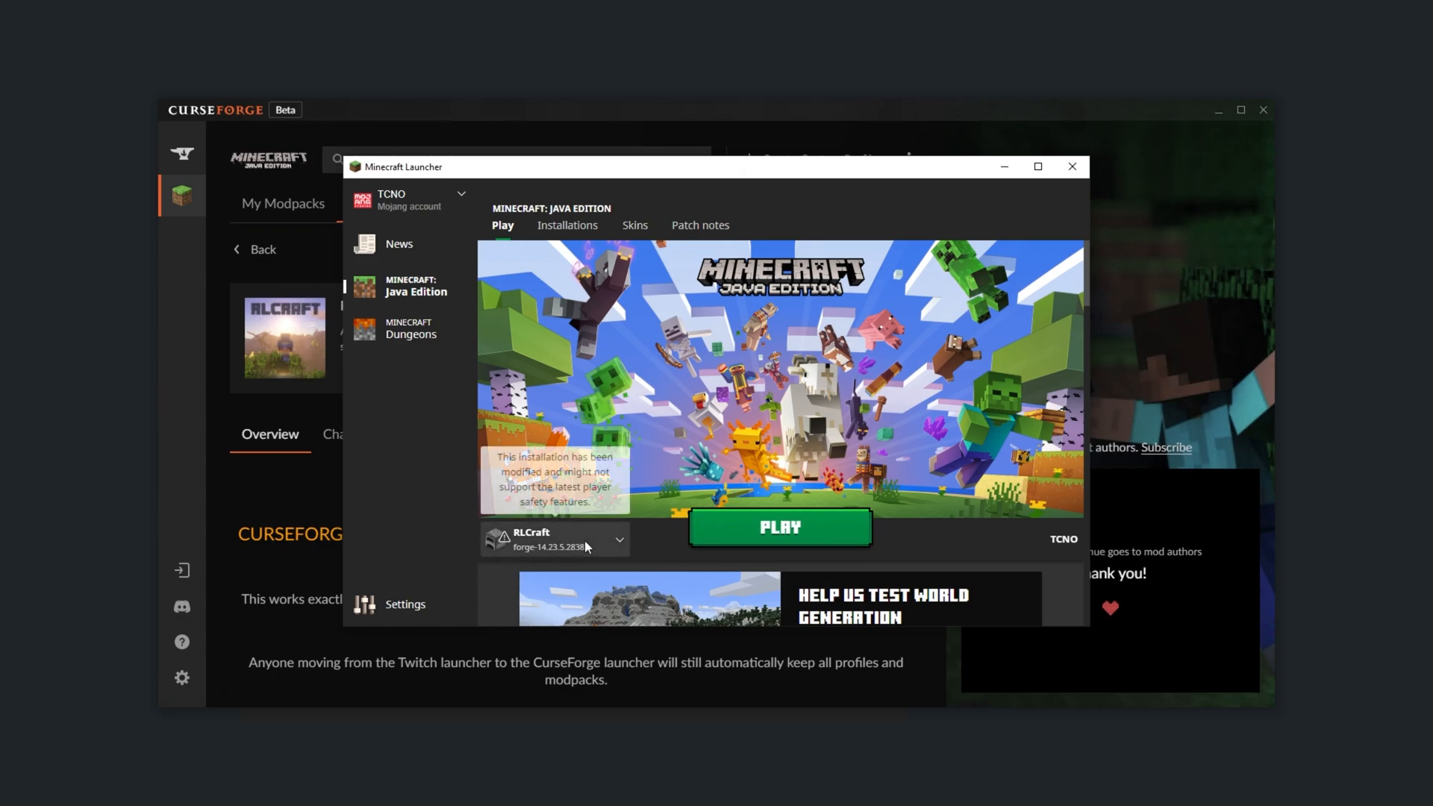
Step: Select the RLCraft installation in the Minecraft Launcher and review its settings
click(618, 540)
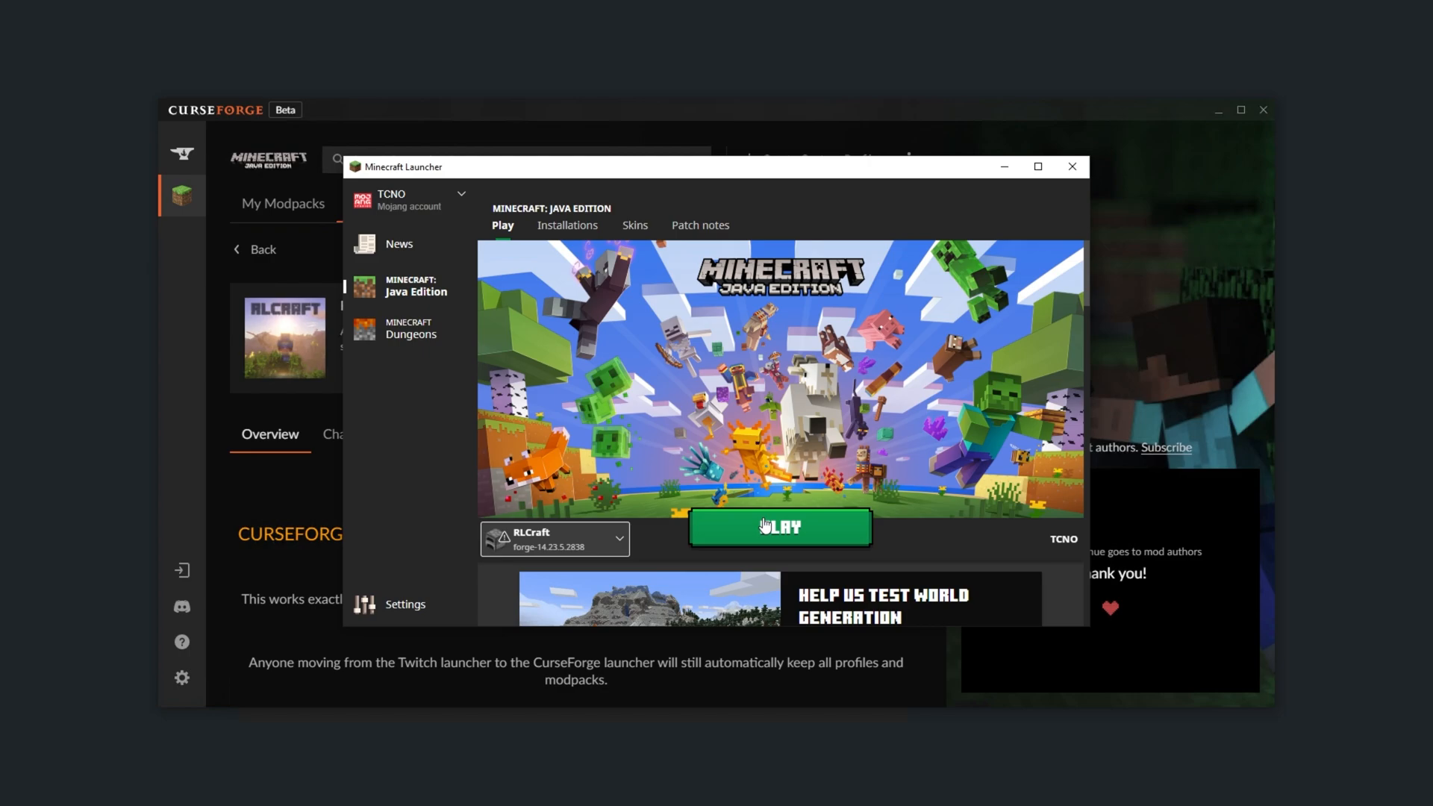
mouse_move(573, 225)
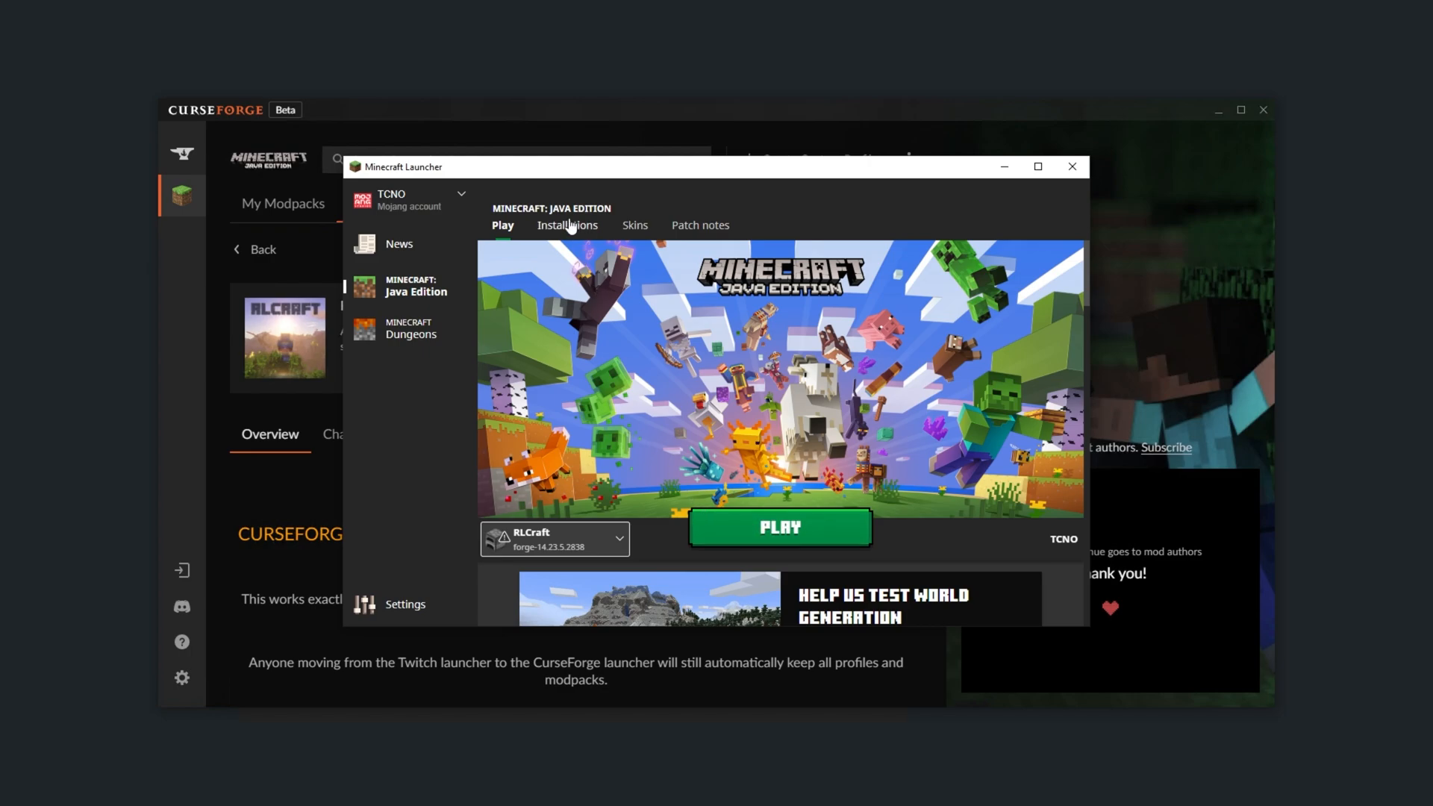
click(567, 226)
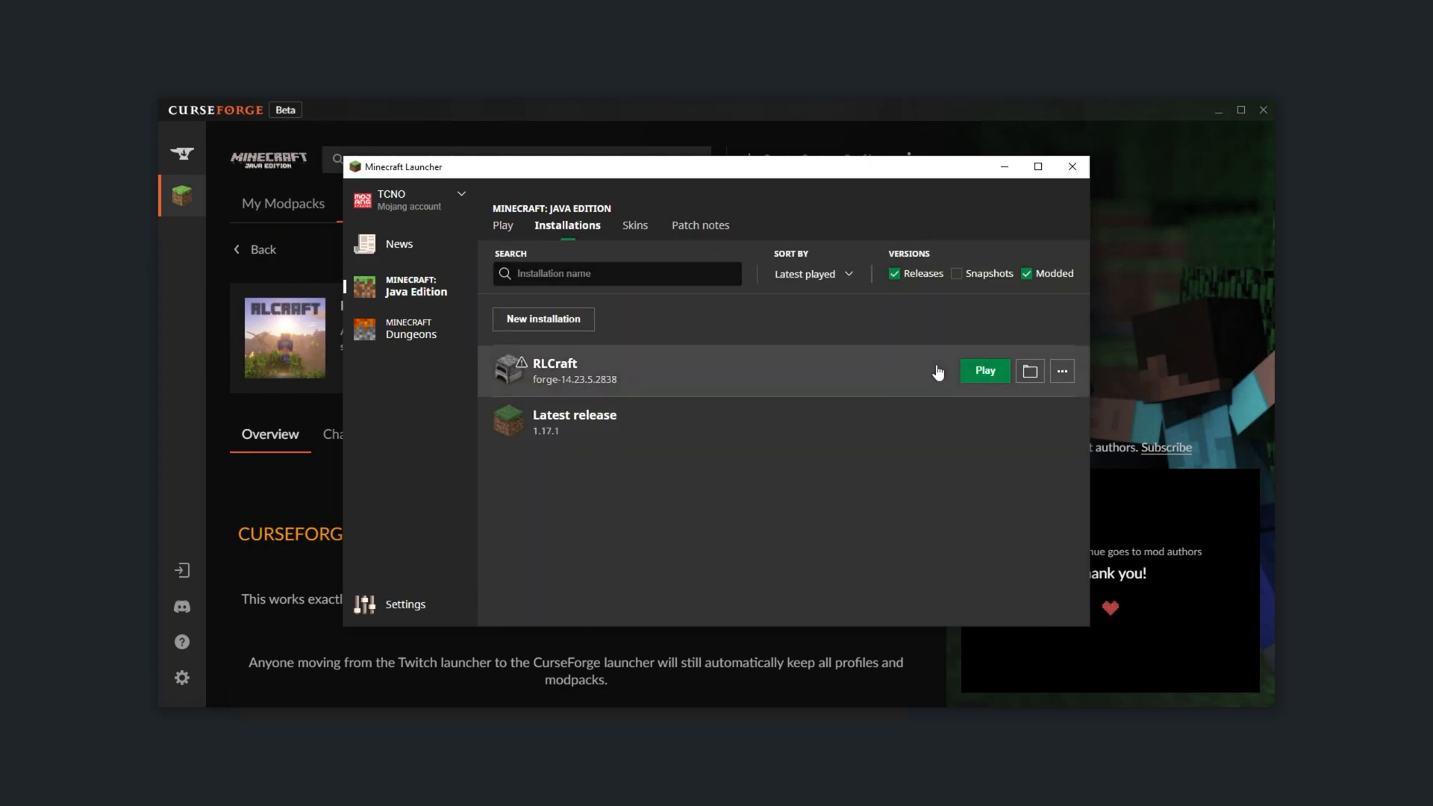
click(1063, 370)
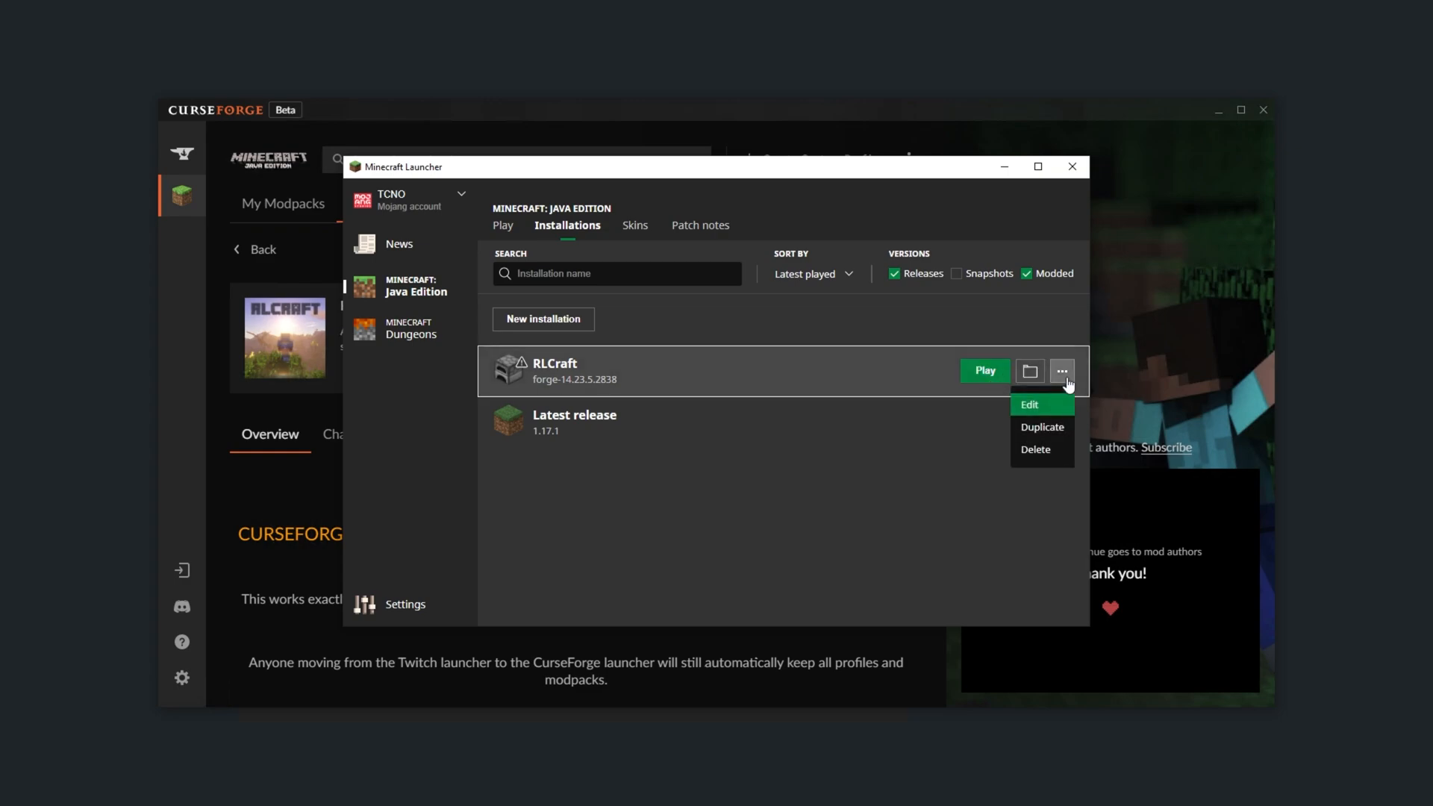
click(1030, 404)
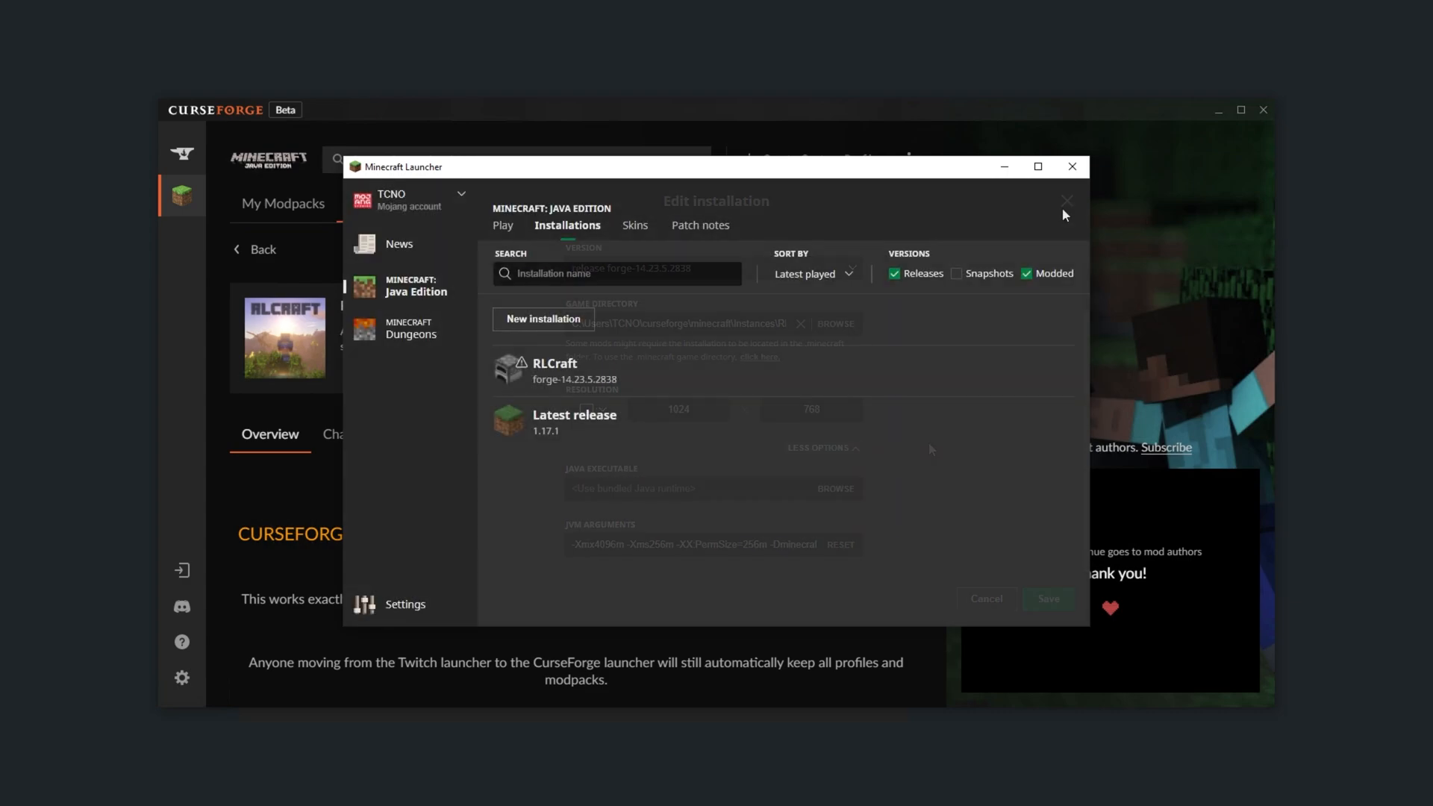
Step: Launch the RLCraft Forge 14.23.5.2838 profile, accepting the modified-game warning
click(779, 526)
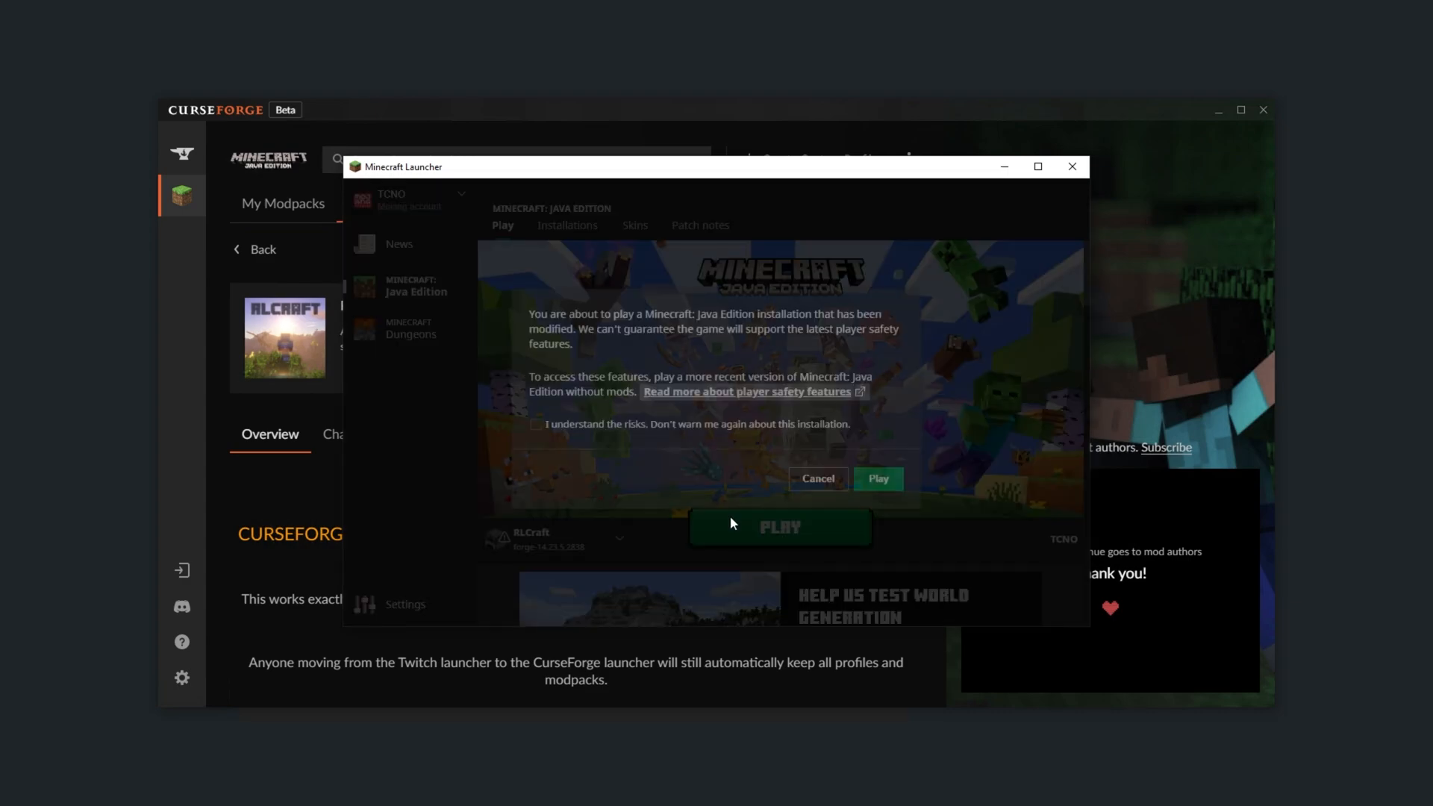
click(877, 478)
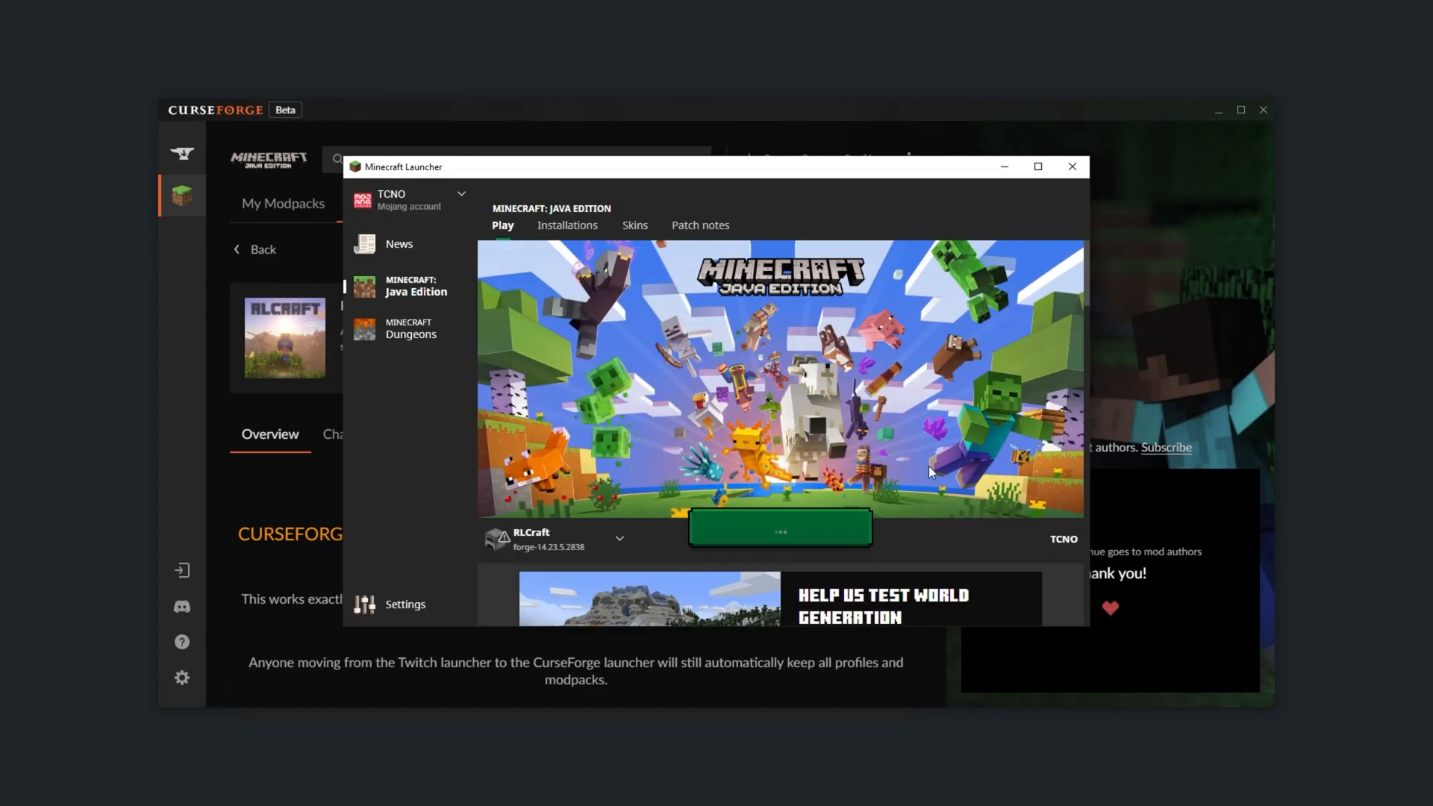
click(1071, 167)
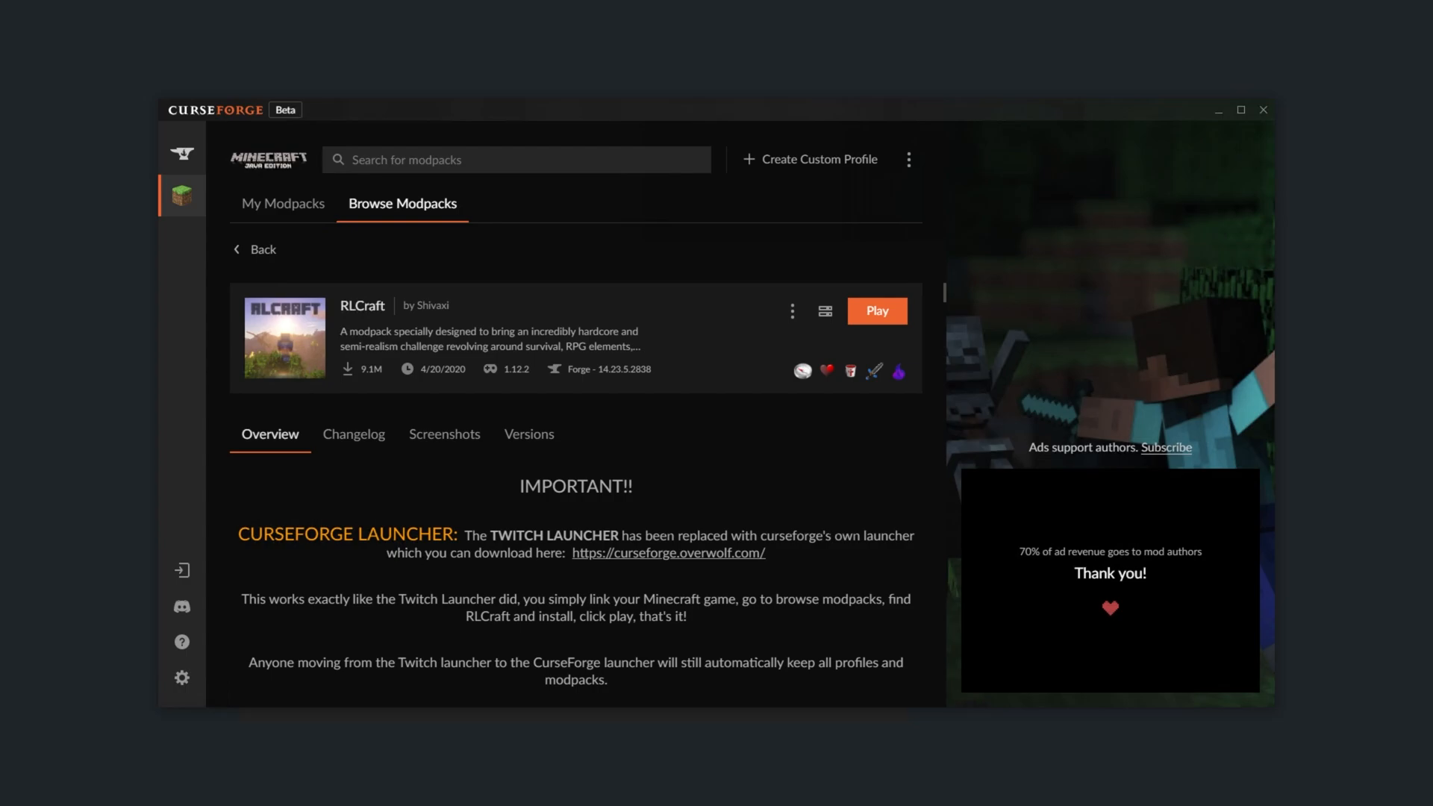
Step: Wait for RLCraft v2.8.2 to load into its main menu with 125 mods
click(876, 310)
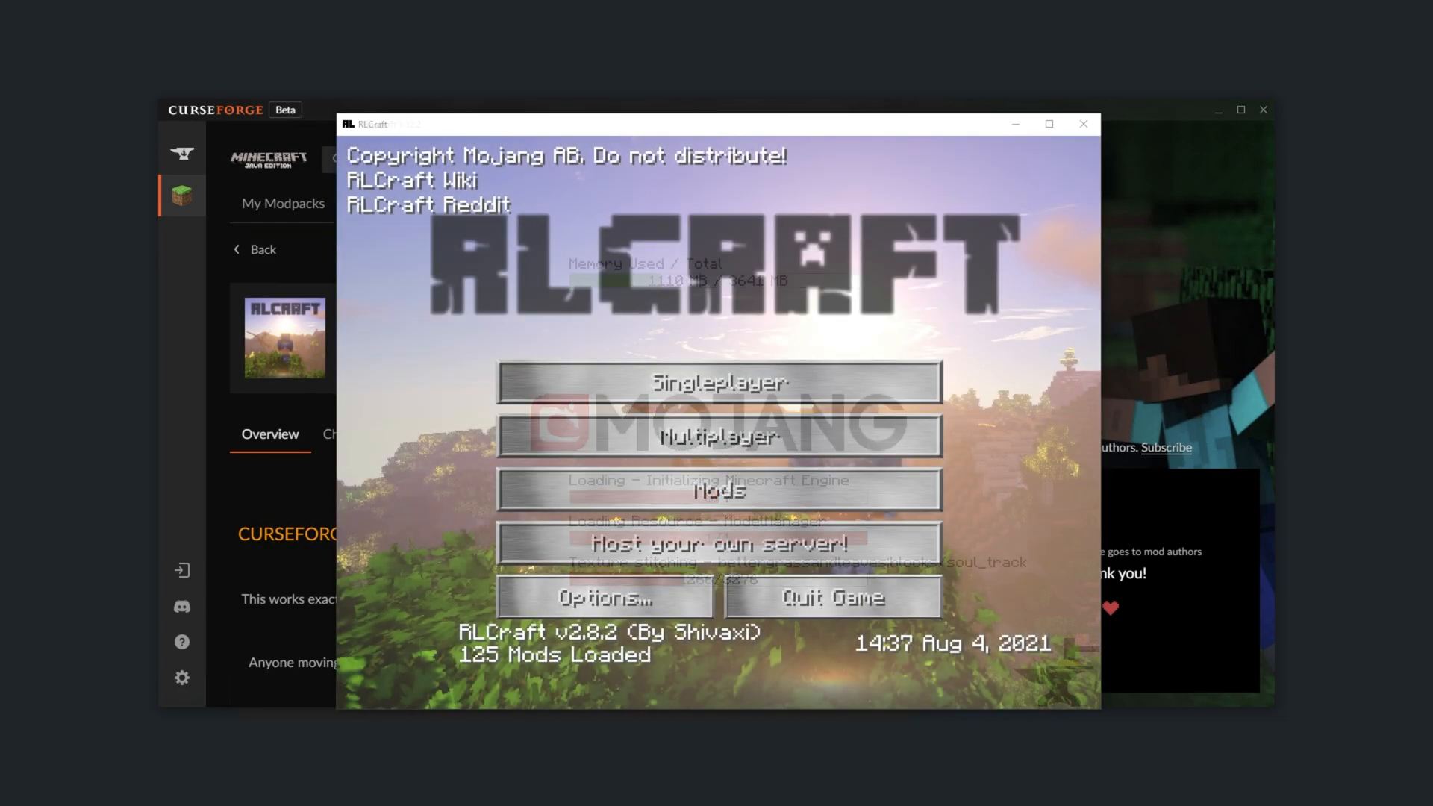
mouse_move(773, 400)
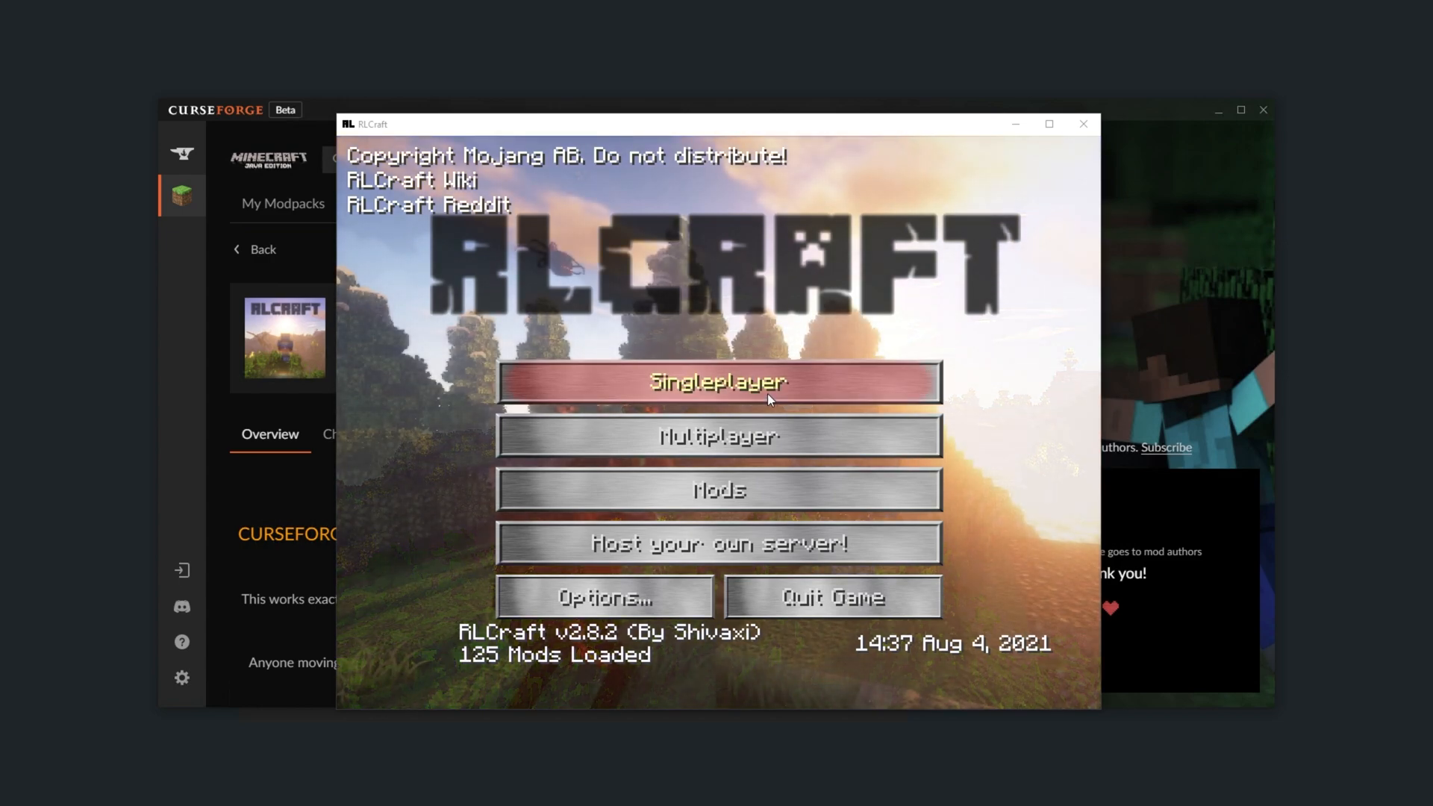
mouse_move(874, 618)
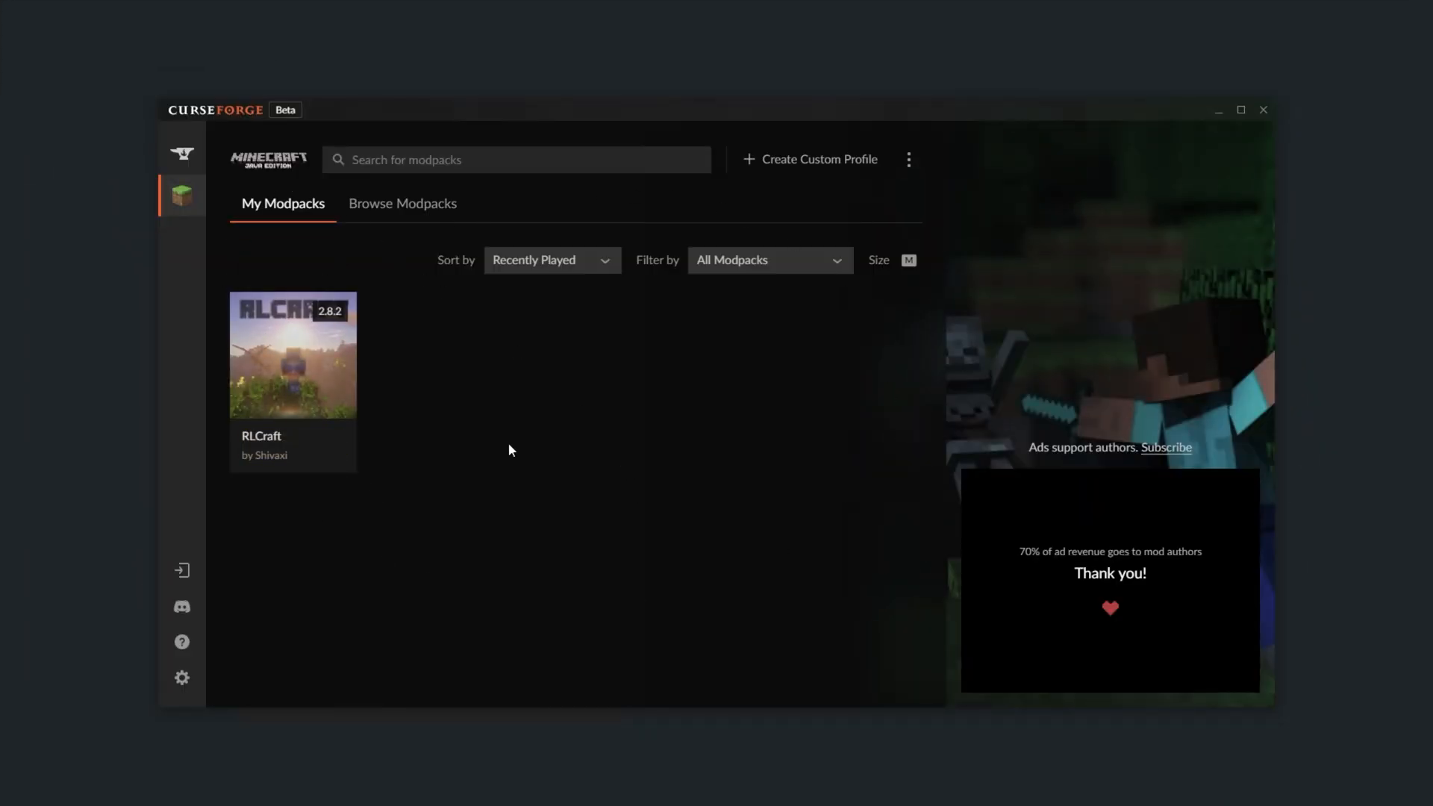
mouse_move(335, 395)
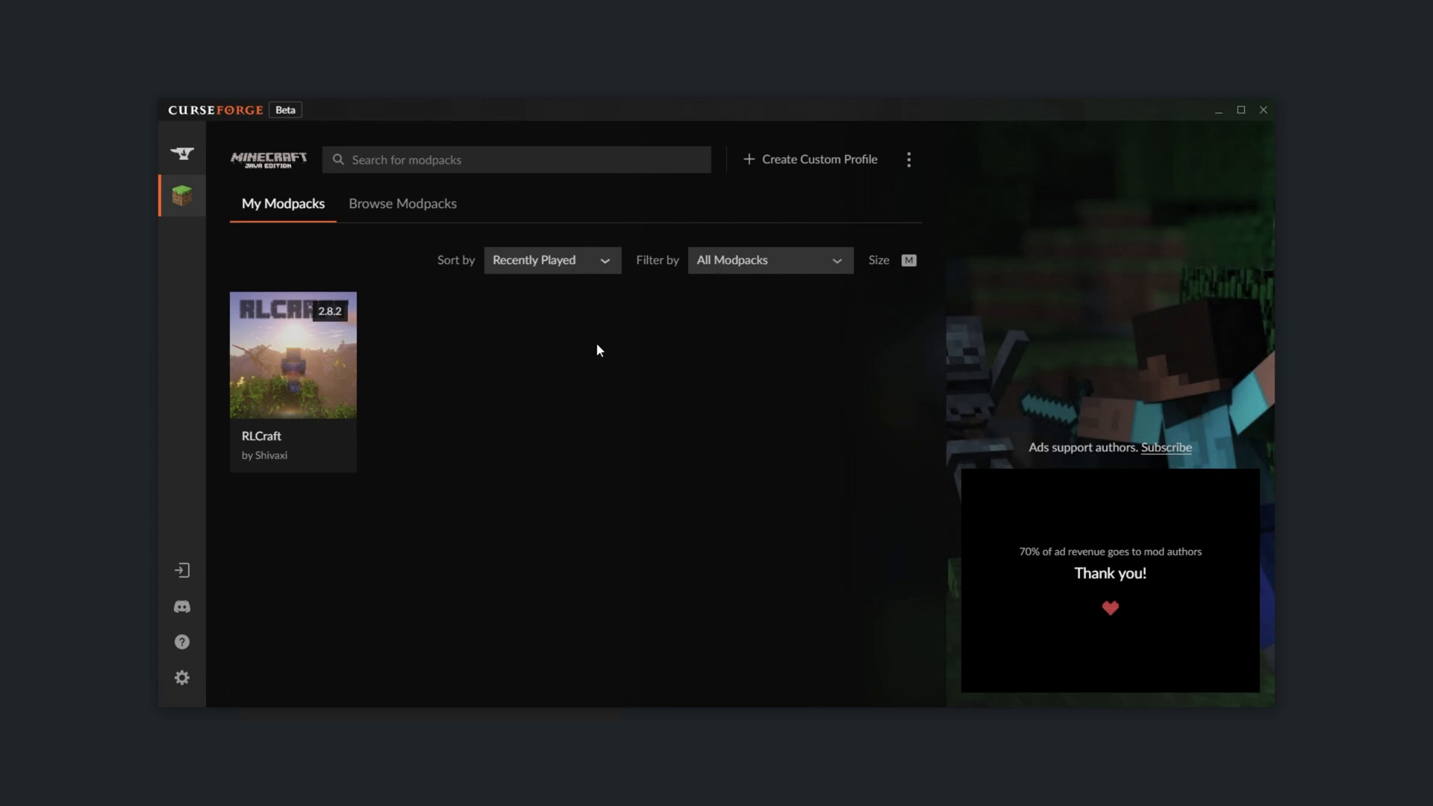
mouse_move(312, 389)
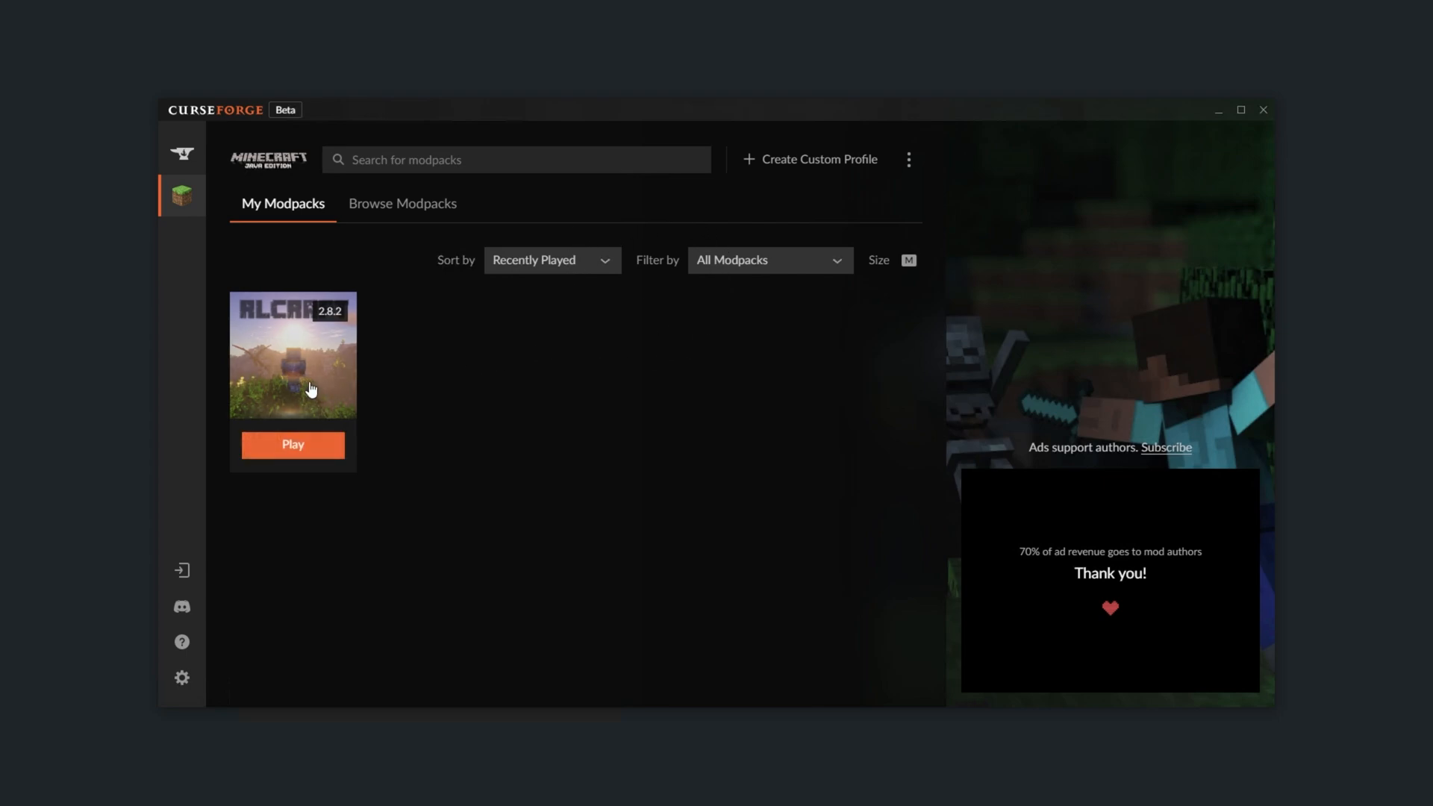
Step: From My Modpacks, reach RLCraft's page and bring up its Profile Options
click(293, 373)
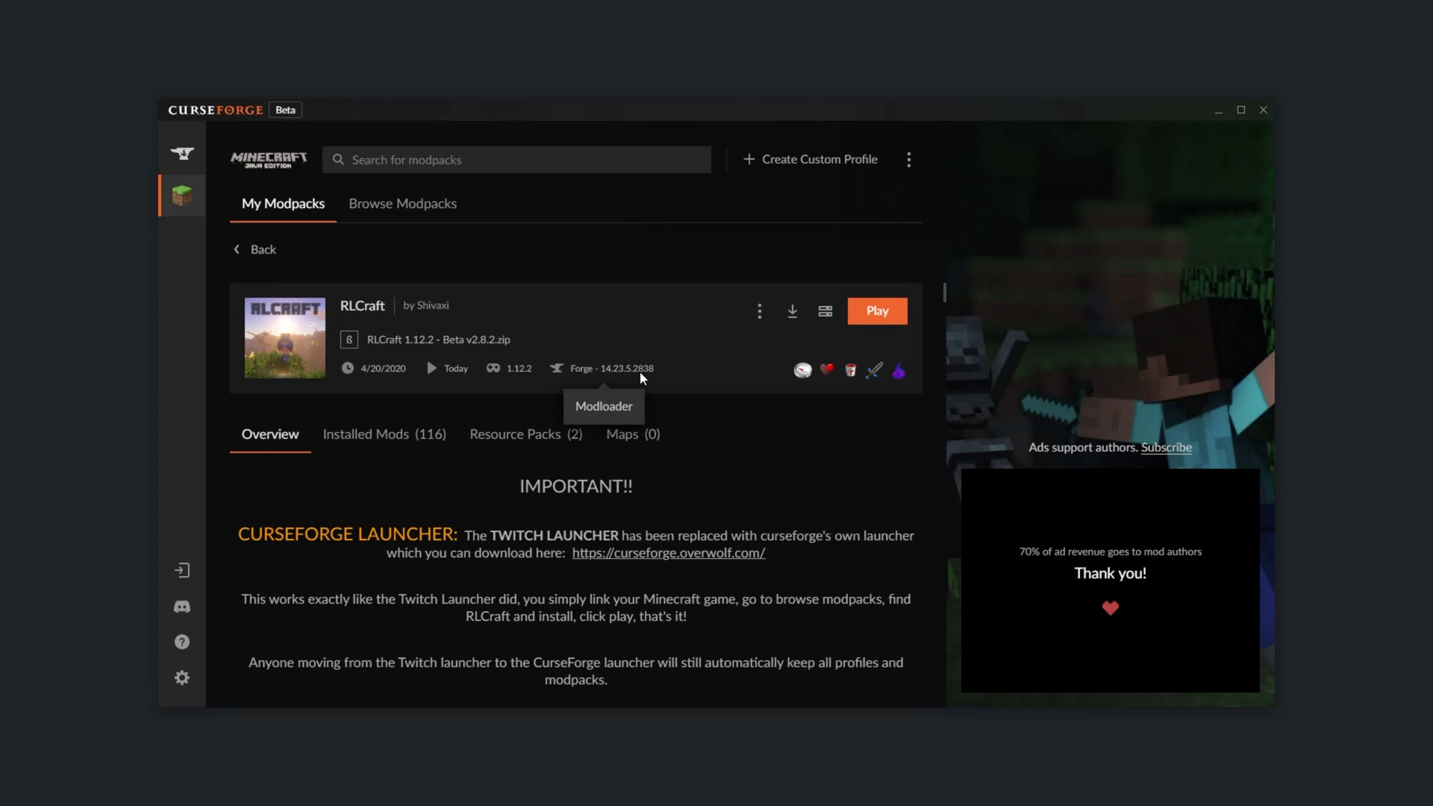
mouse_move(791, 391)
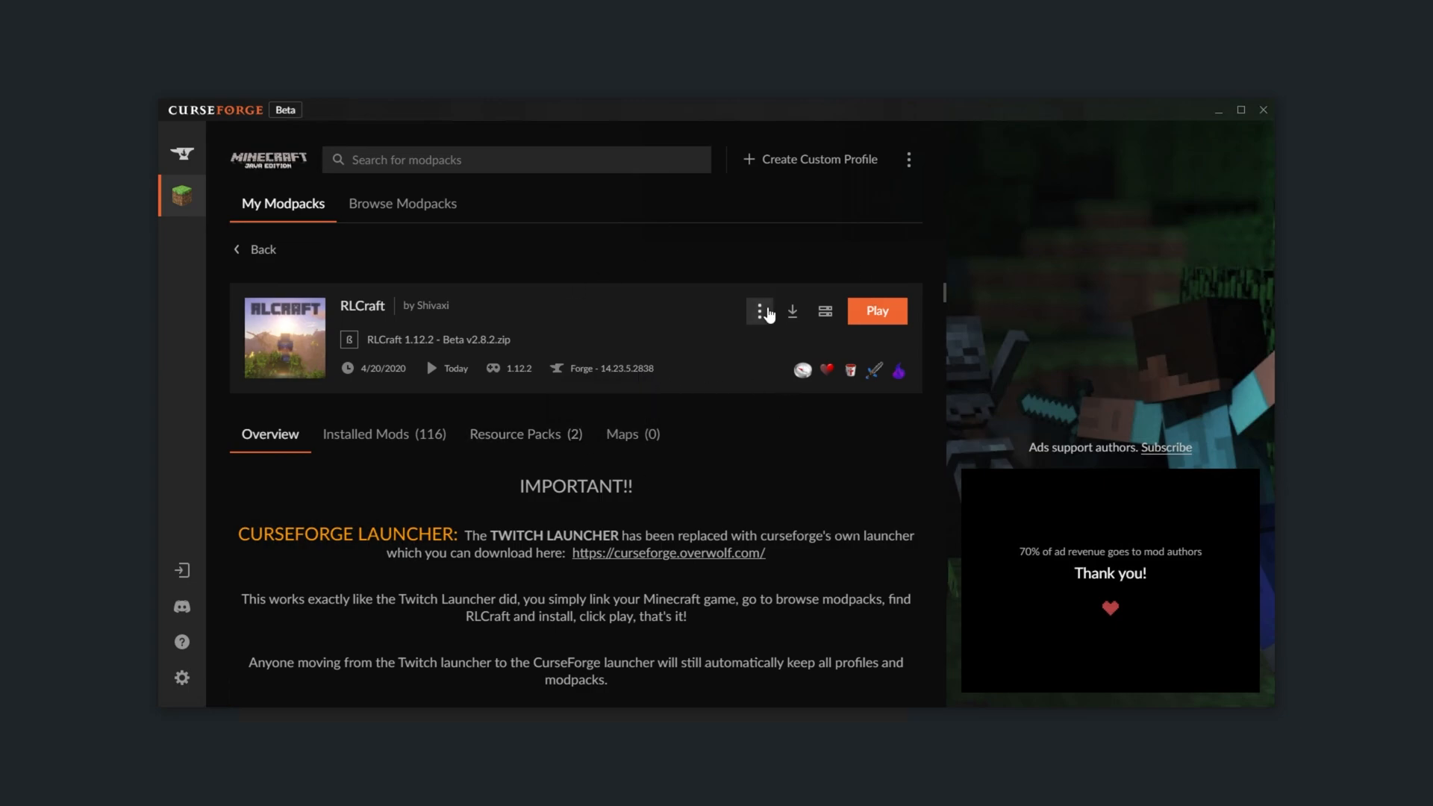
click(759, 310)
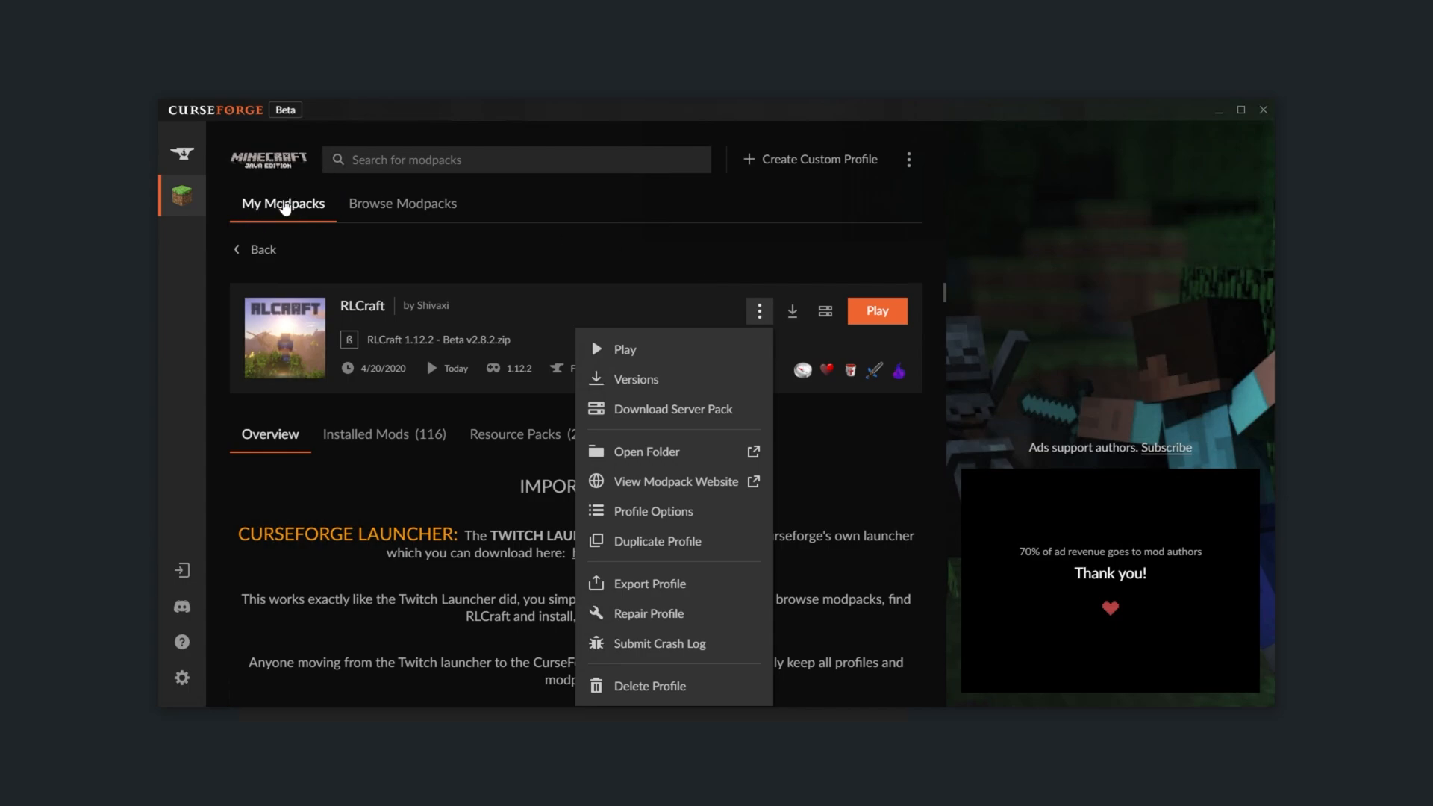
mouse_move(600, 242)
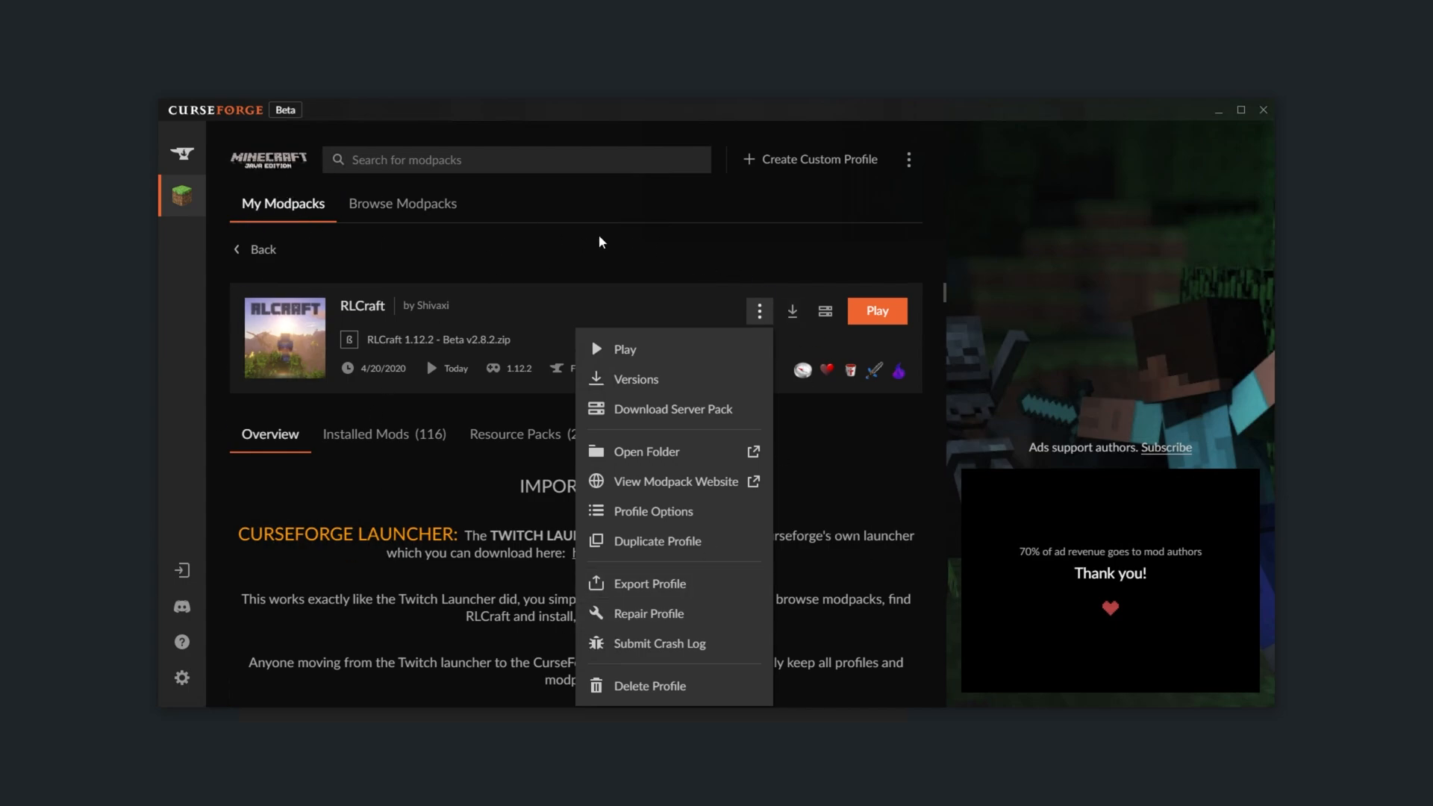
mouse_move(609, 320)
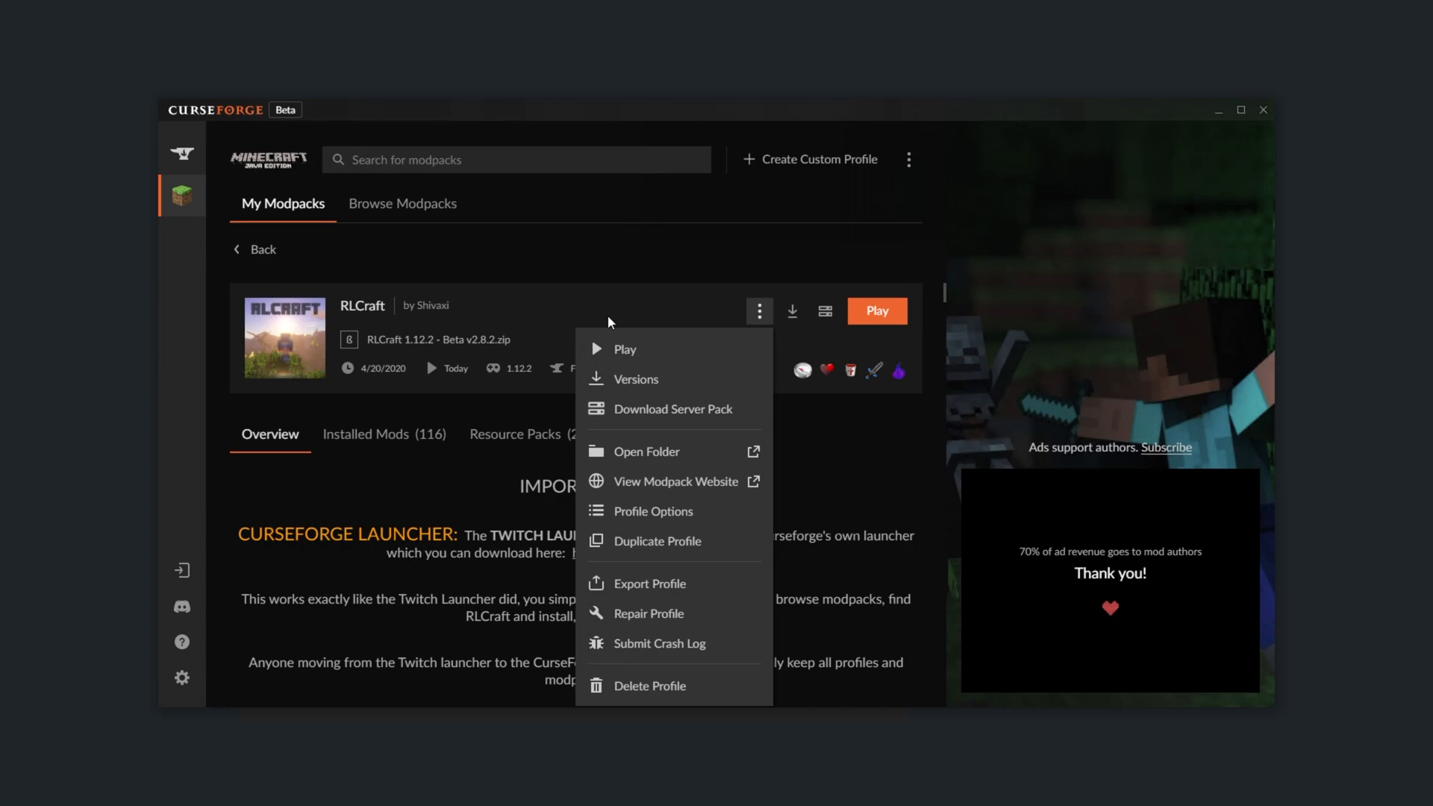
mouse_move(673, 510)
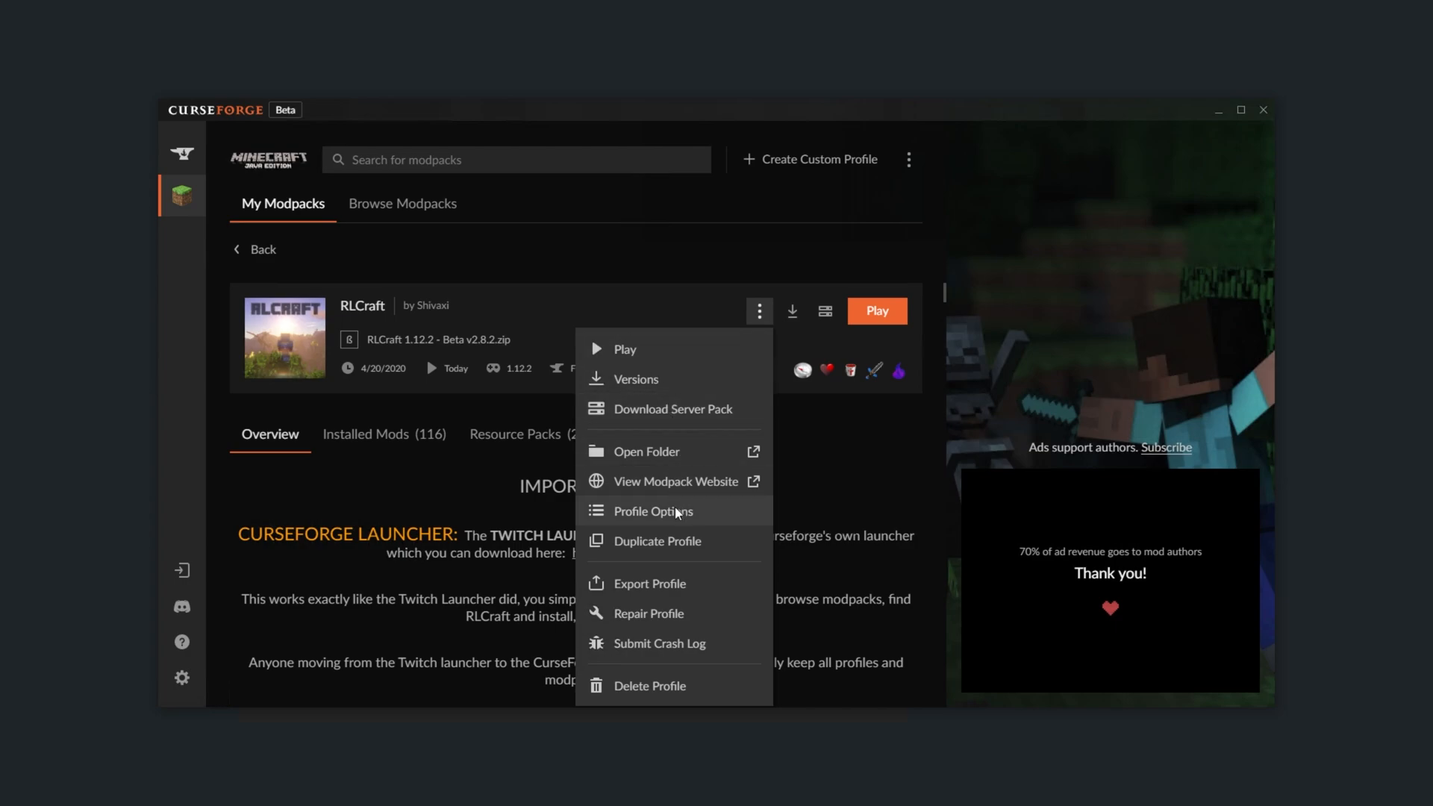
click(652, 511)
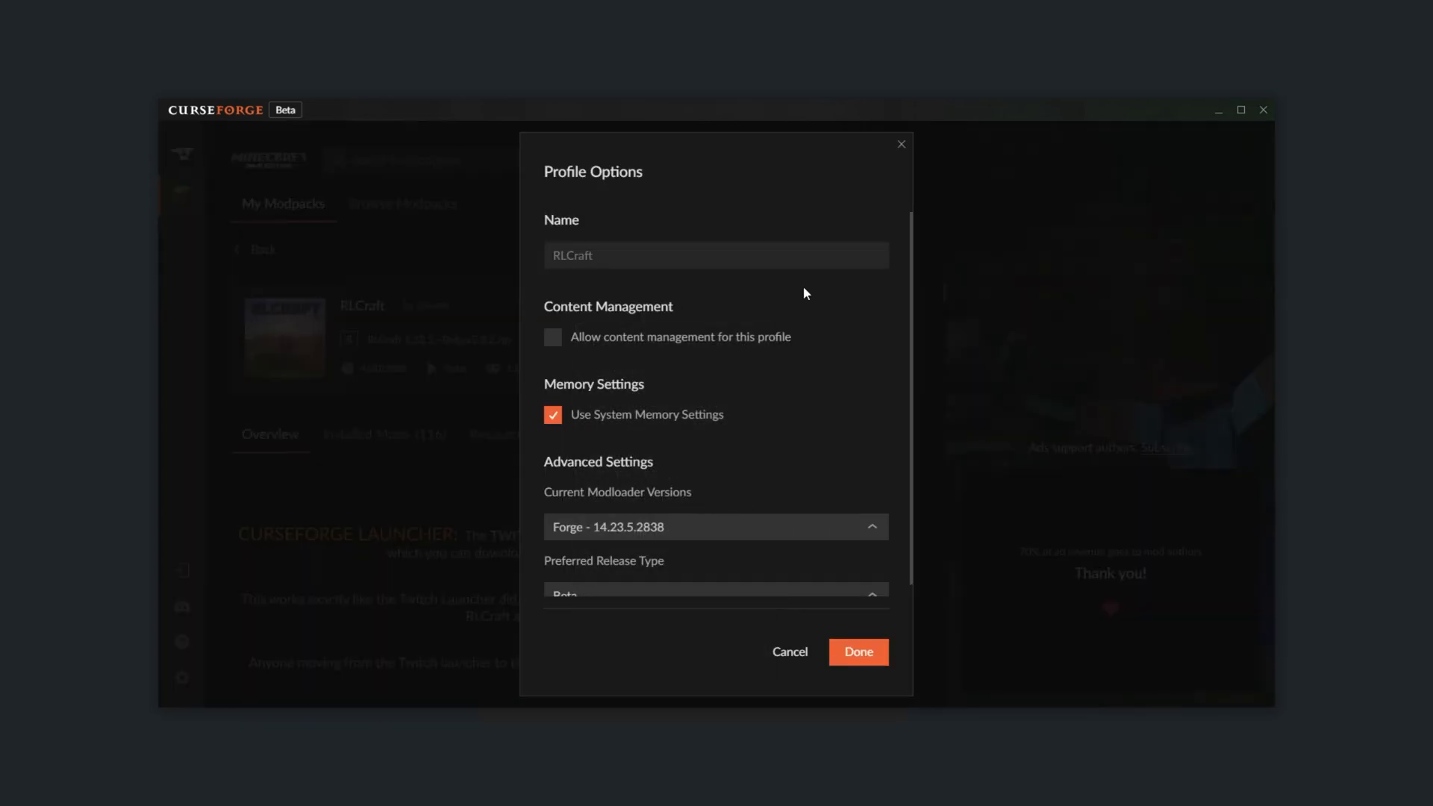
mouse_move(912, 304)
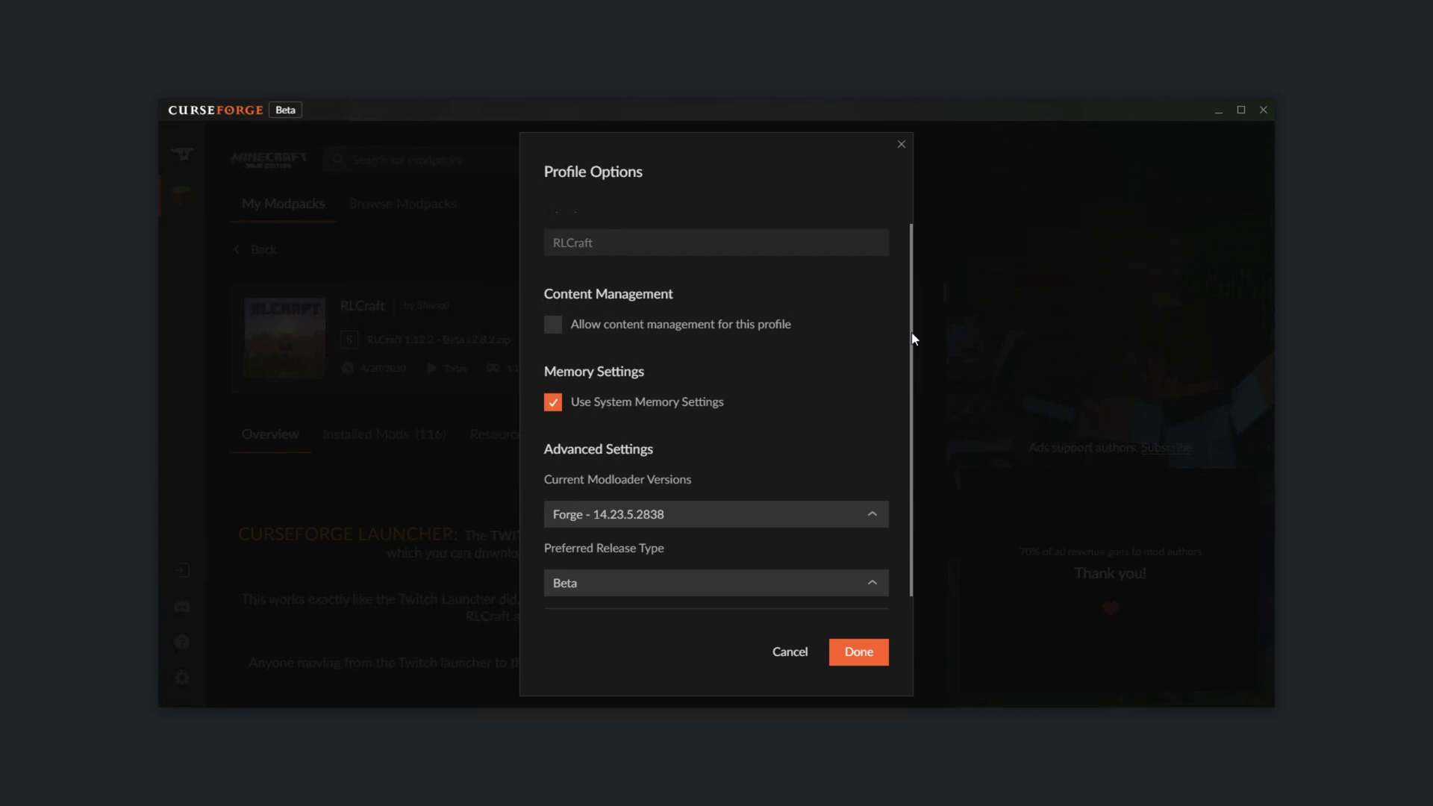
mouse_move(662, 407)
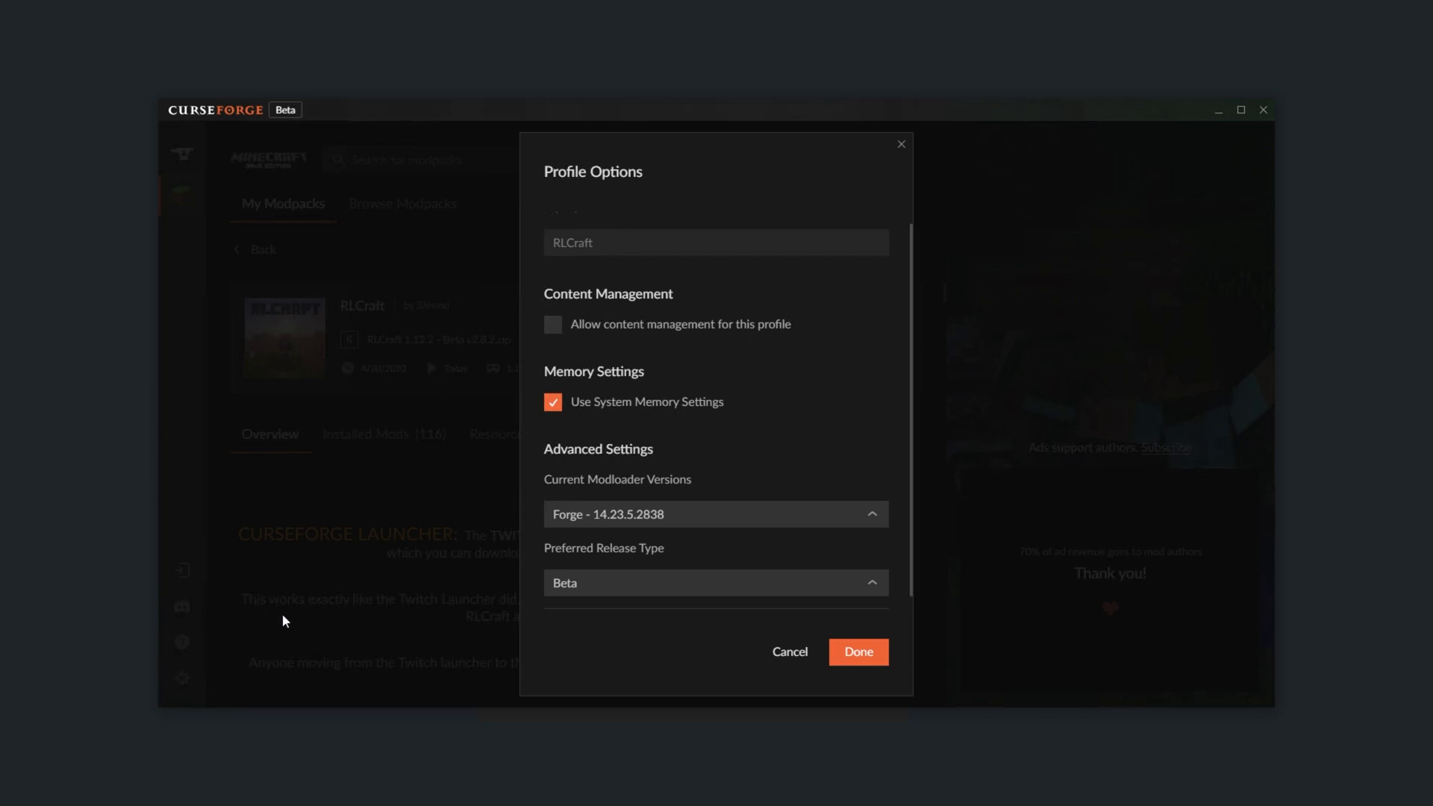
mouse_move(727, 467)
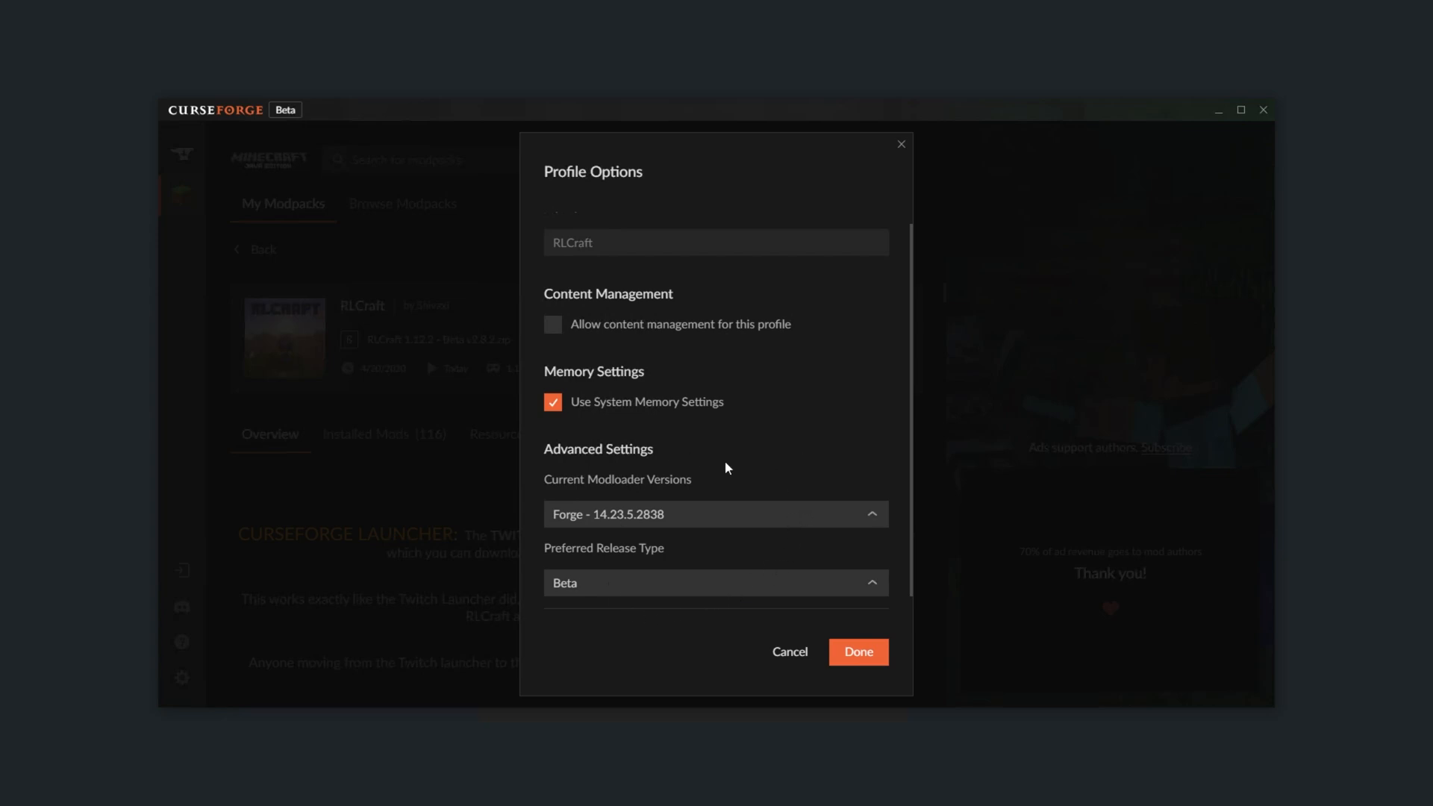
Step: Review memory, Forge 14.23.5.2838 and Beta release type, then cancel without changes
click(716, 513)
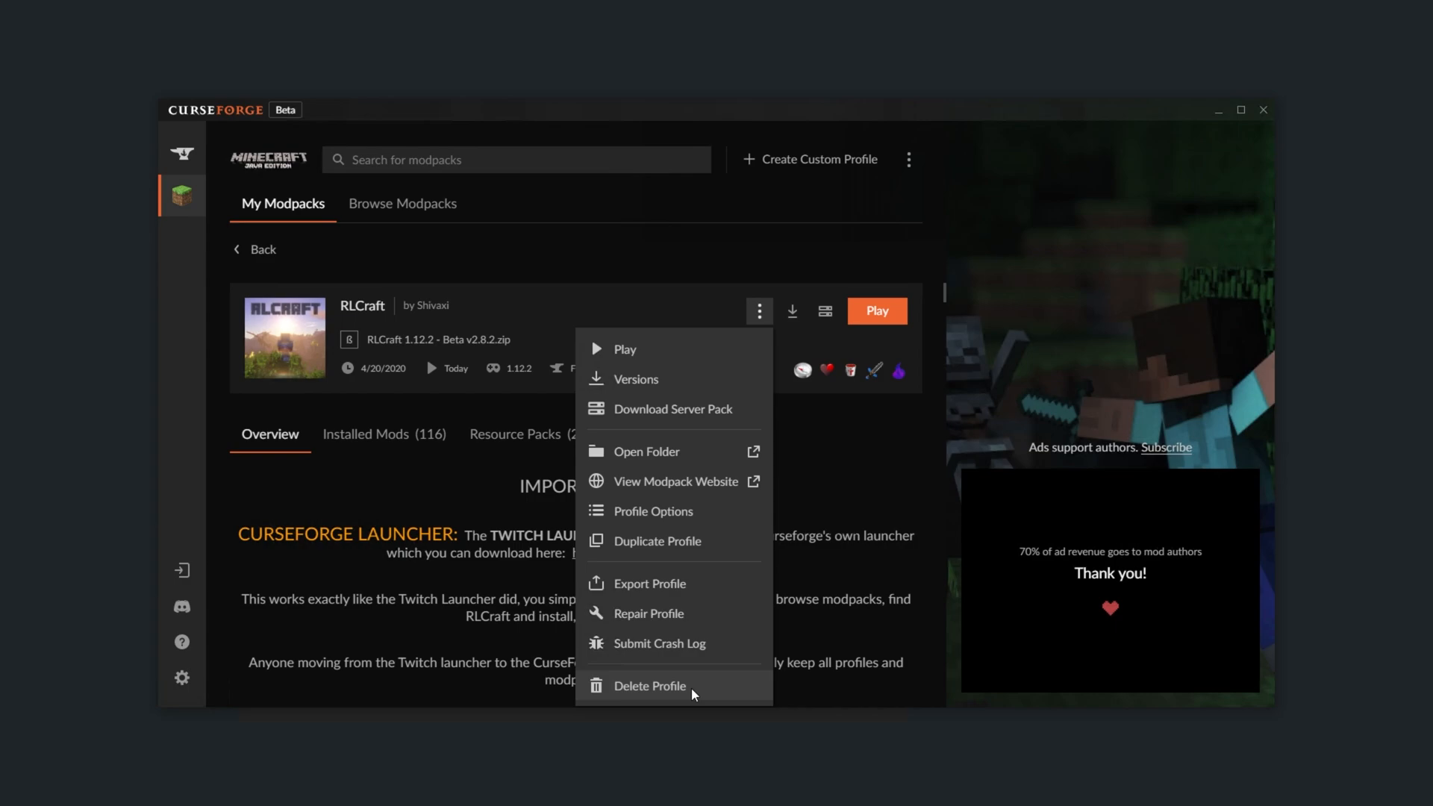
mouse_move(721, 690)
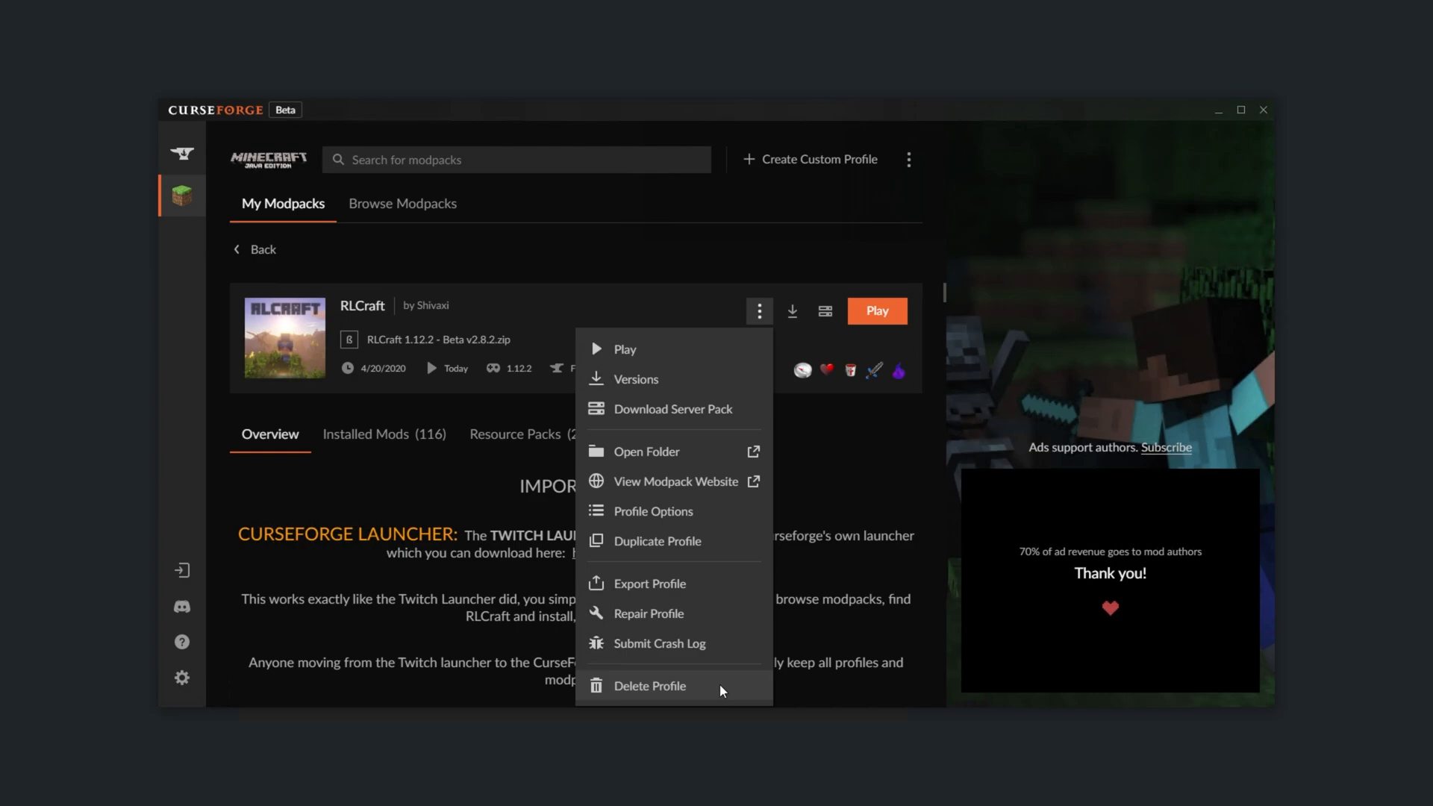
mouse_move(868, 474)
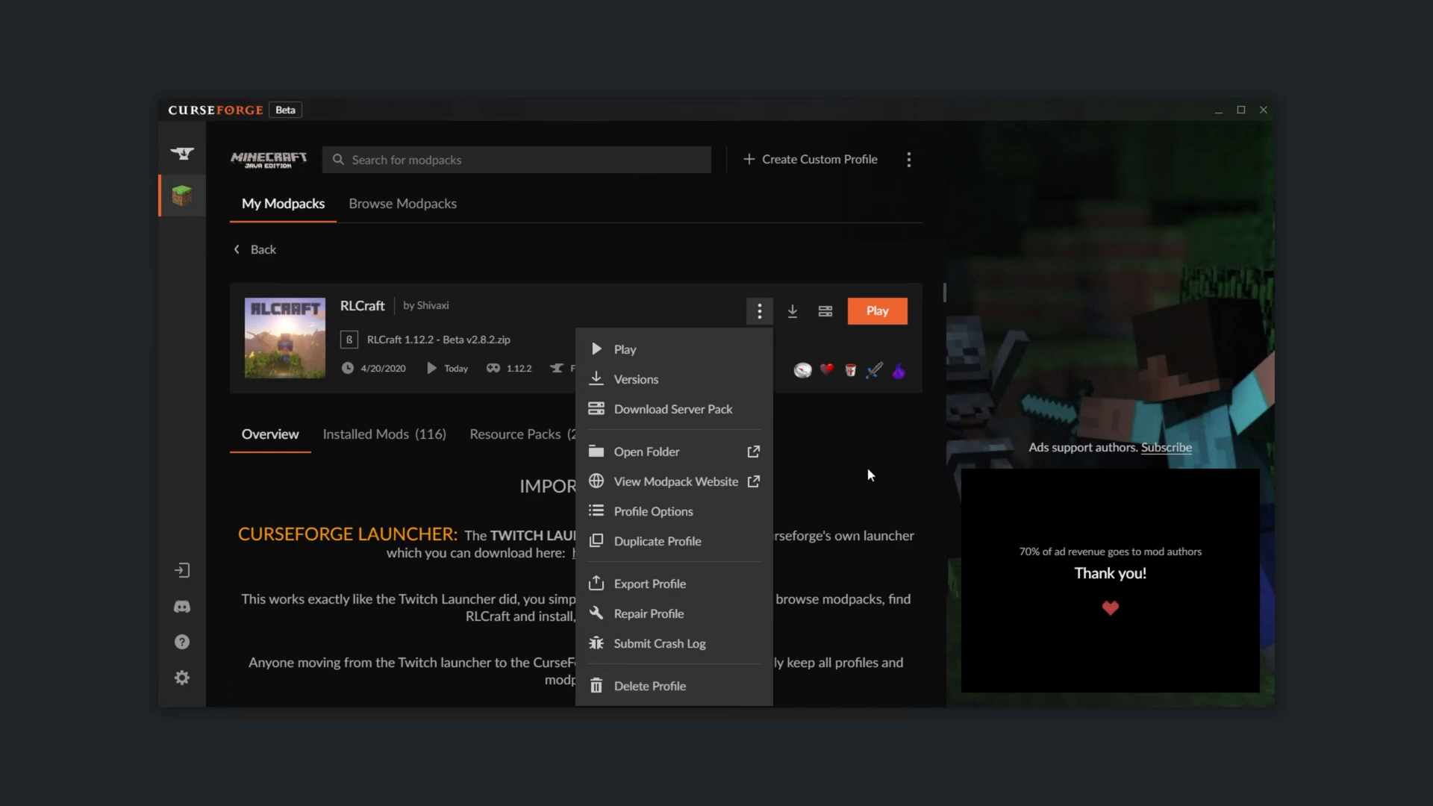
Step: Dismiss the RLCraft profile actions menu and close CurseForge, raising the Exit CurseForge prompt
click(868, 475)
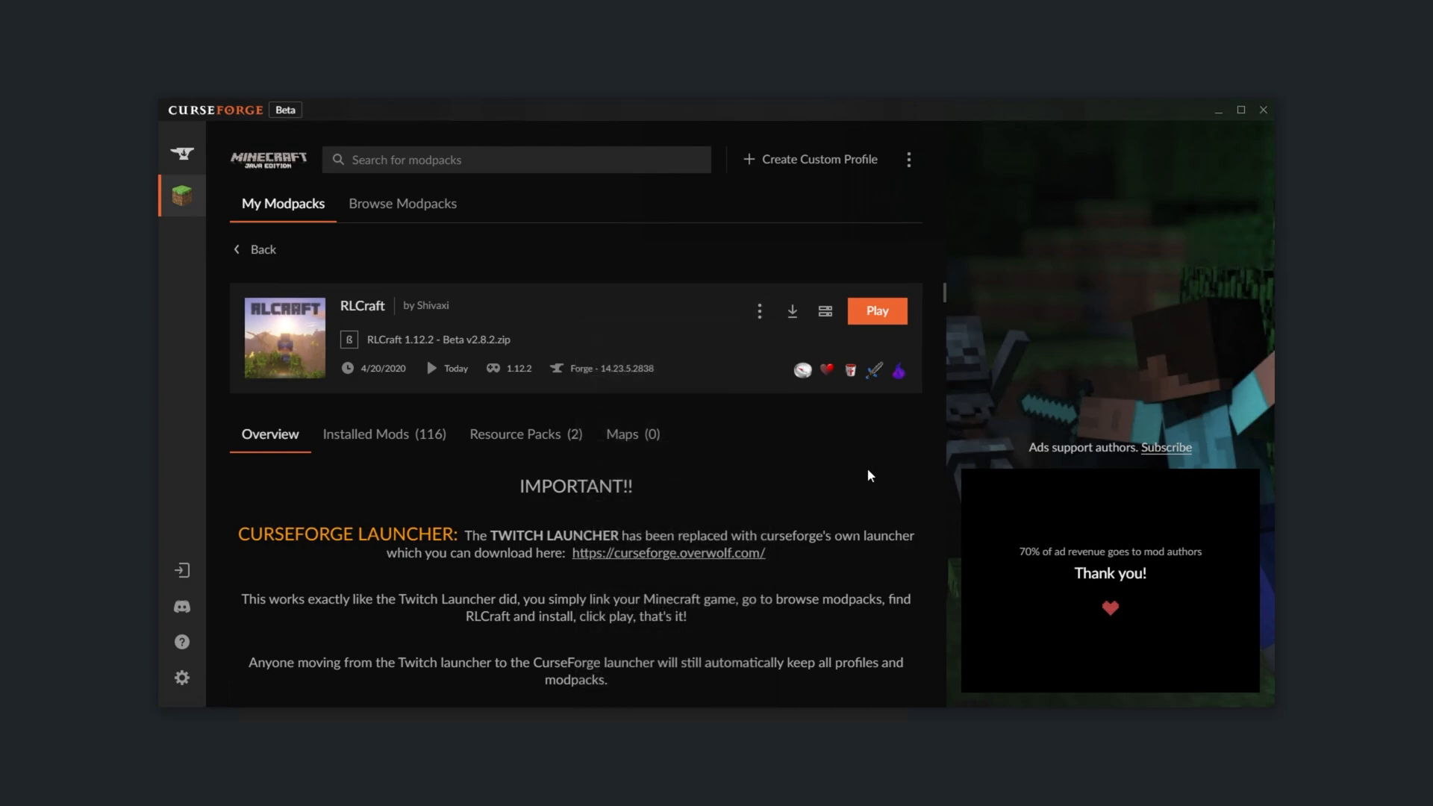
mouse_move(1078, 433)
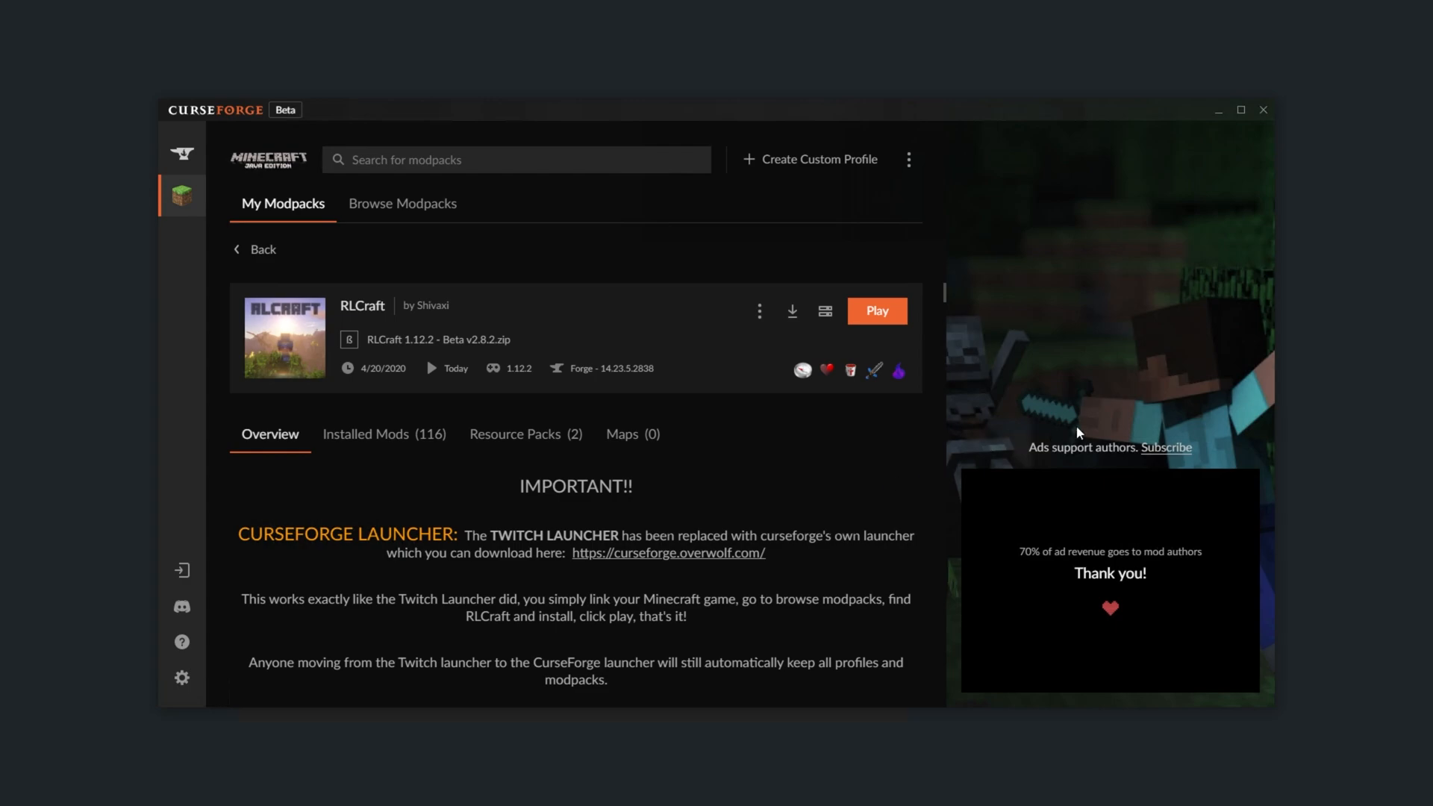
mouse_move(1244, 176)
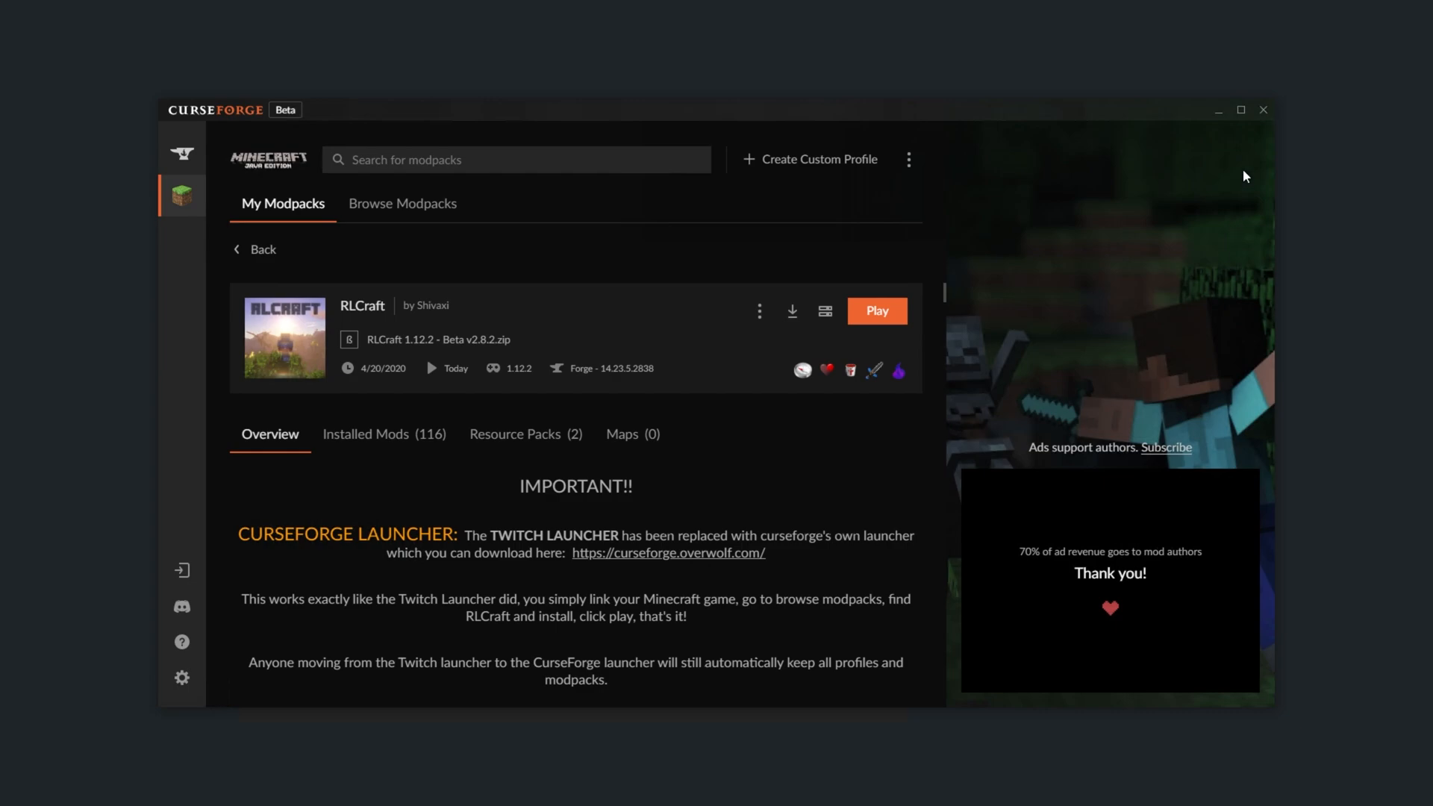
click(1262, 110)
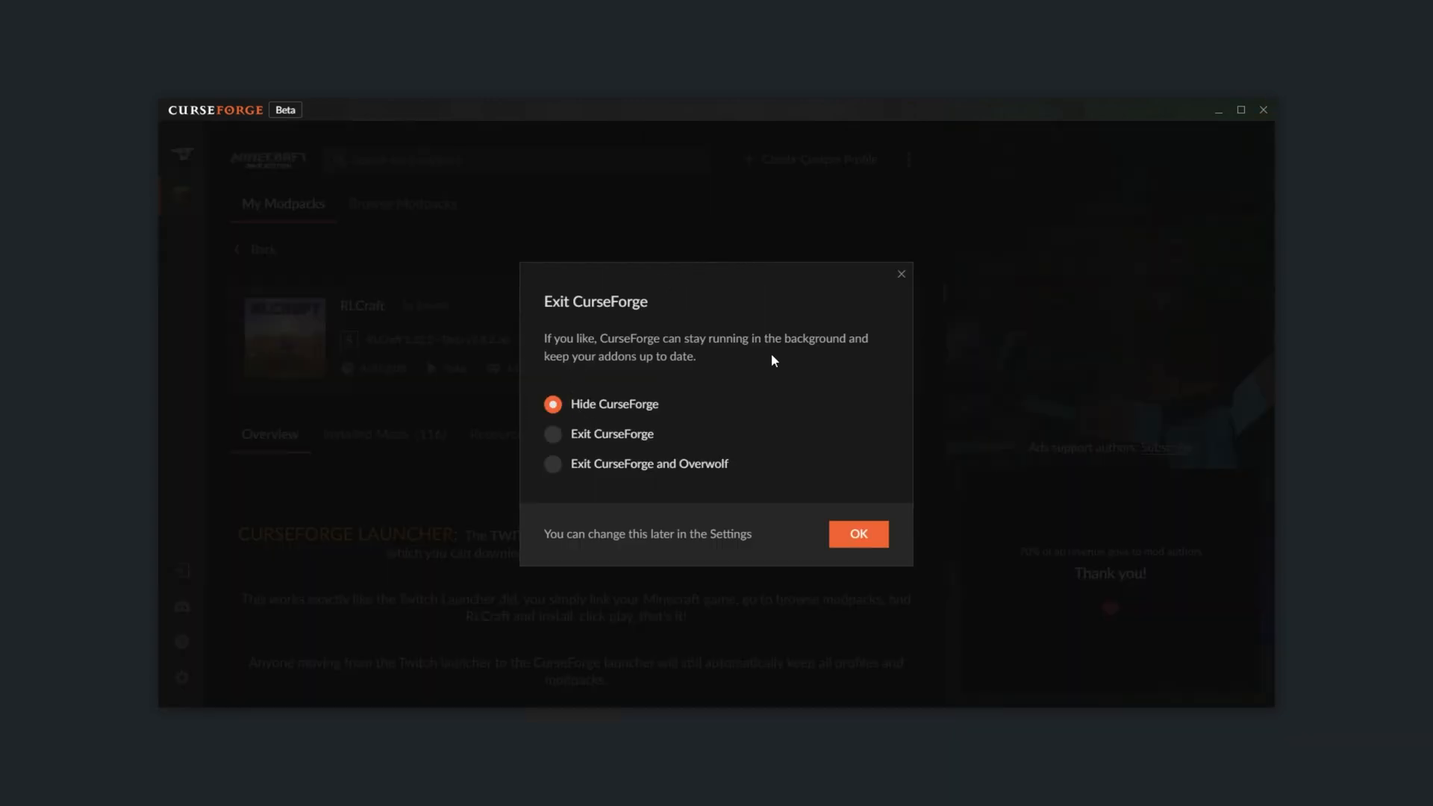
mouse_move(644, 493)
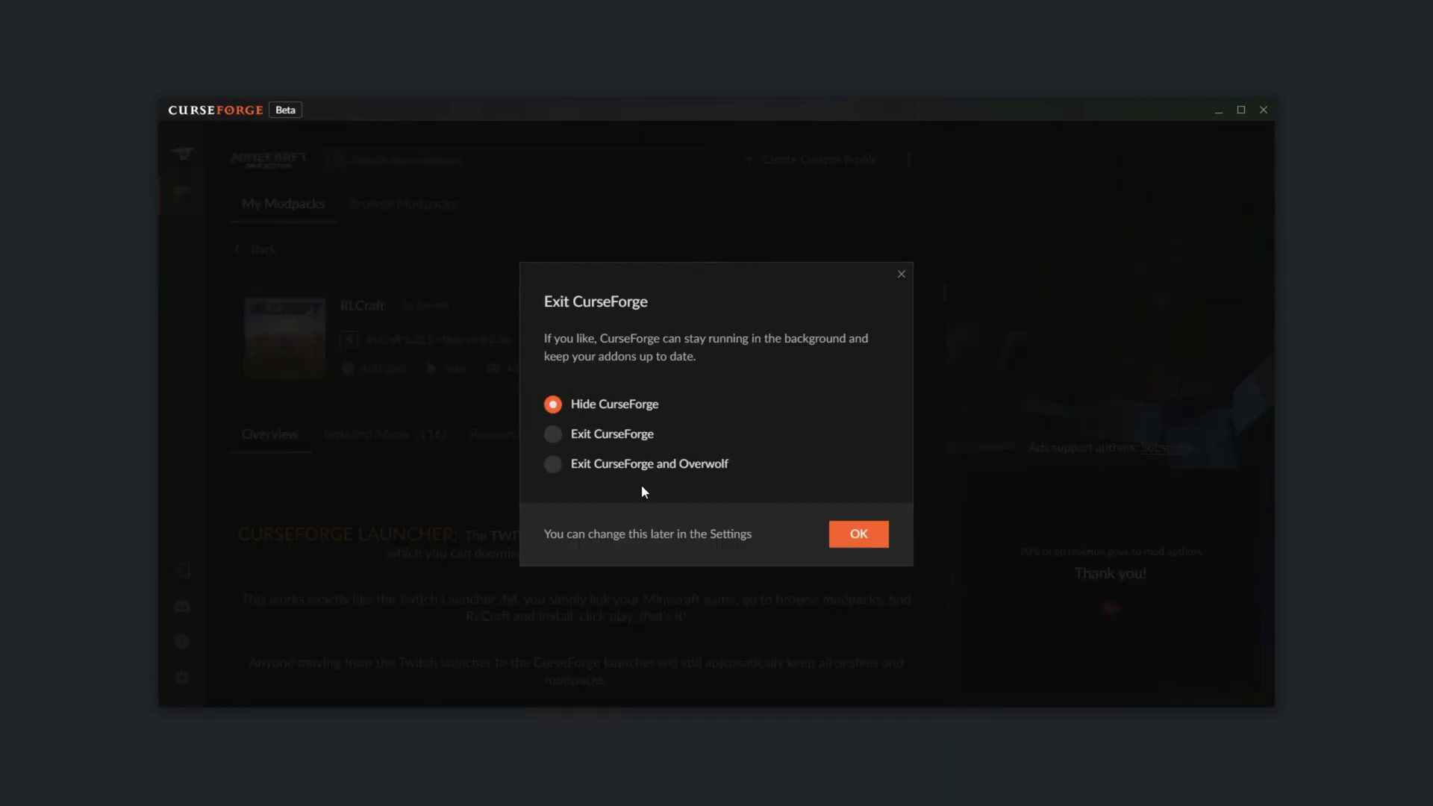
Step: Select Exit CurseForge and Overwolf instead of hiding CurseForge in the background
click(552, 432)
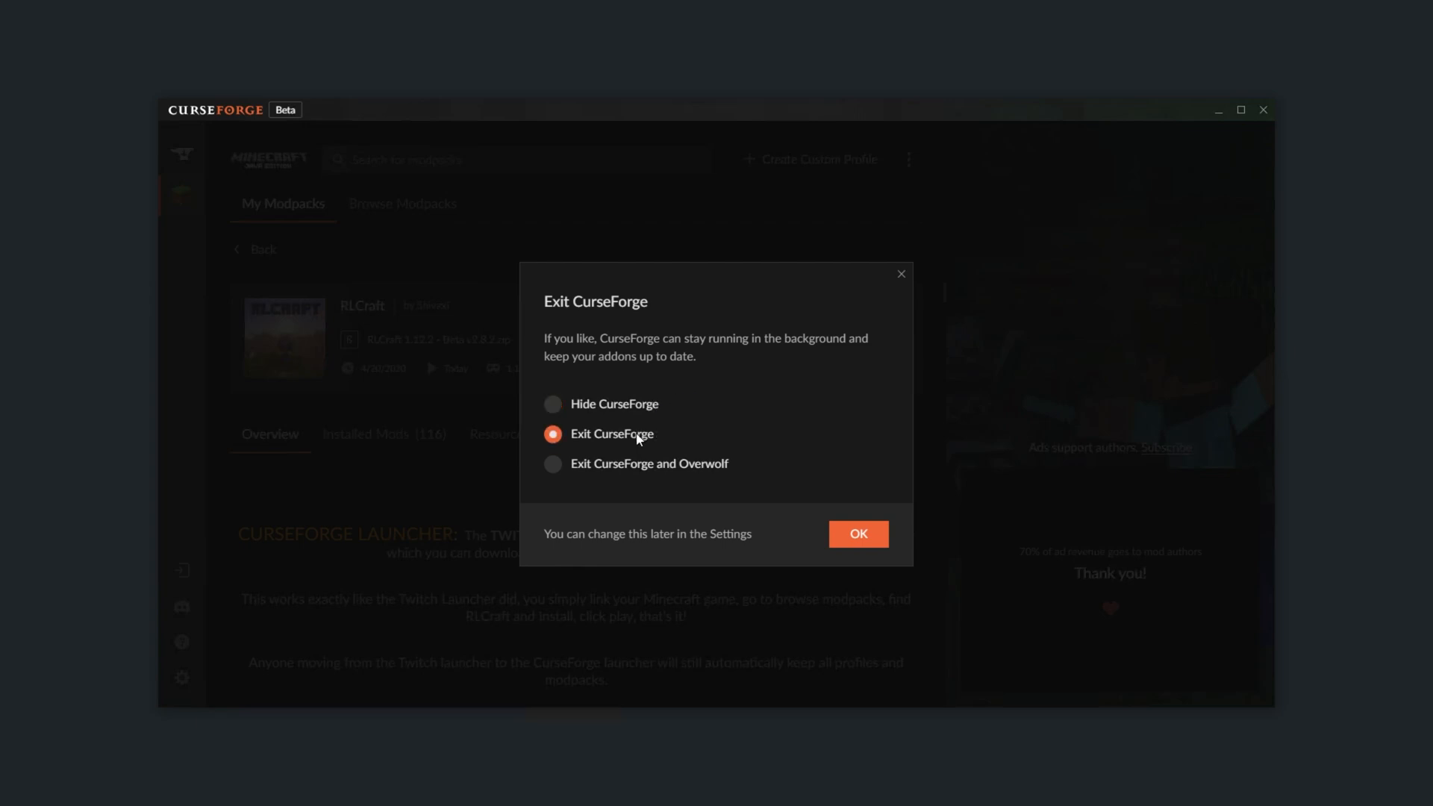
click(552, 462)
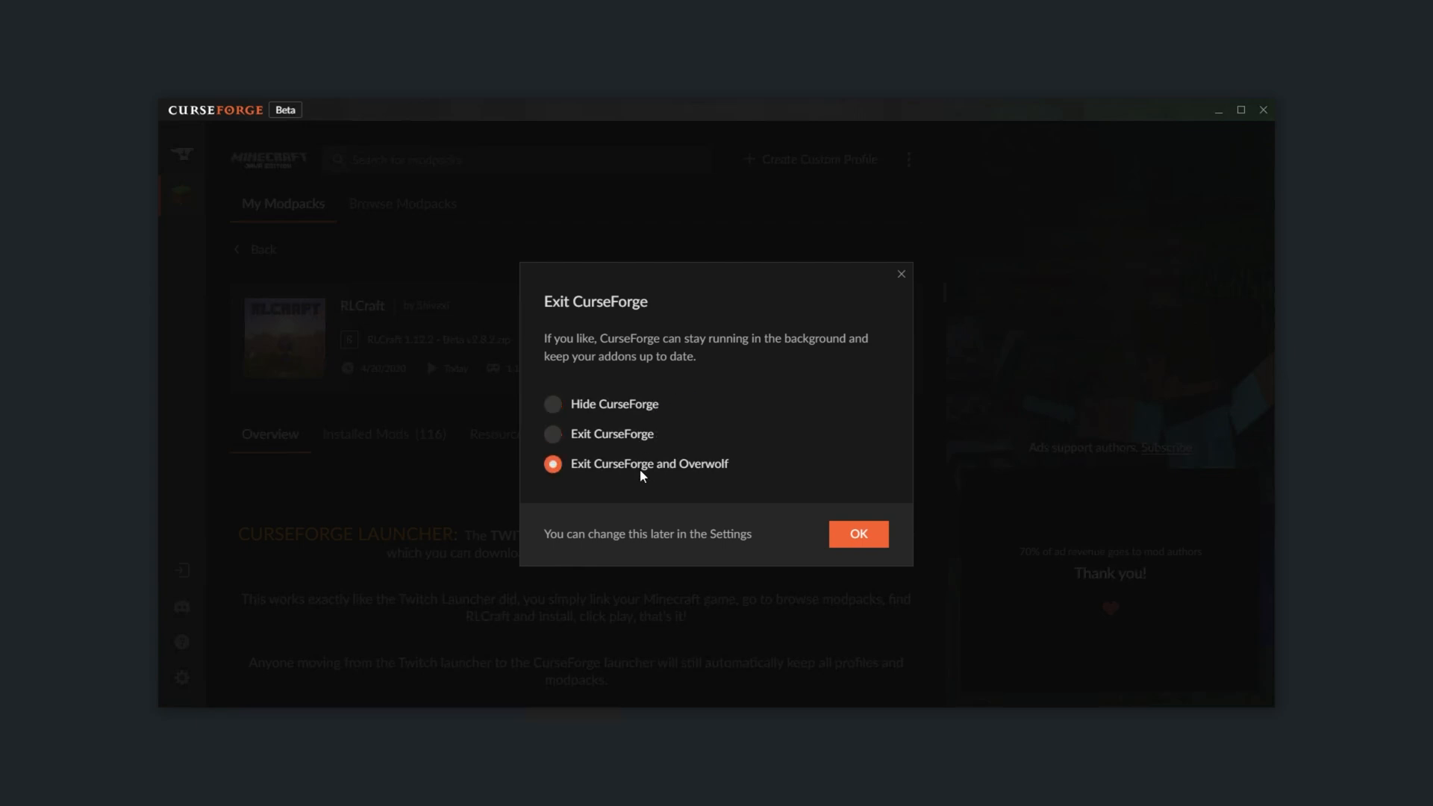
mouse_move(724, 450)
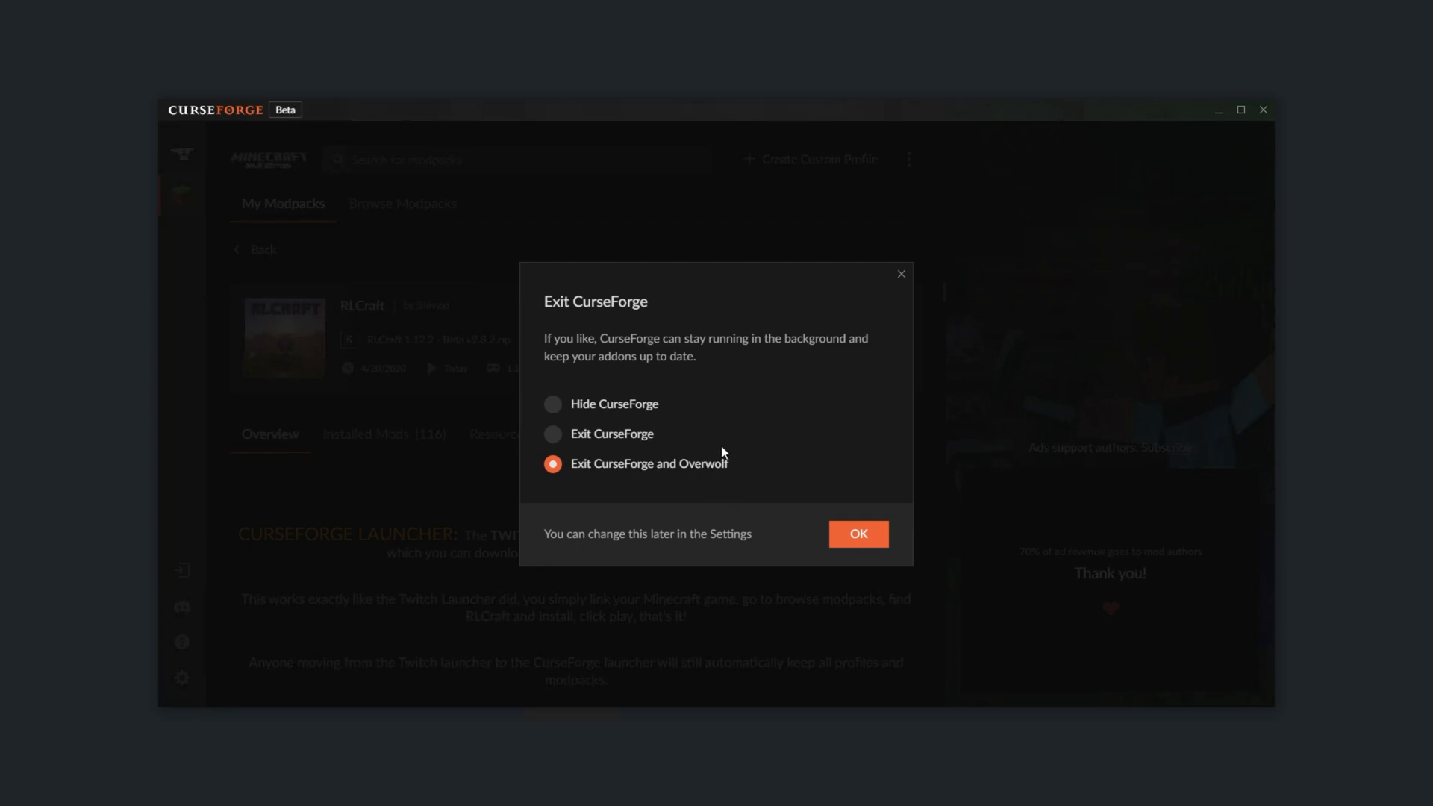